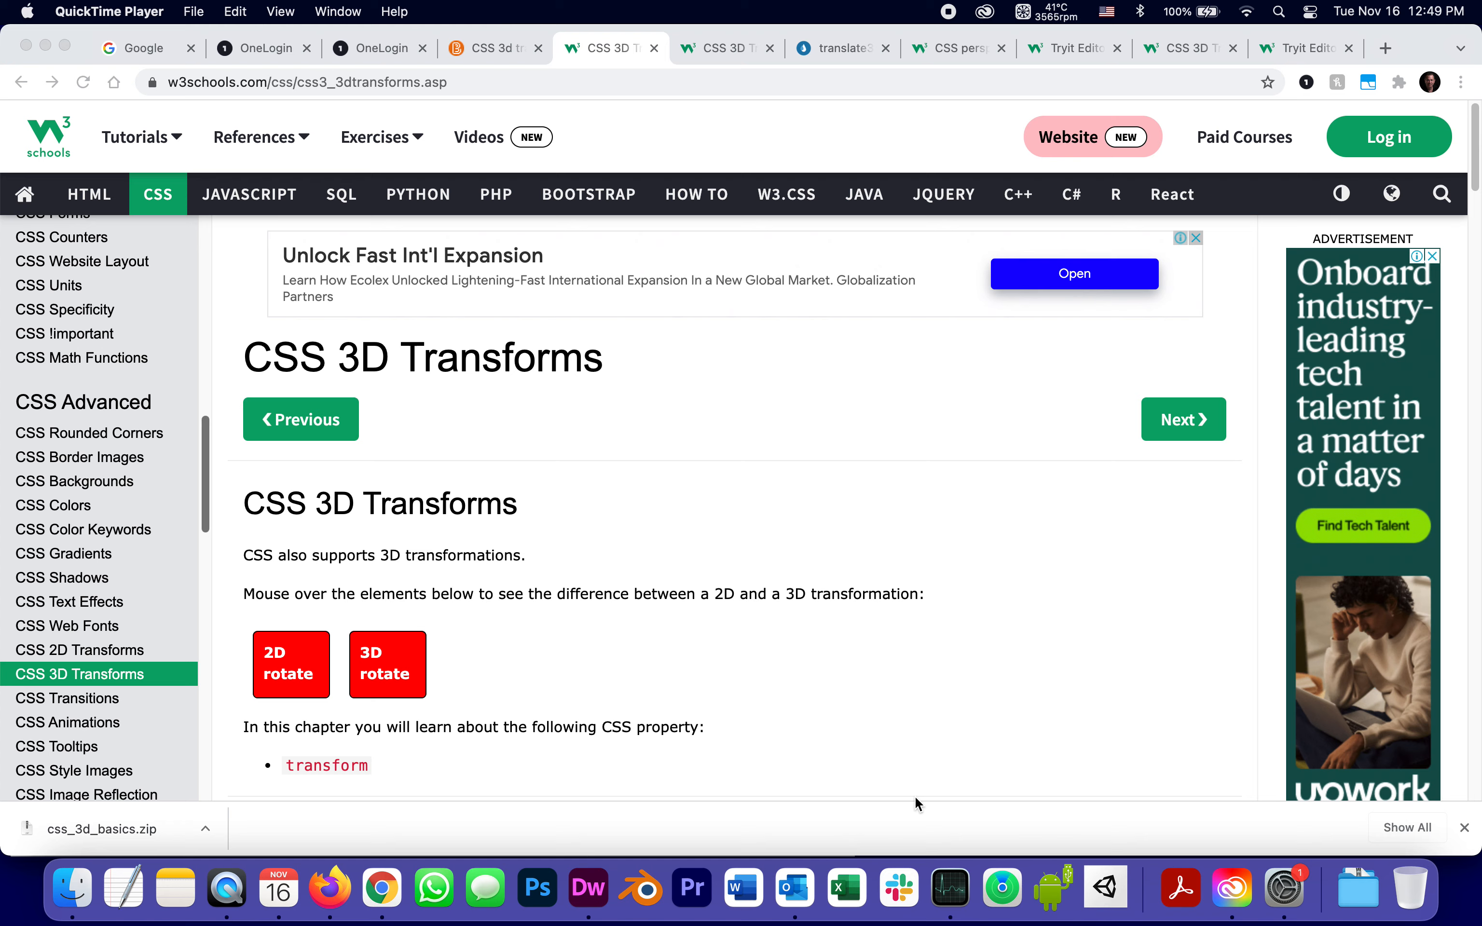
mouse_move(67, 520)
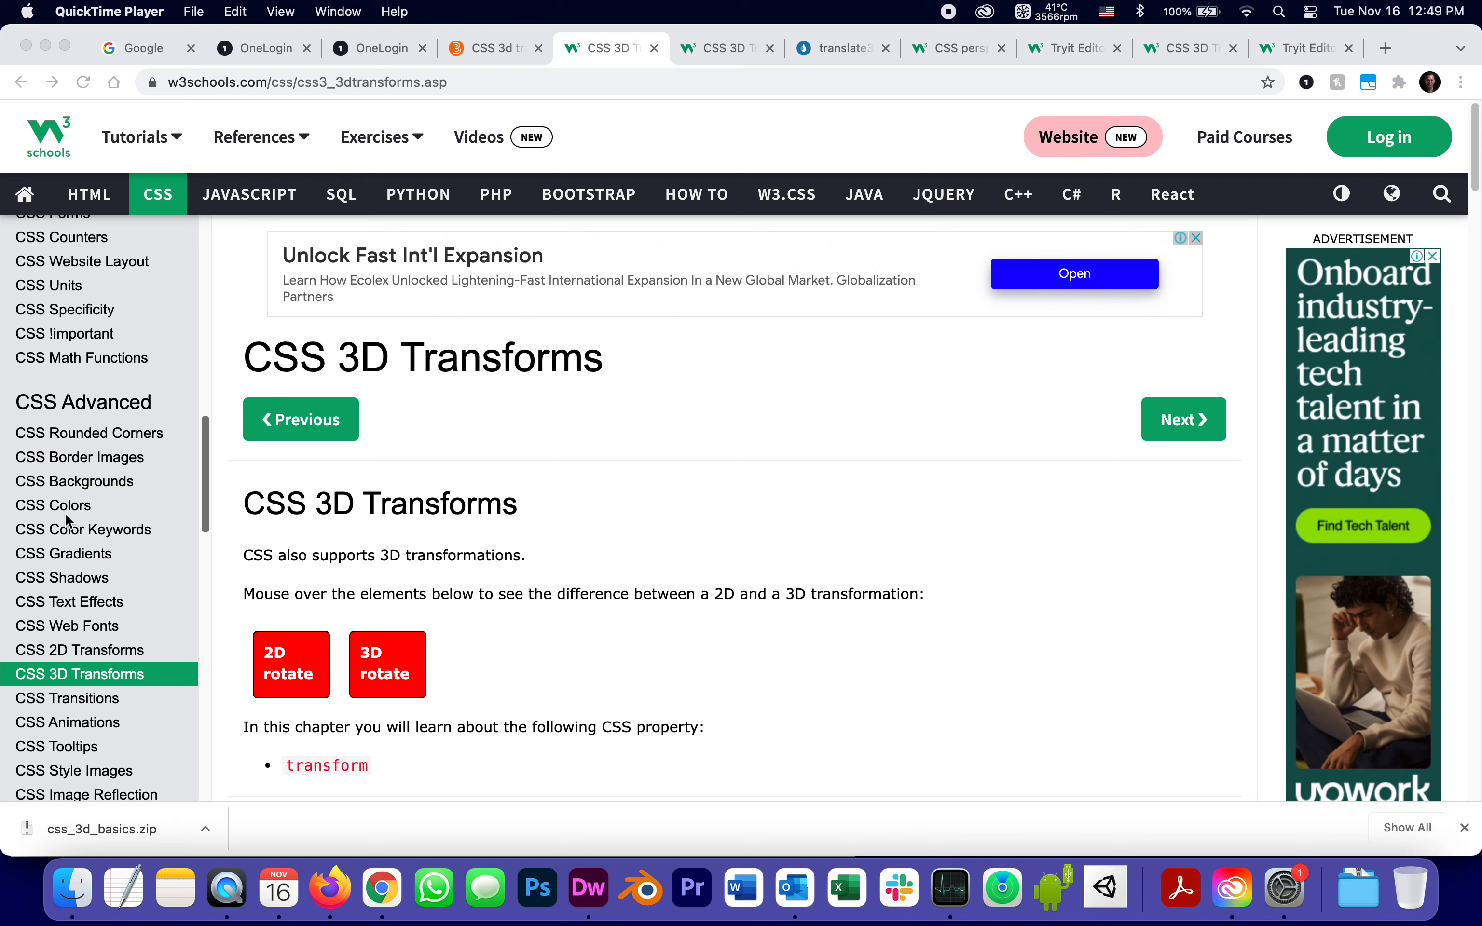
mouse_move(55, 134)
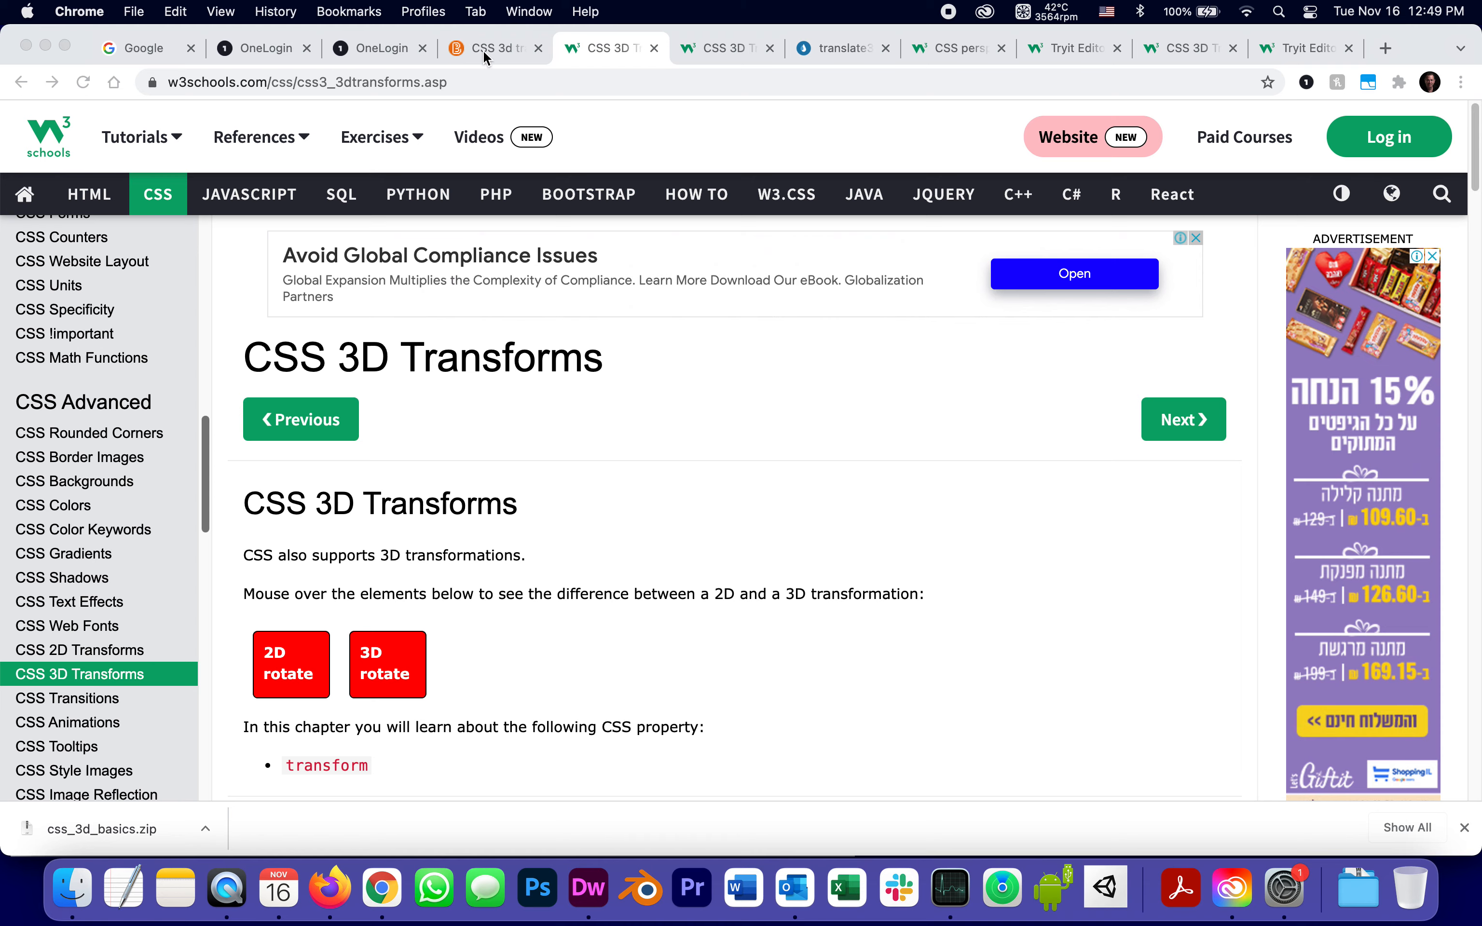
Return to the CSS 3D Transforms tutorial and scroll to the rotateX() method example.
click(490, 48)
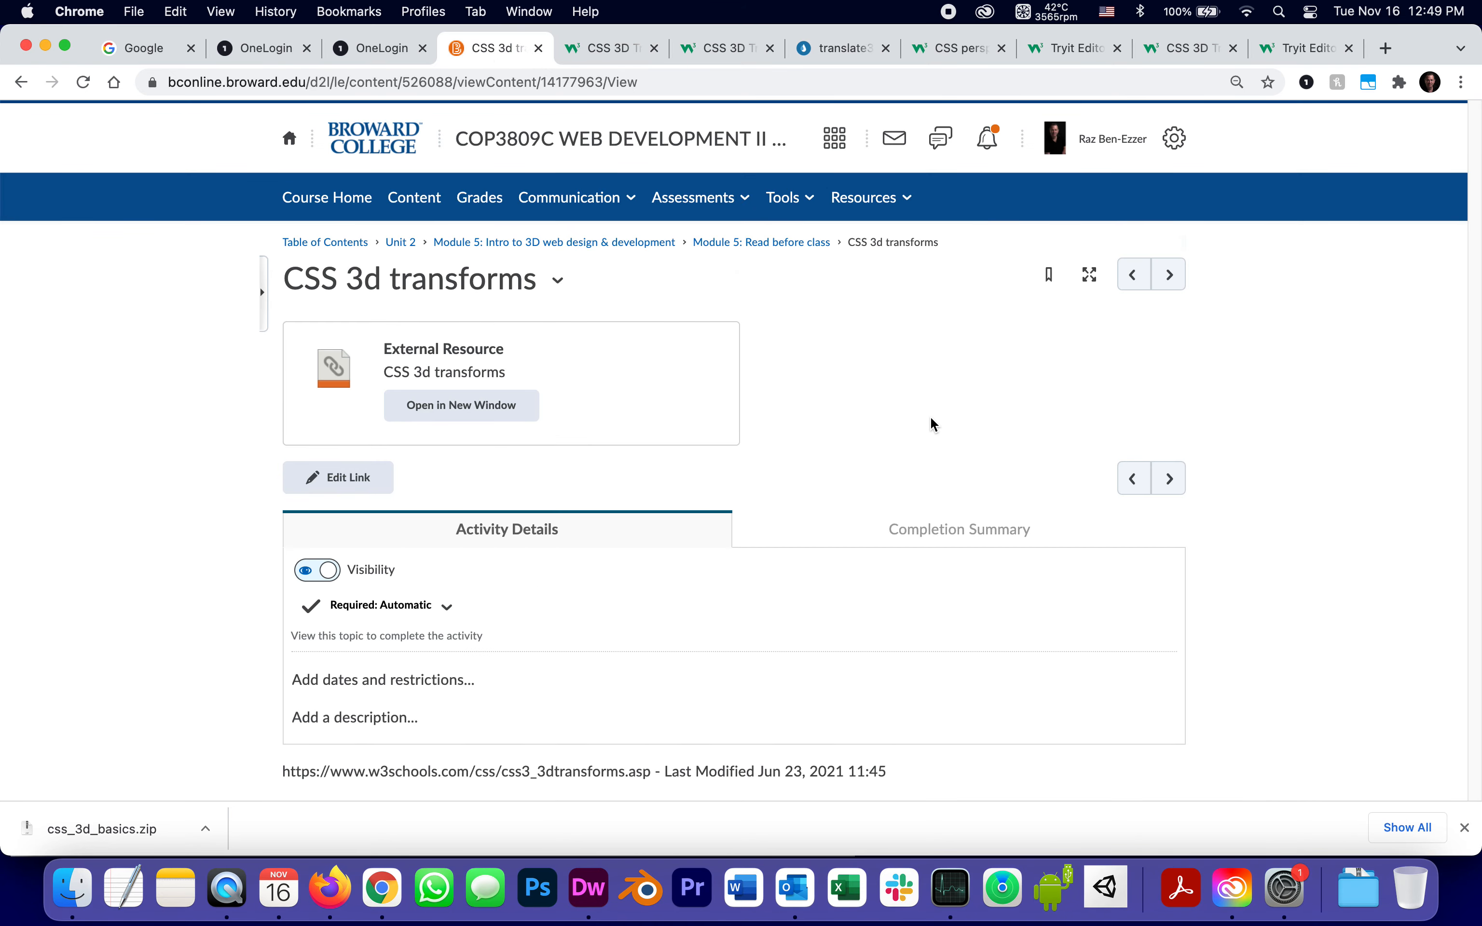
mouse_move(761, 243)
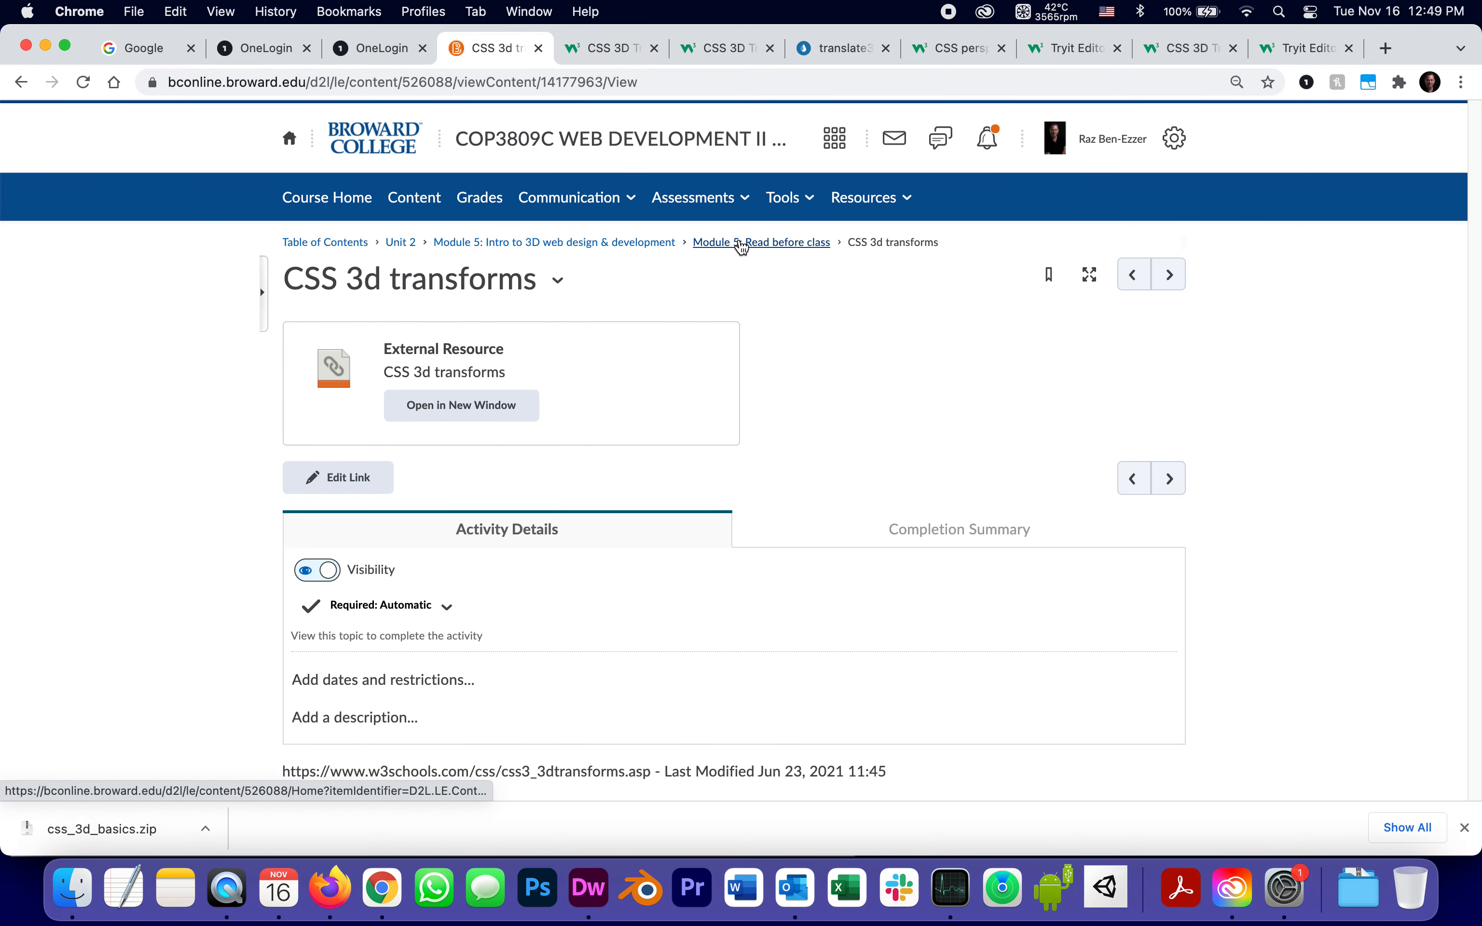
mouse_move(603, 48)
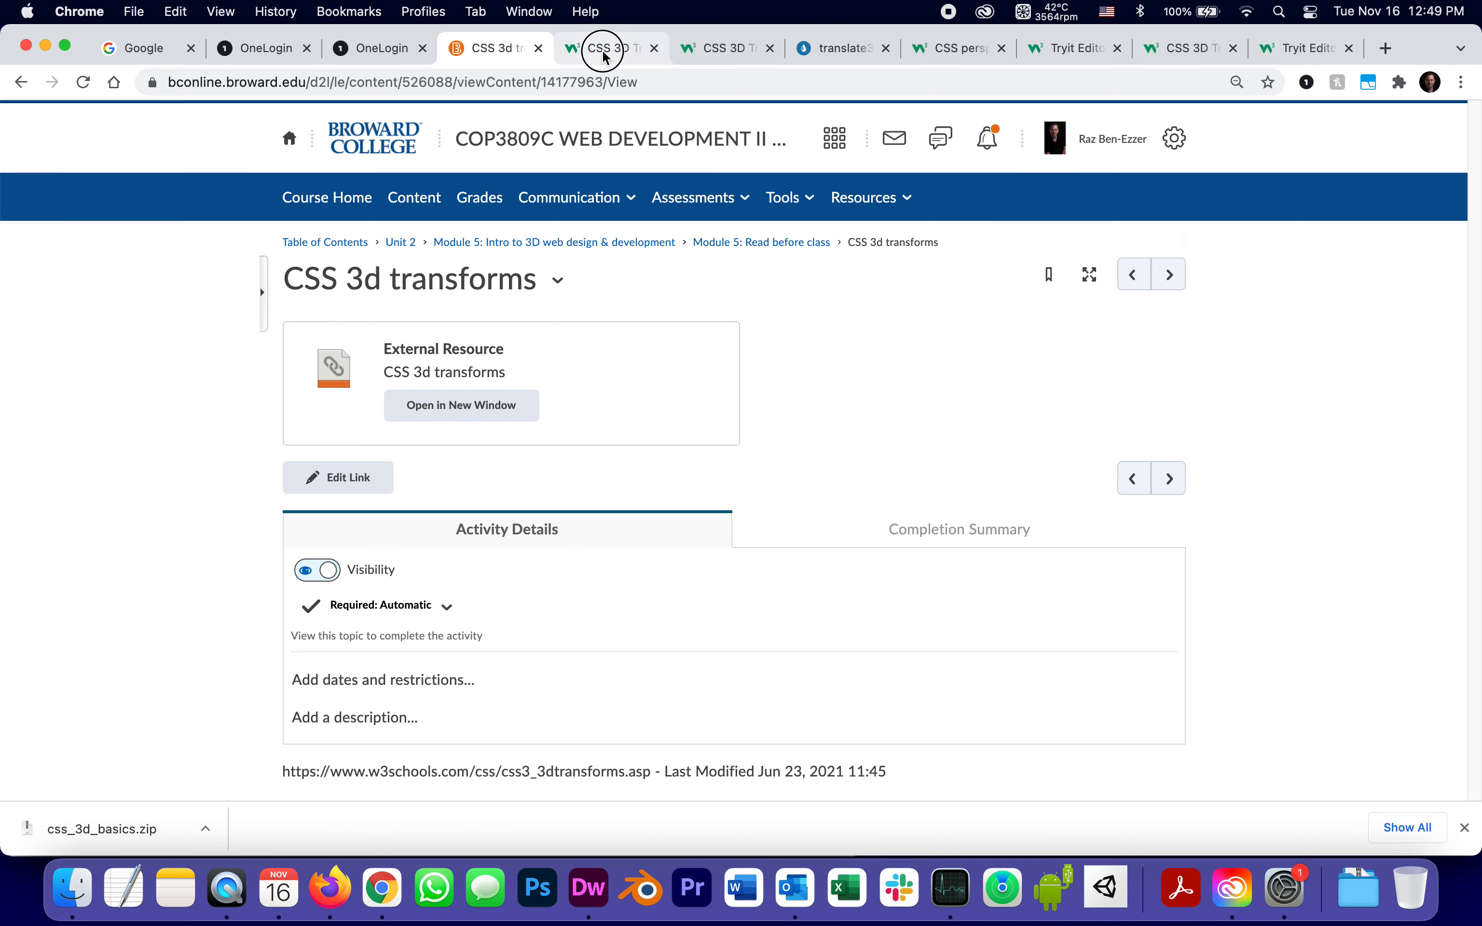
click(610, 48)
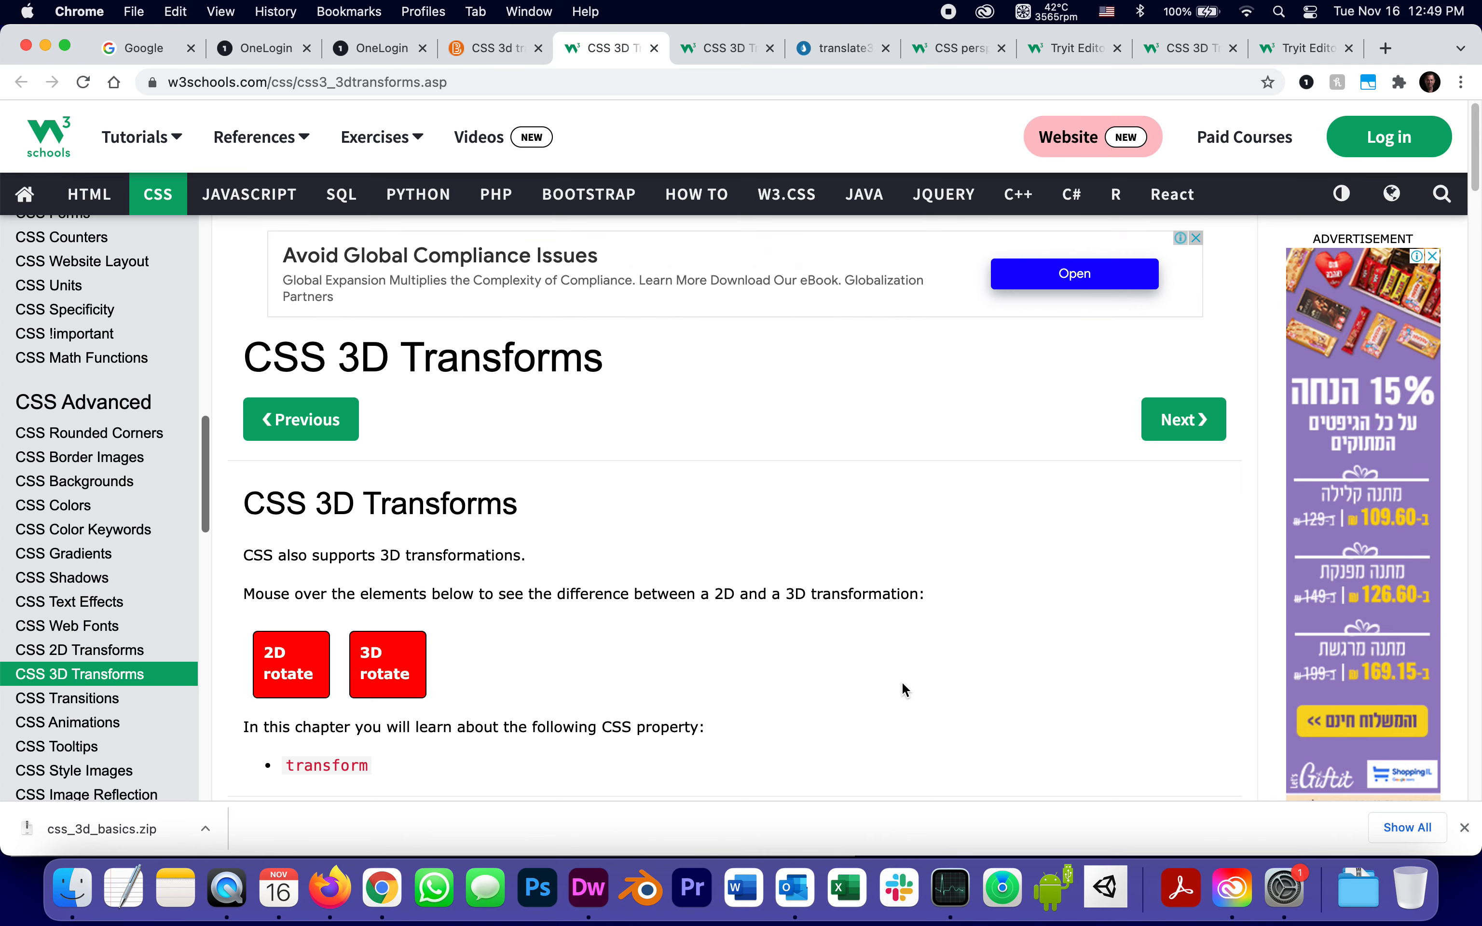
mouse_move(535, 705)
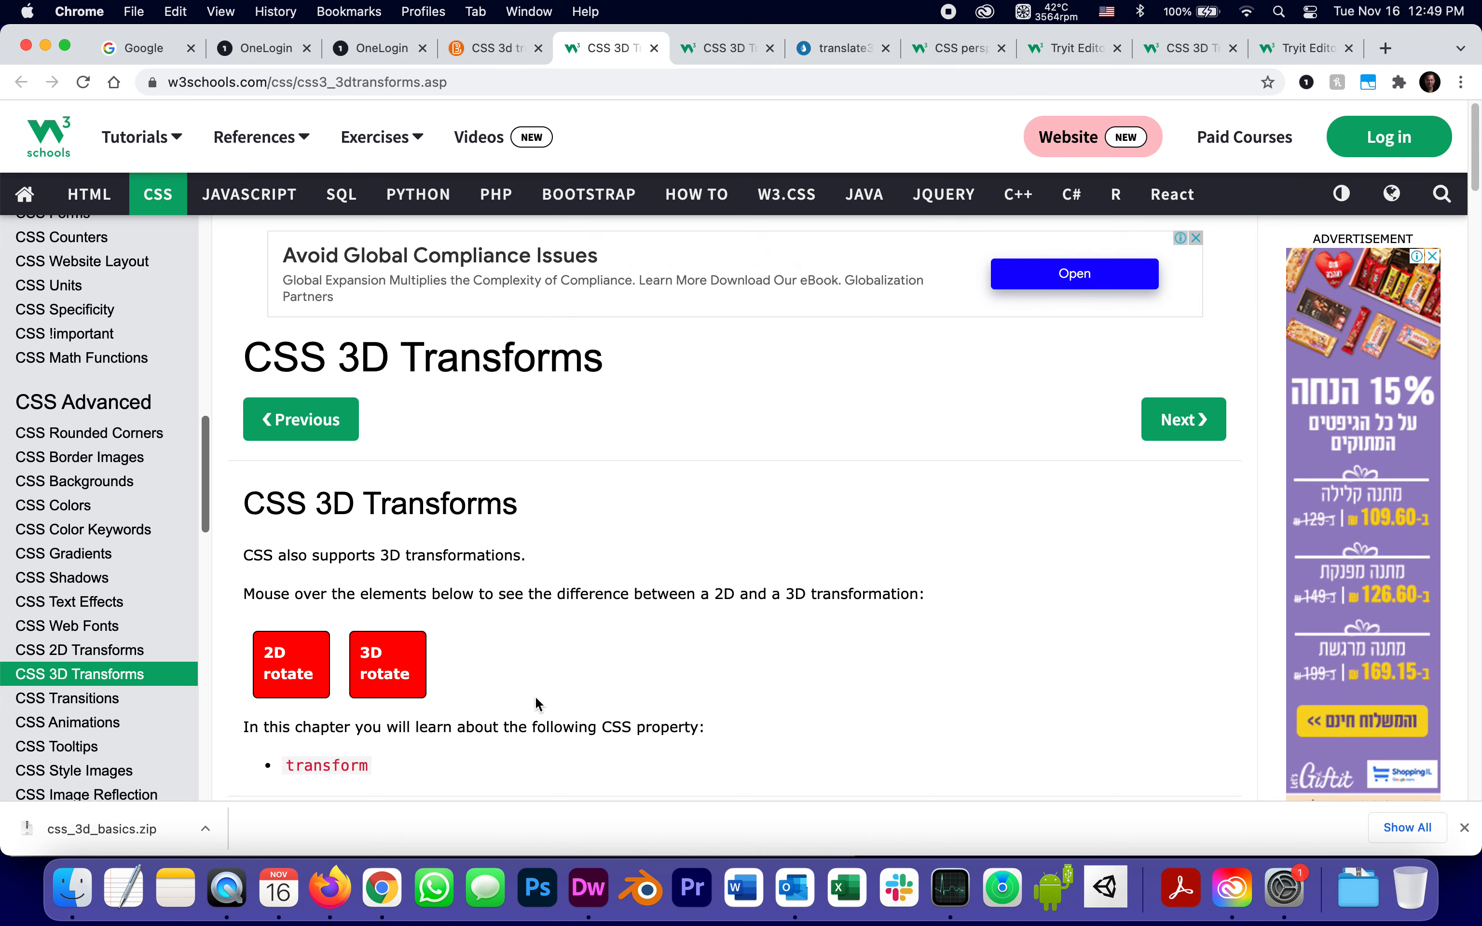
scroll(down, 3)
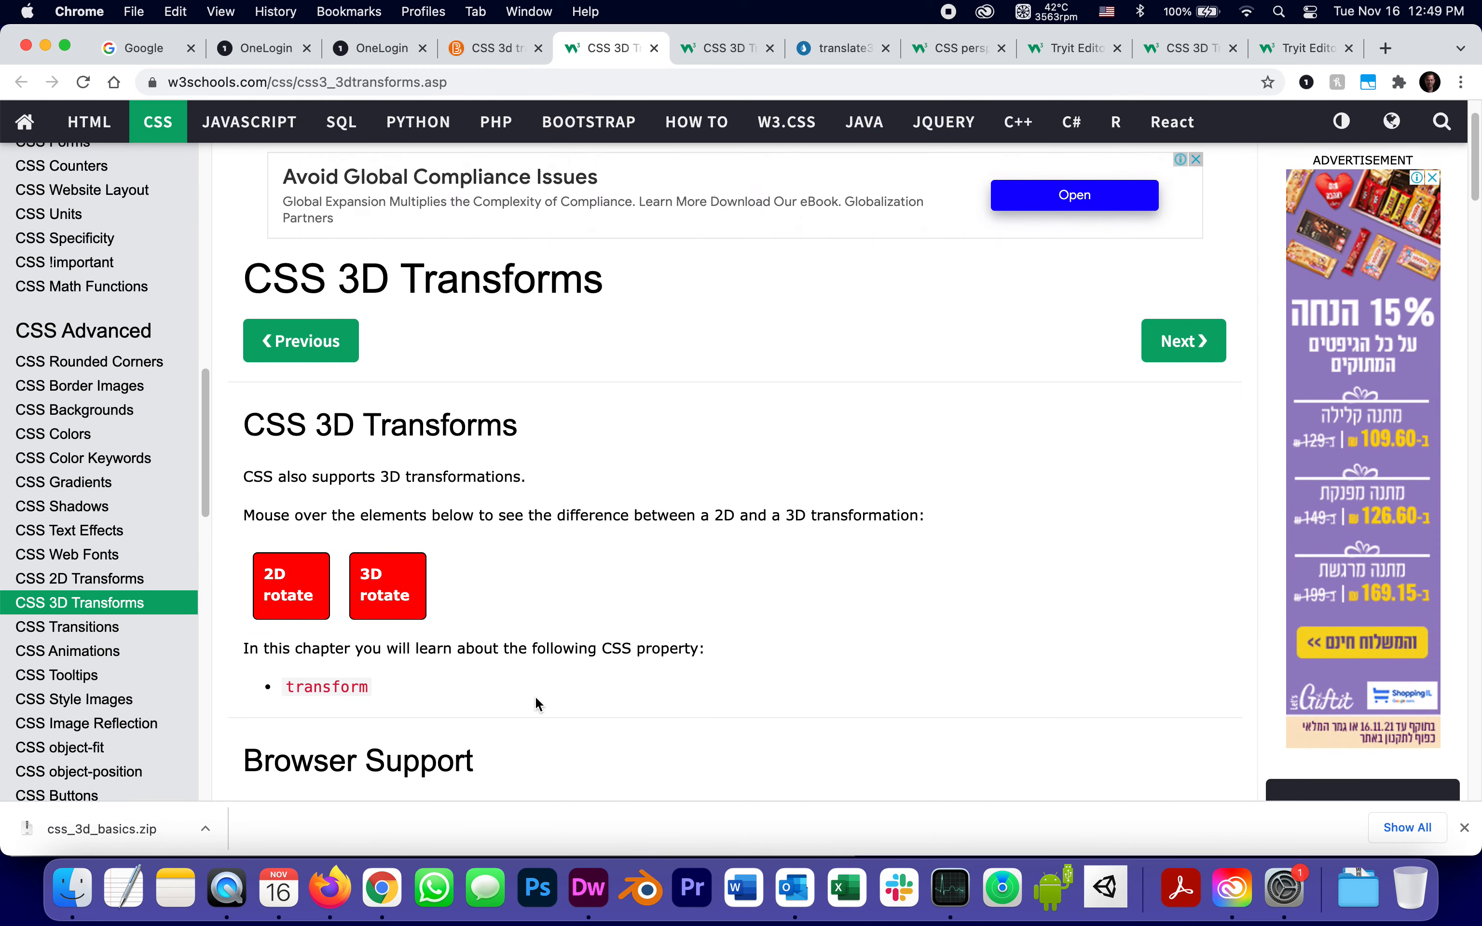
mouse_move(528, 643)
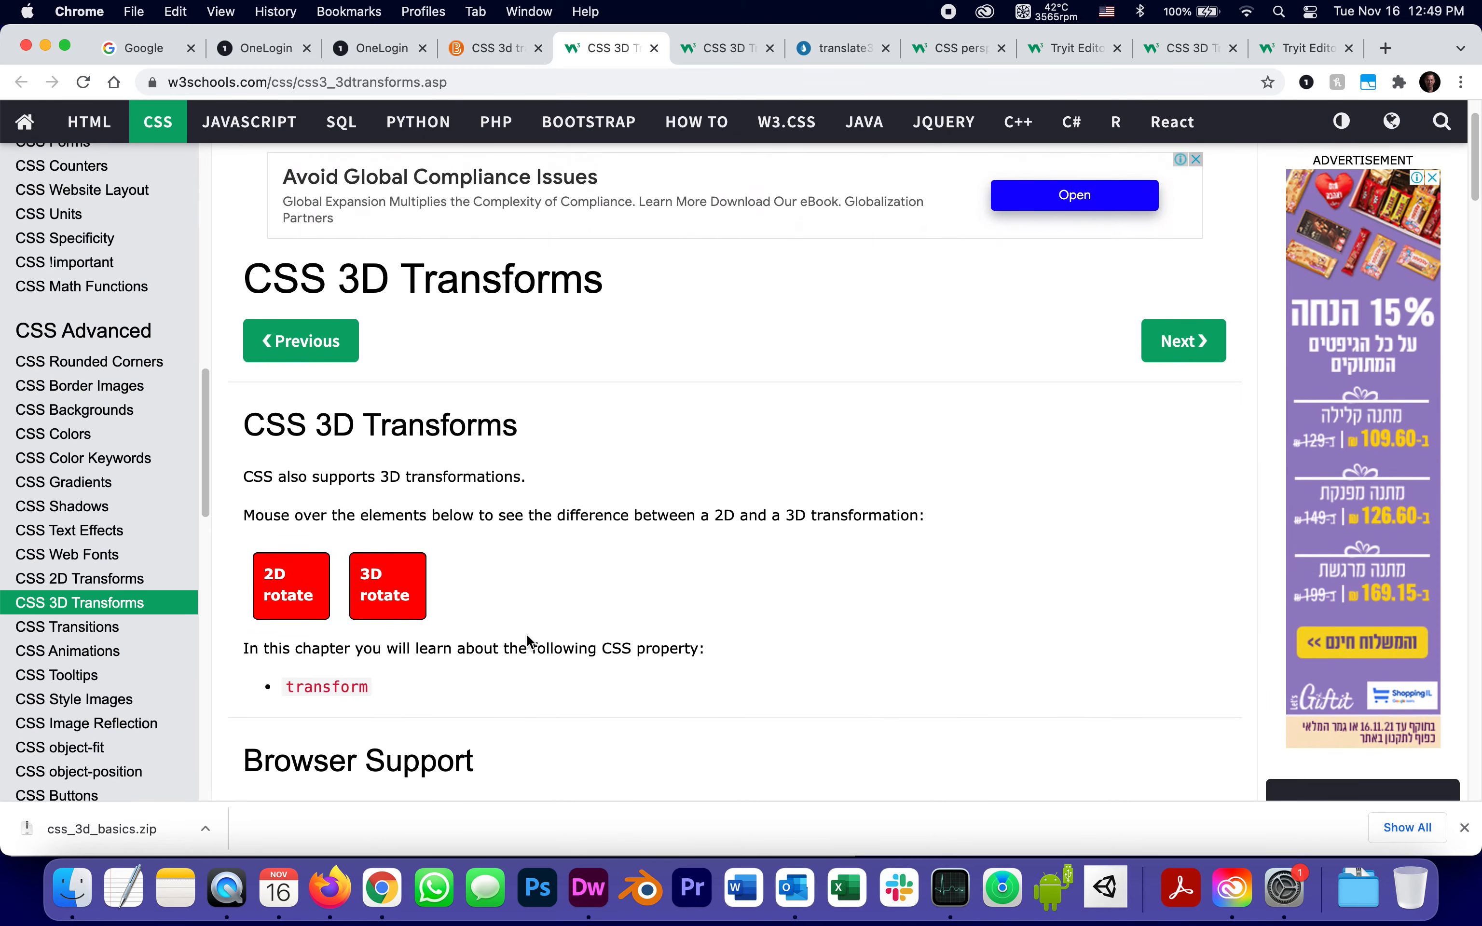
mouse_move(387, 586)
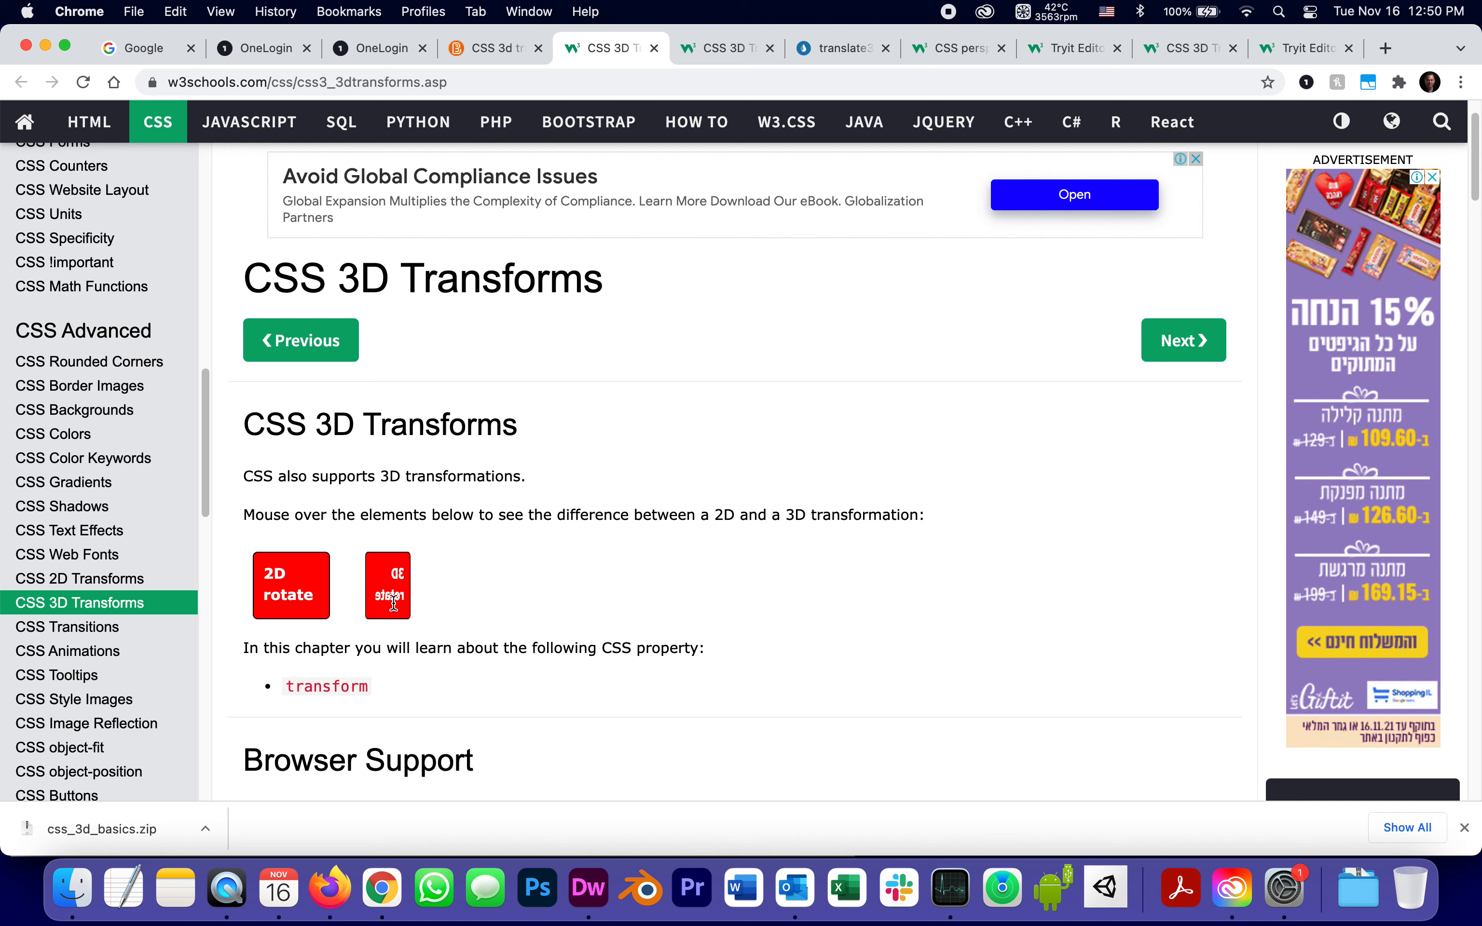
mouse_move(387, 586)
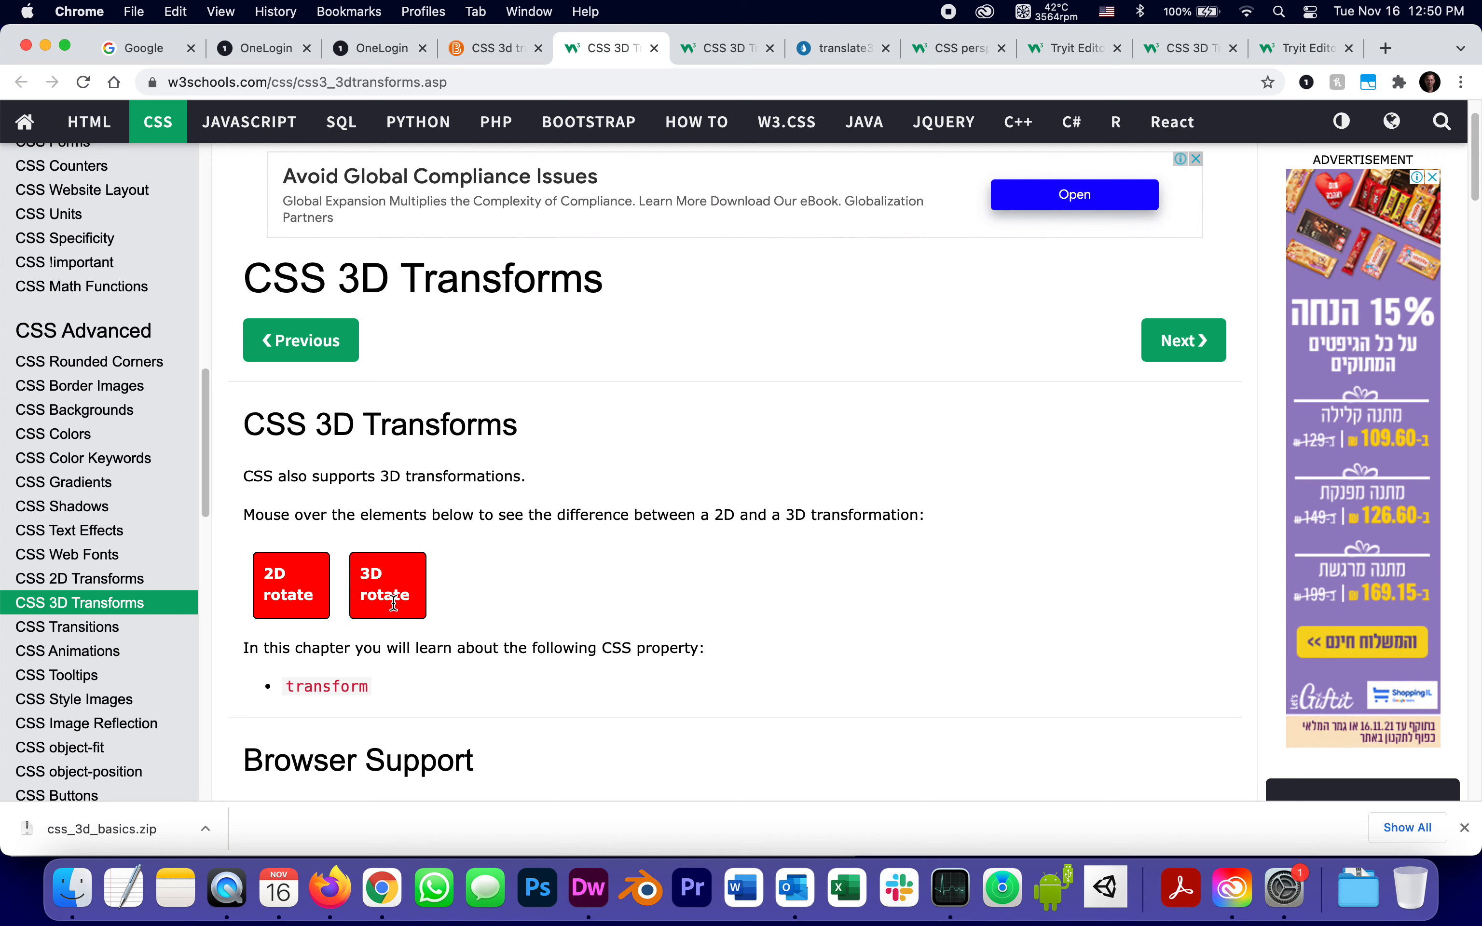
mouse_move(410, 610)
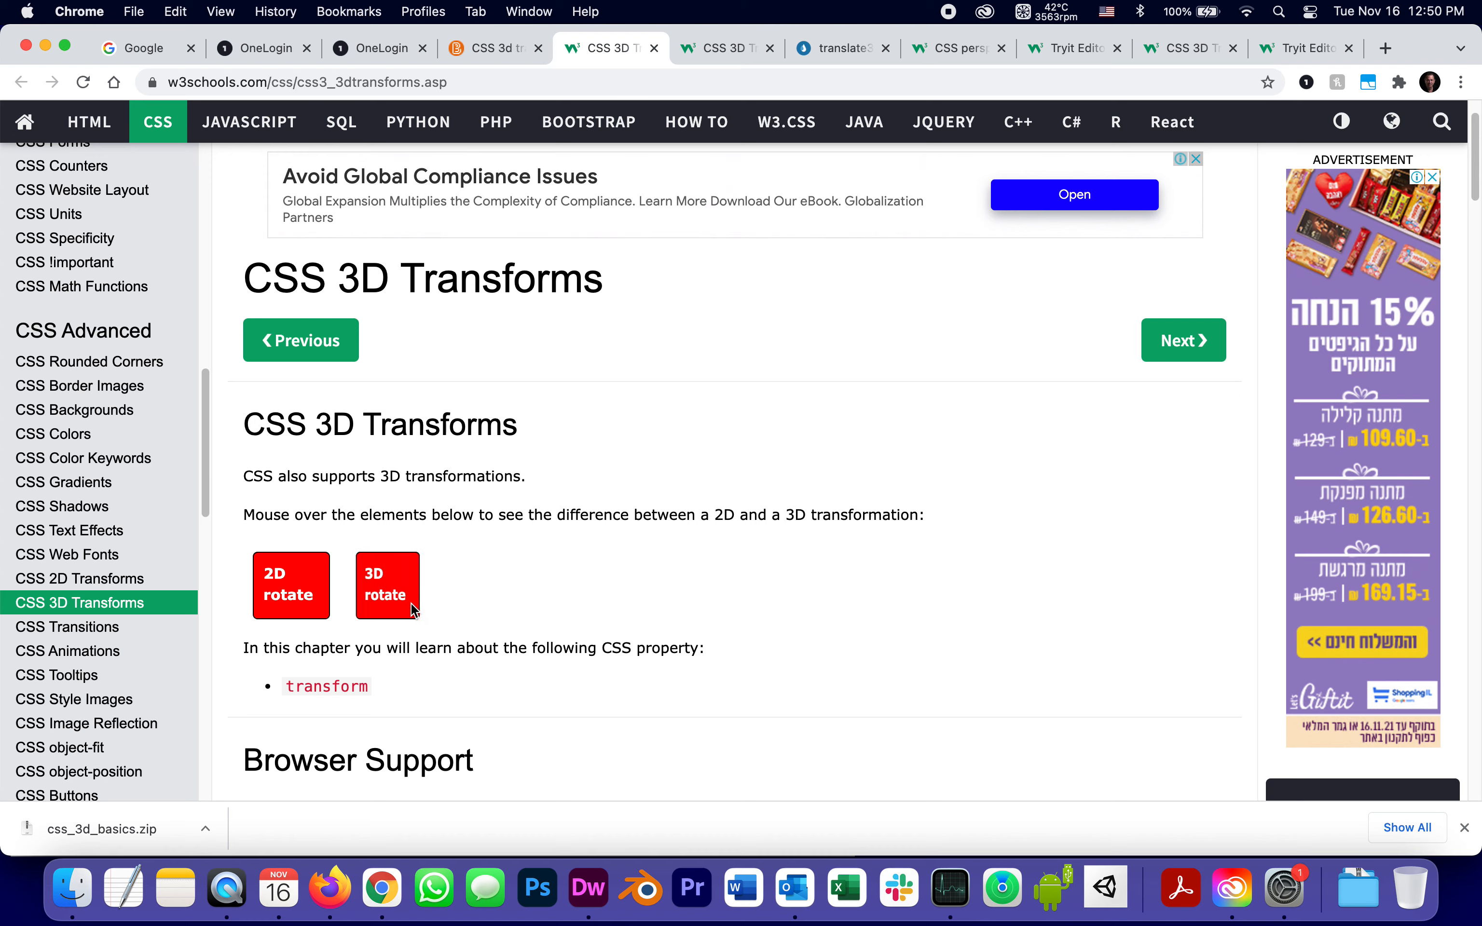
mouse_move(387, 585)
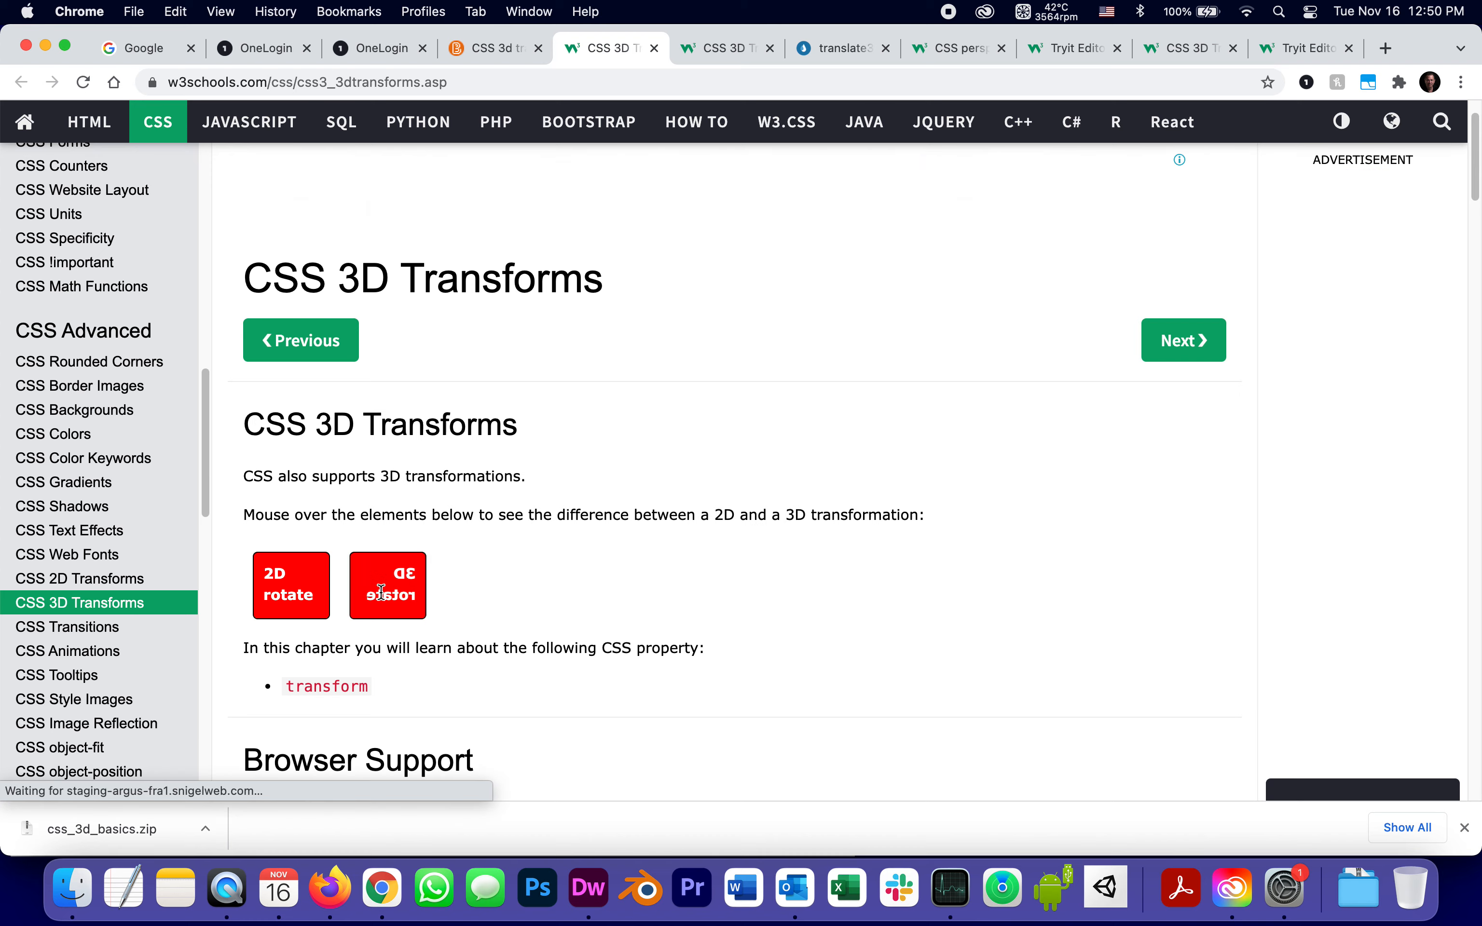
mouse_move(511, 600)
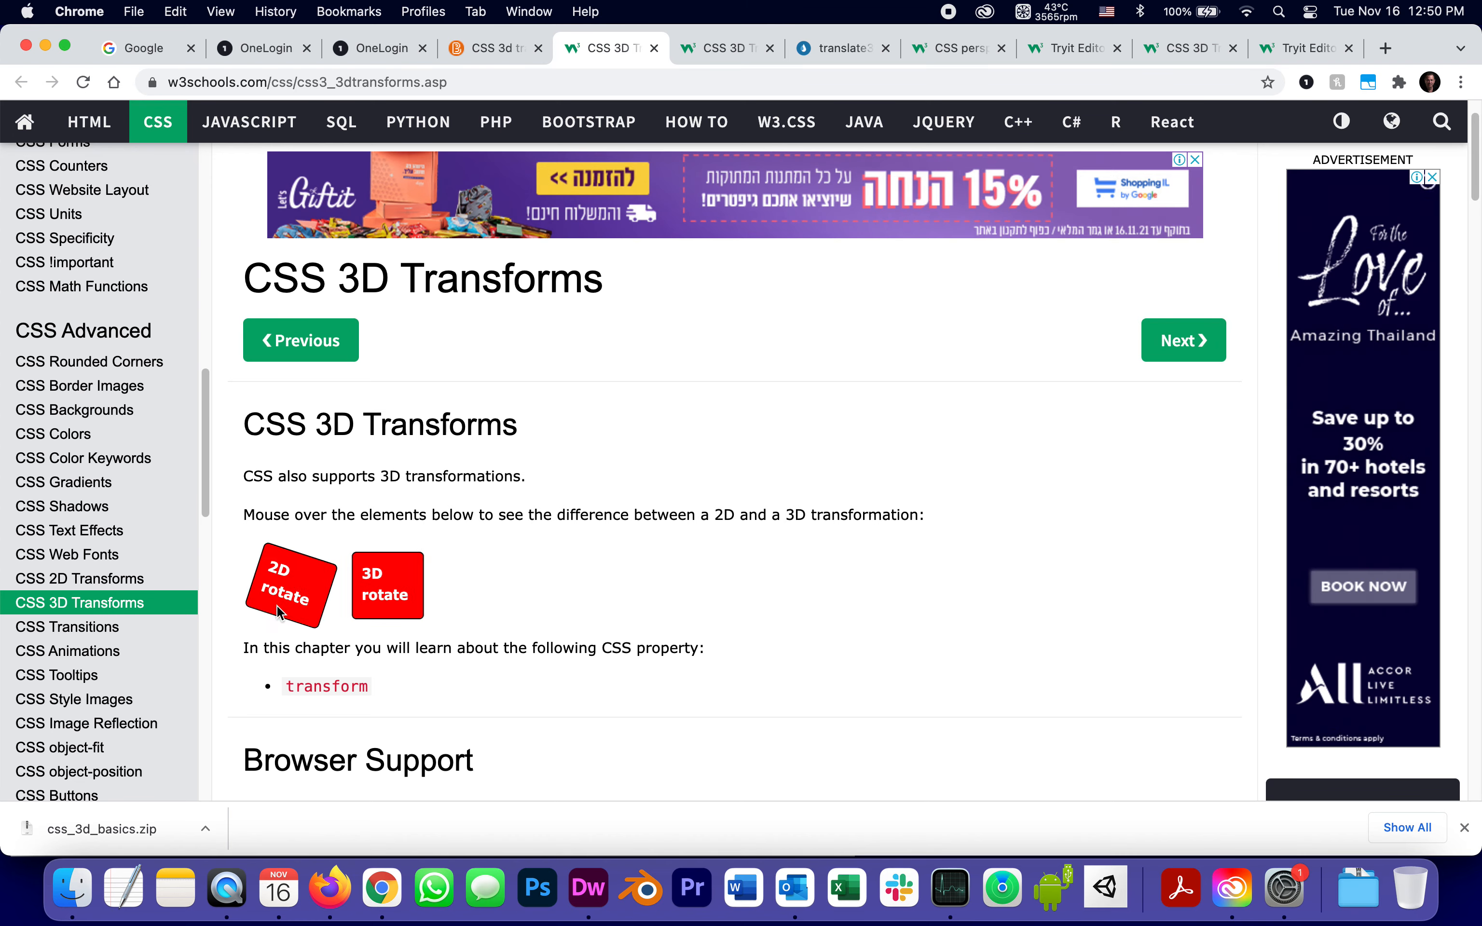
mouse_move(291, 584)
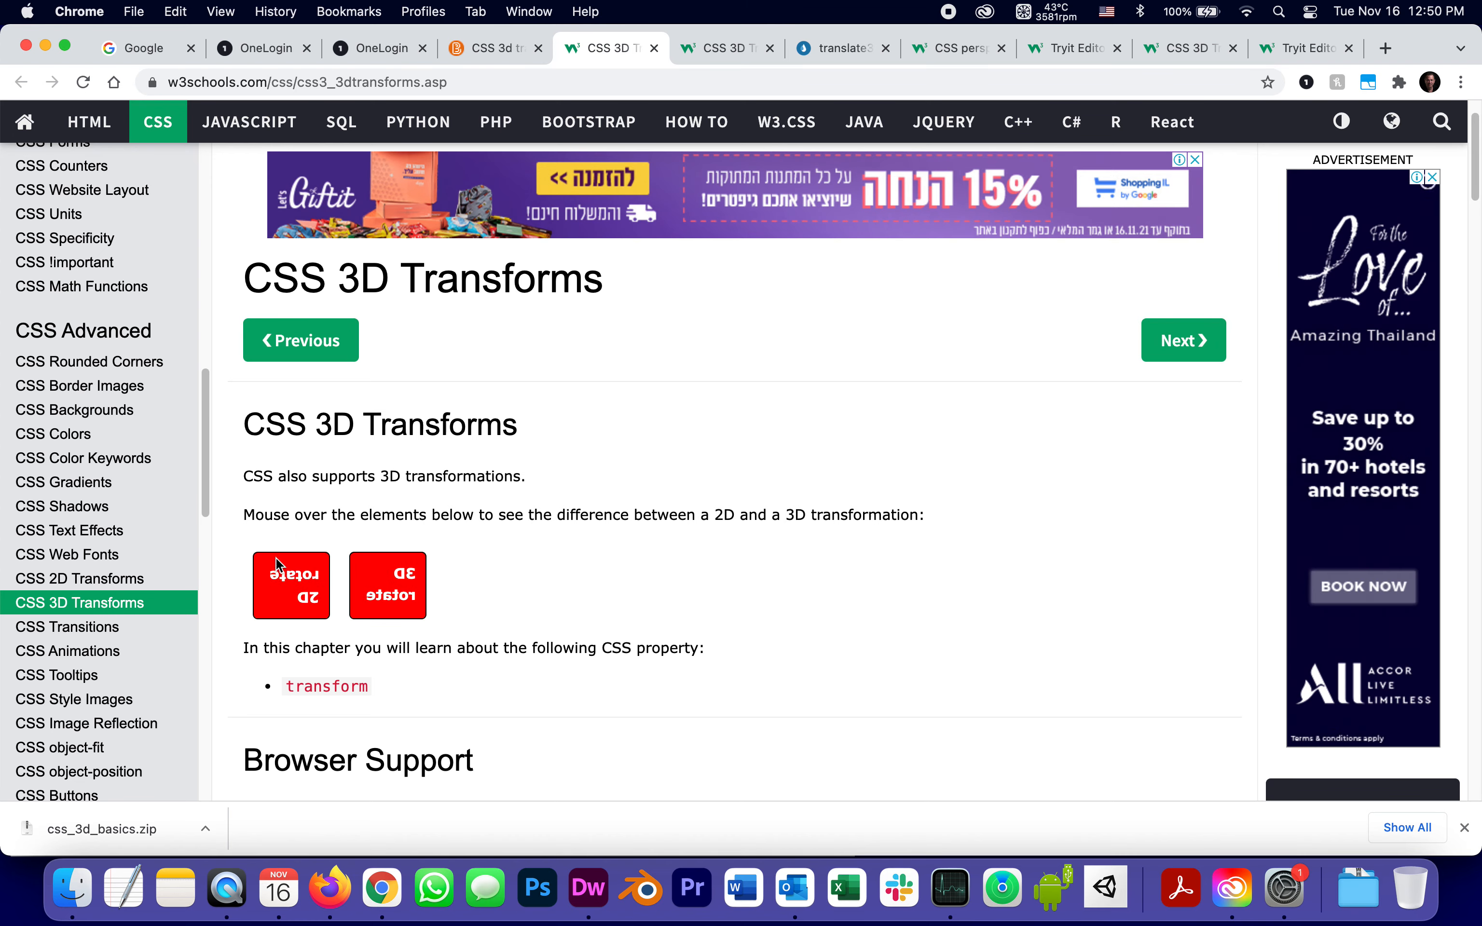
mouse_move(422, 583)
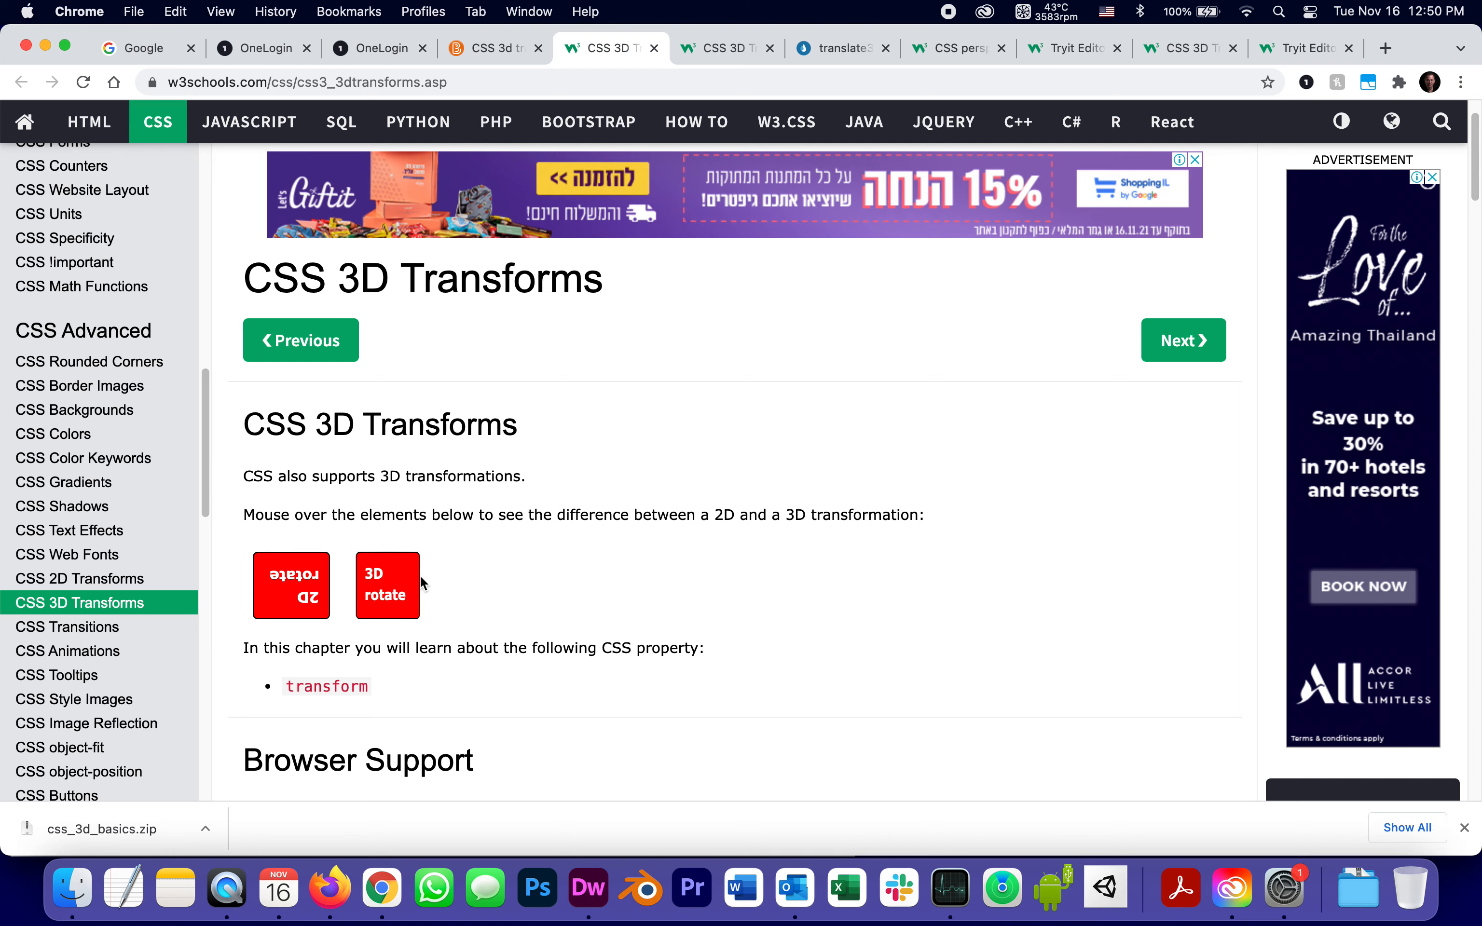
scroll(down, 3)
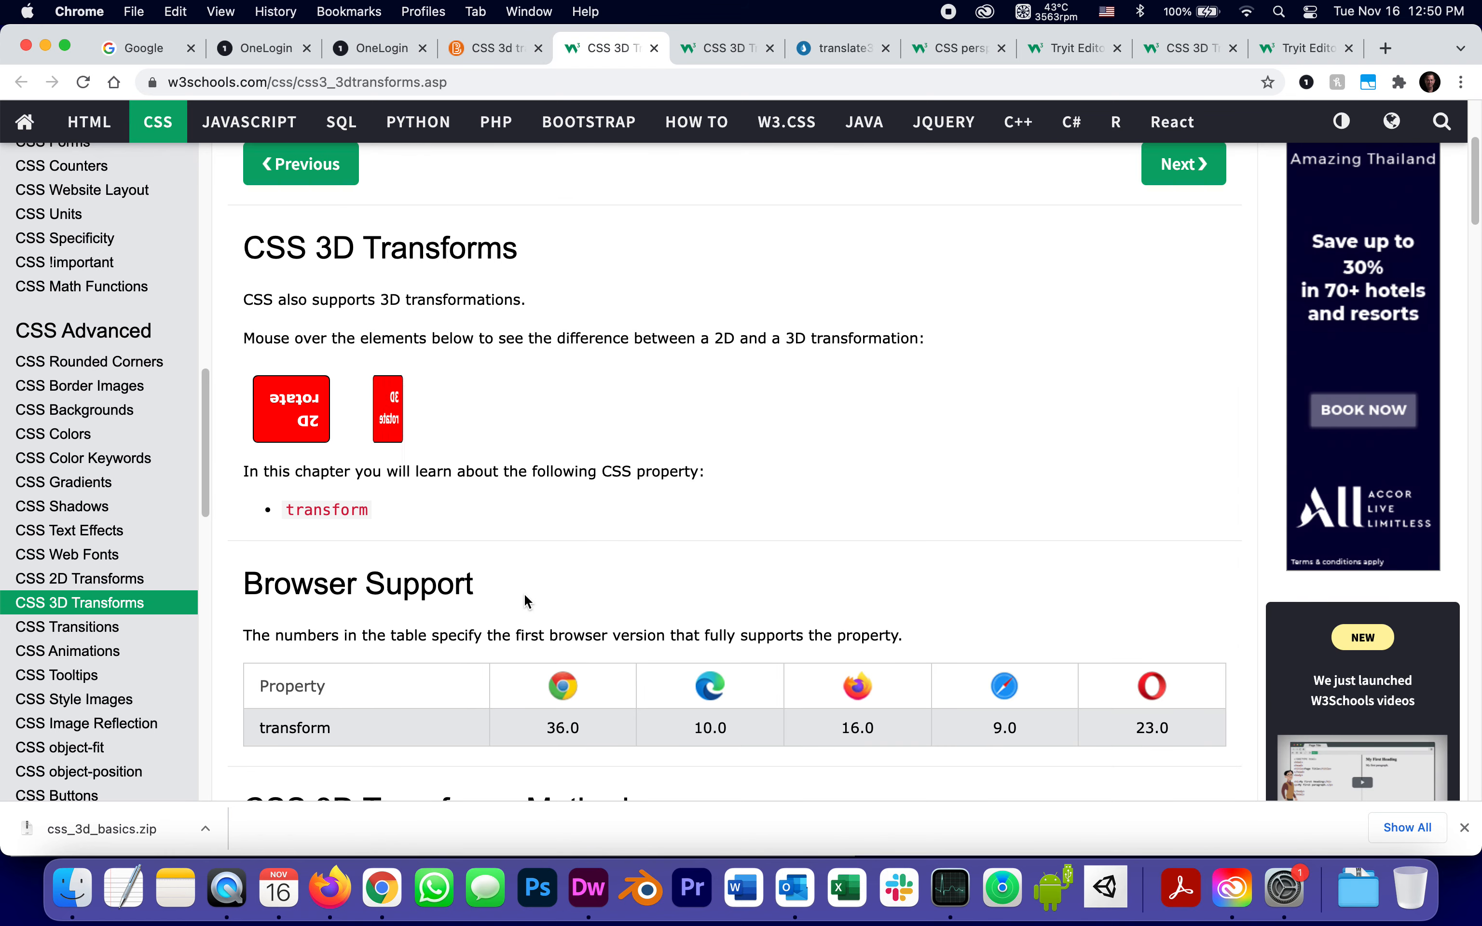
scroll(down, 3)
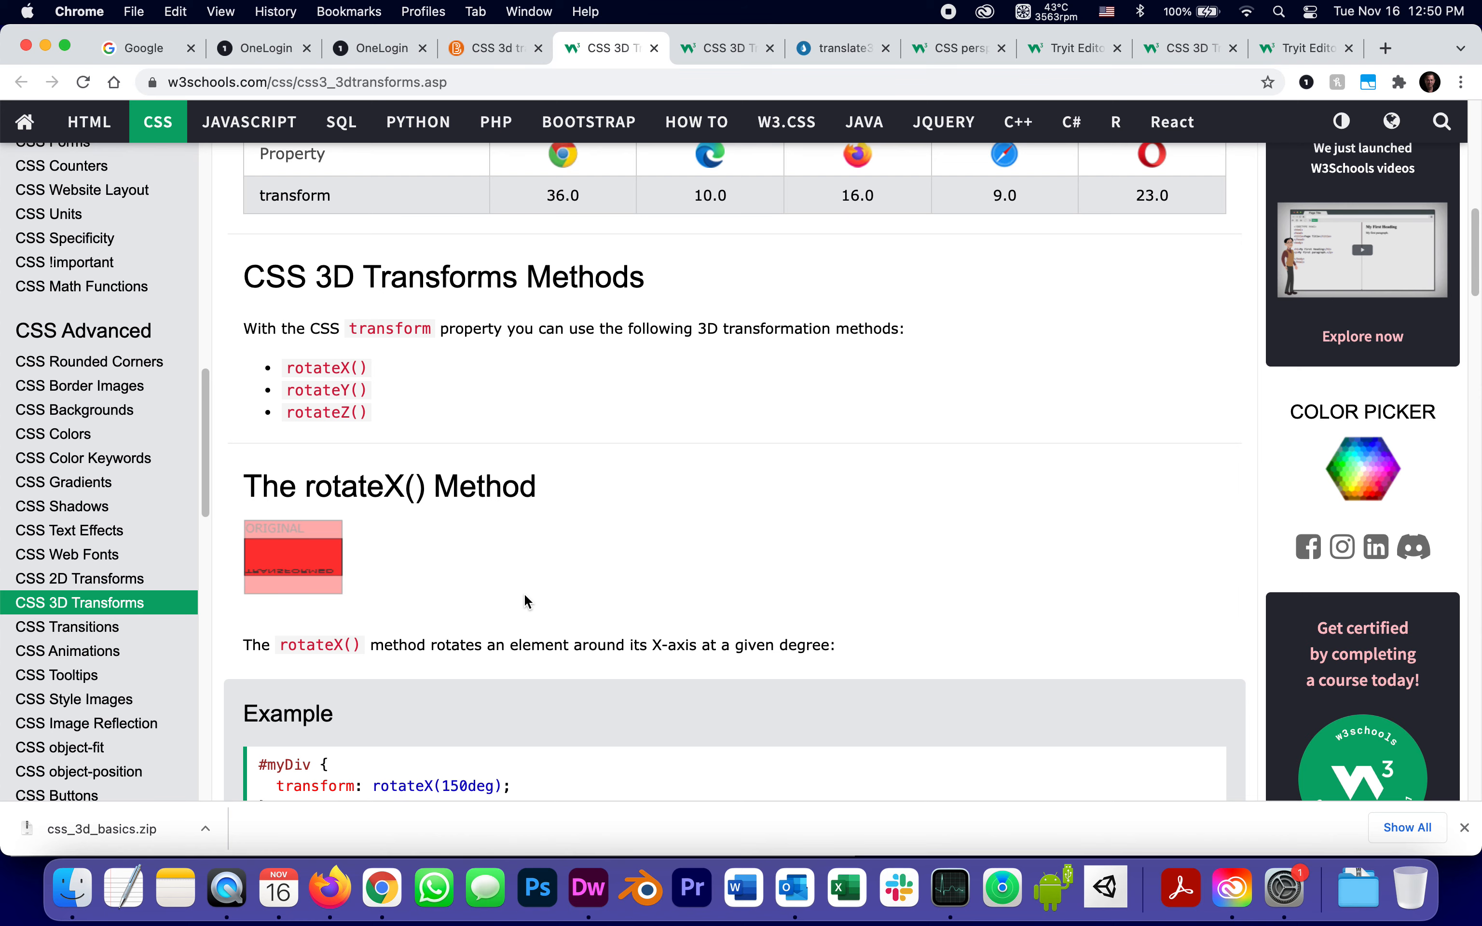
scroll(down, 3)
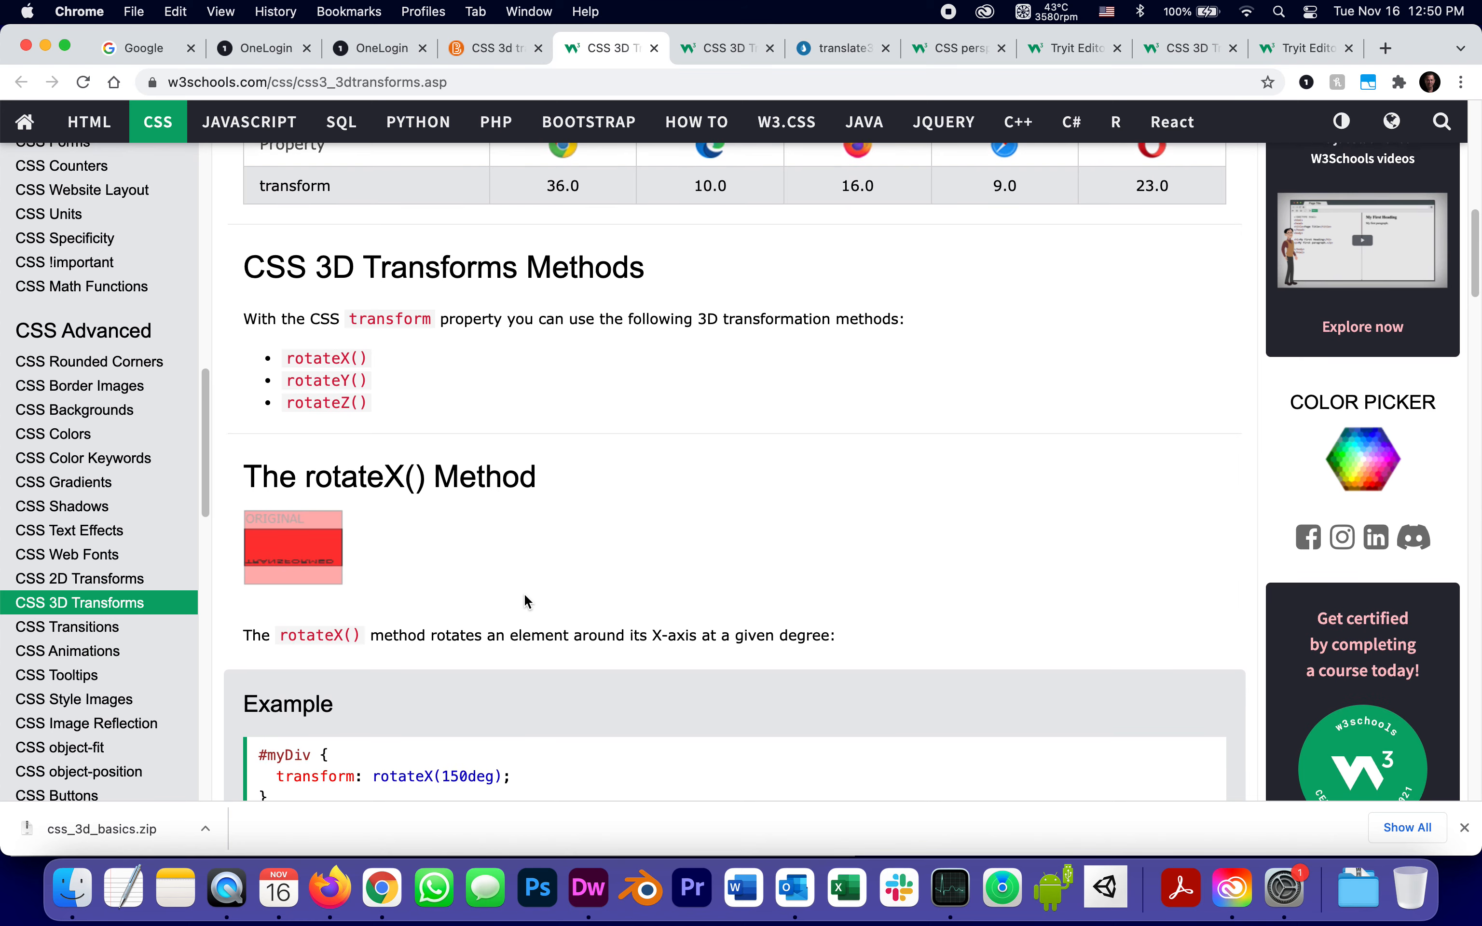
scroll(down, 3)
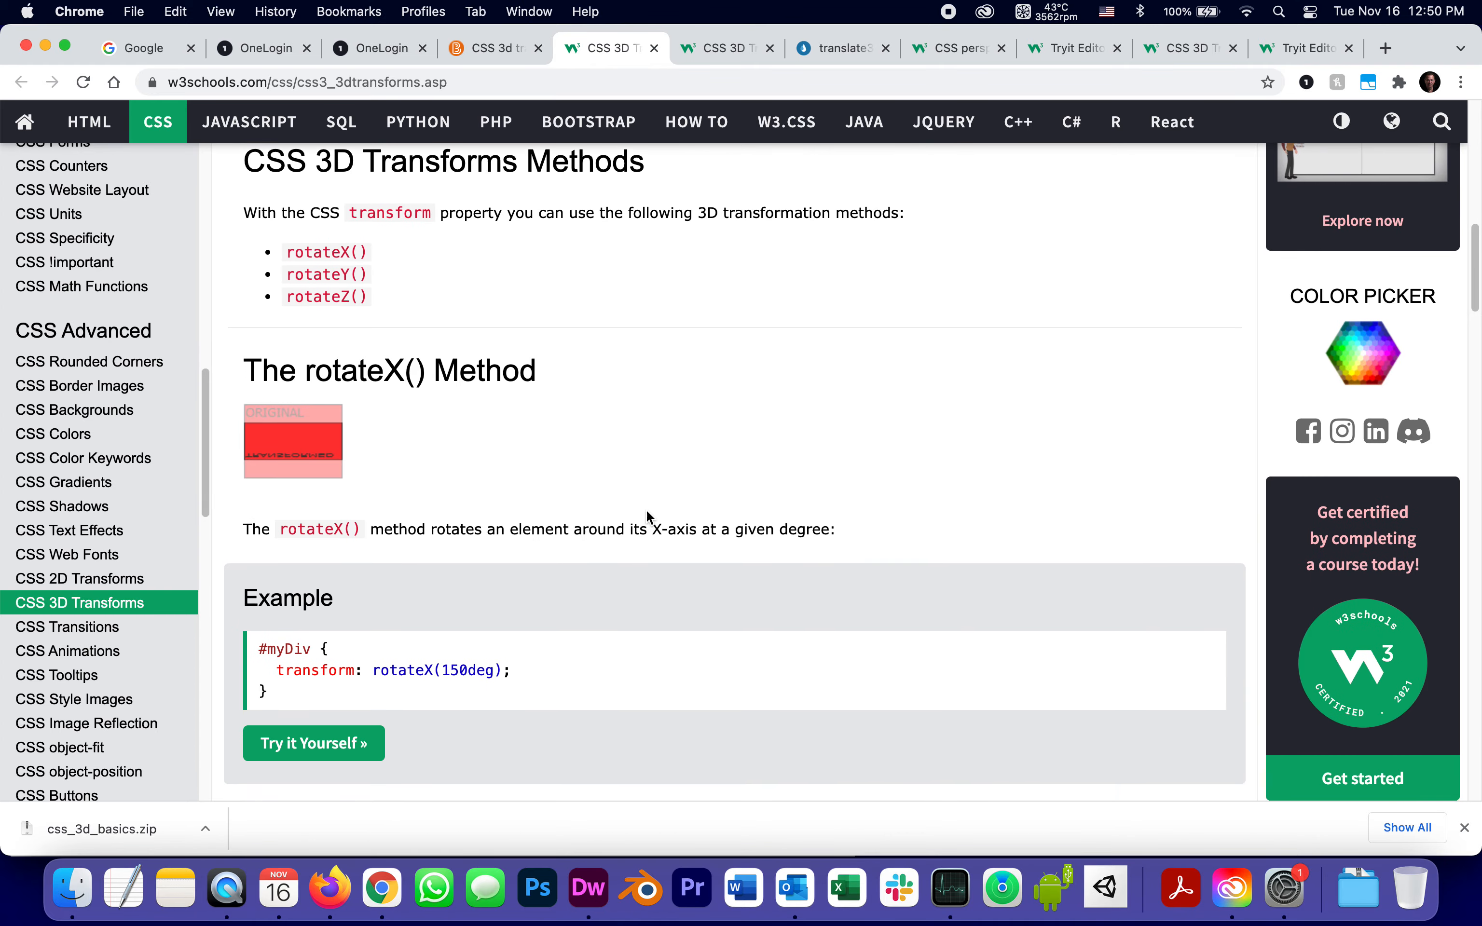
Run the rotateX example in the Tryit Editor with the #myDiv angle changed from 150deg to 15deg.
click(313, 743)
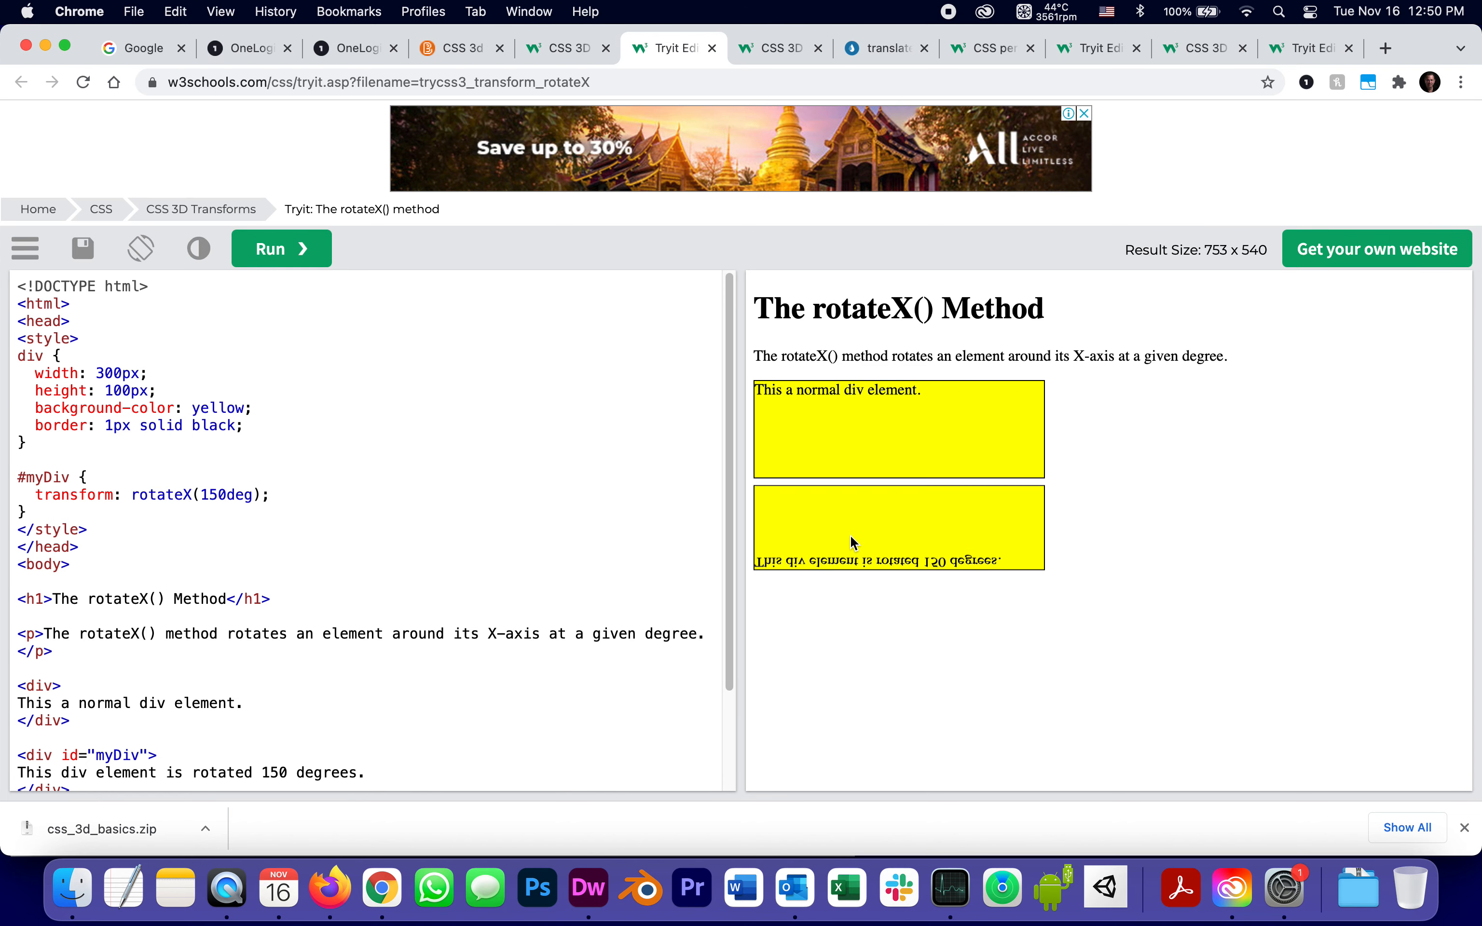
mouse_move(913, 545)
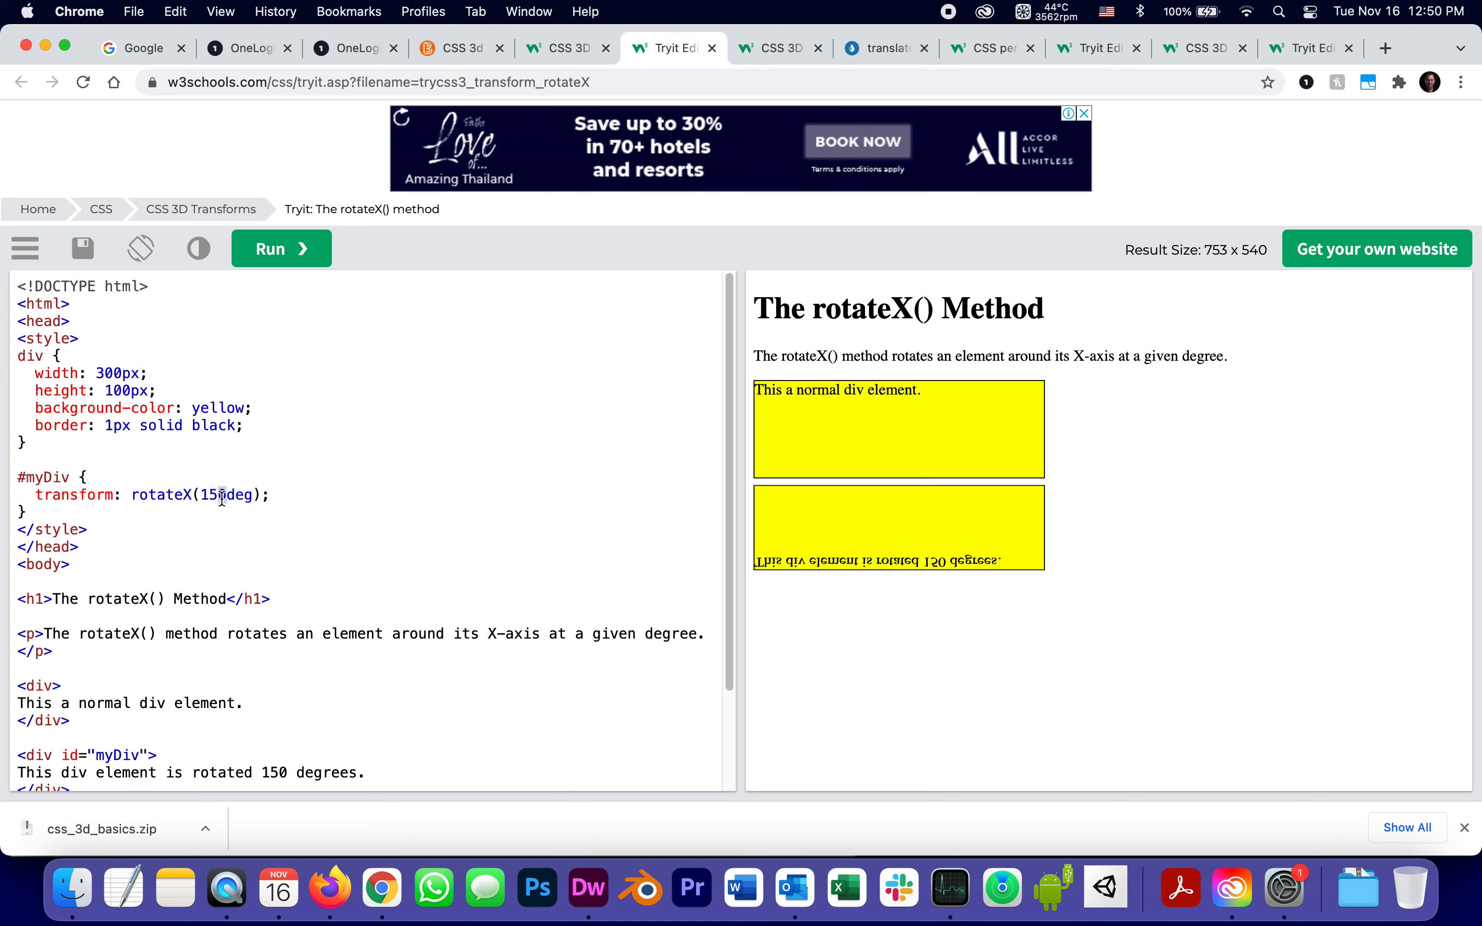
click(280, 249)
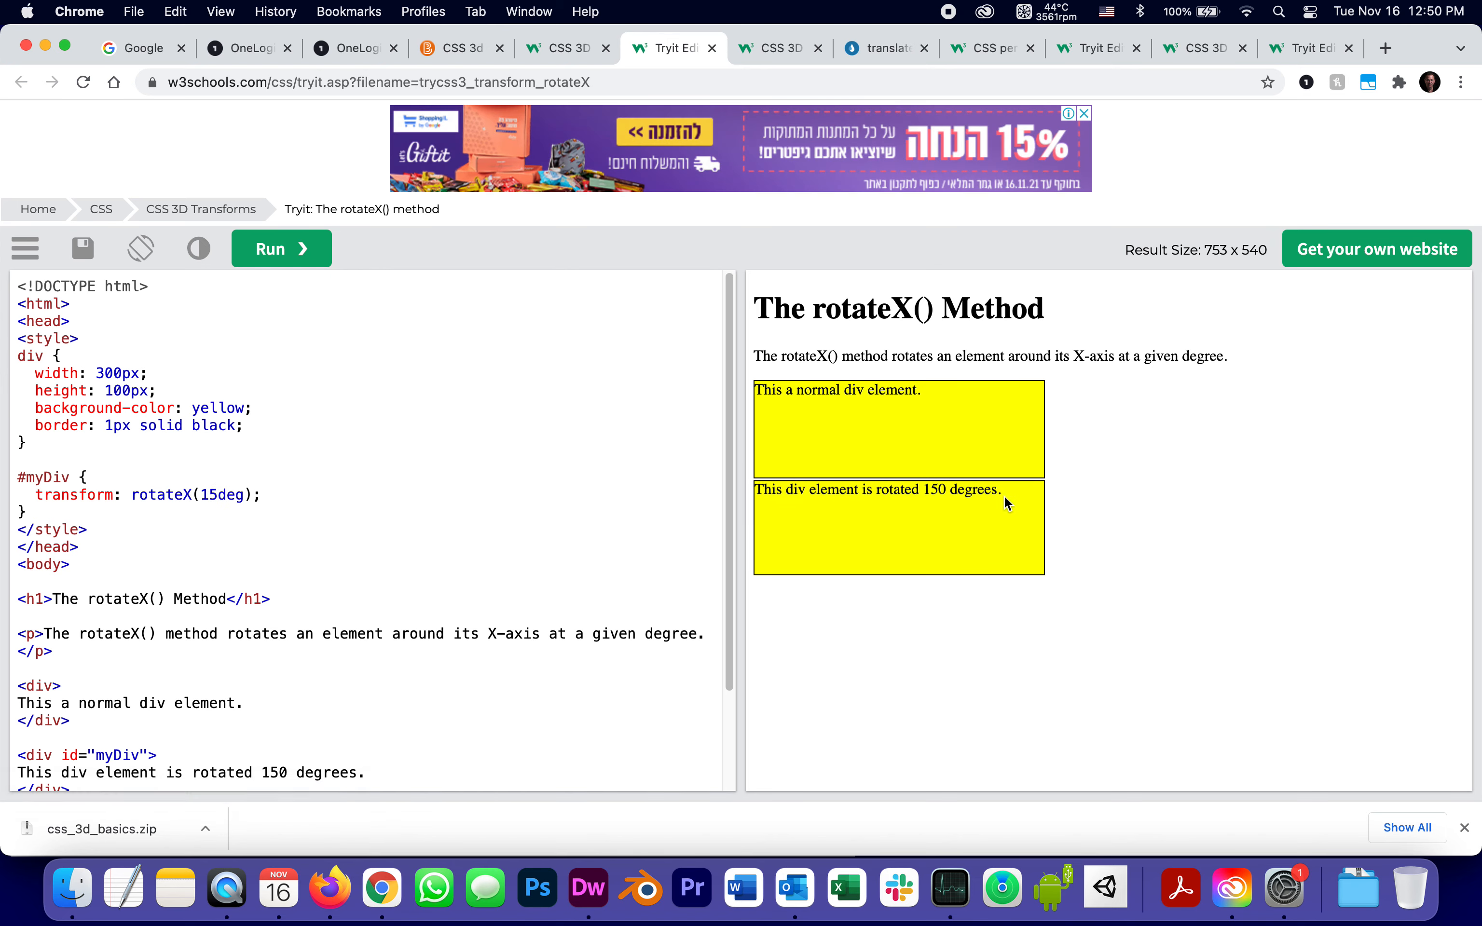
mouse_move(854, 472)
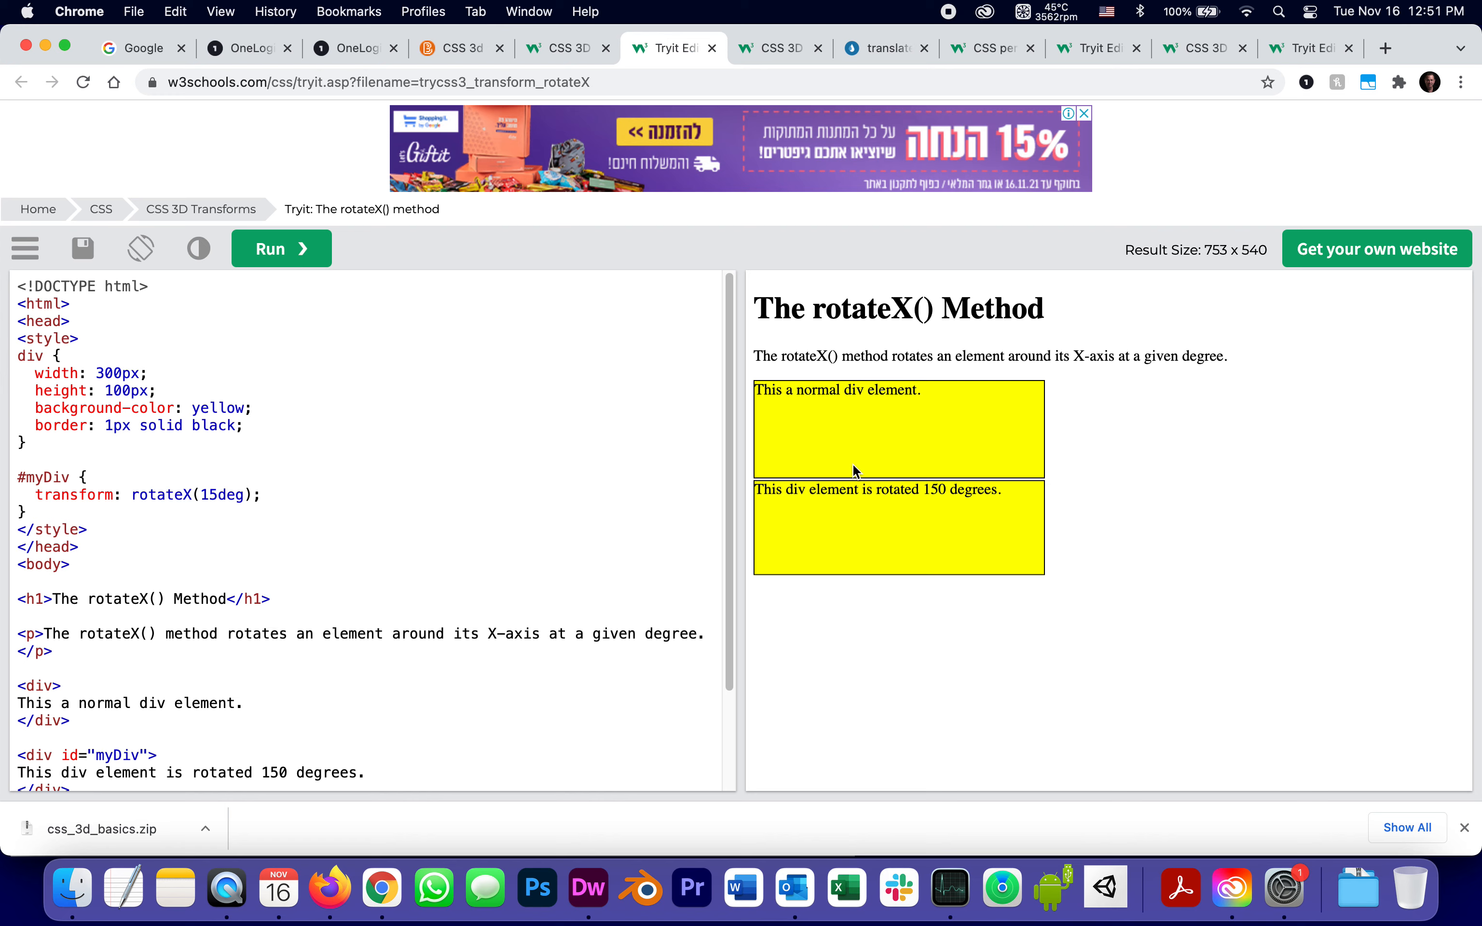
mouse_move(835, 482)
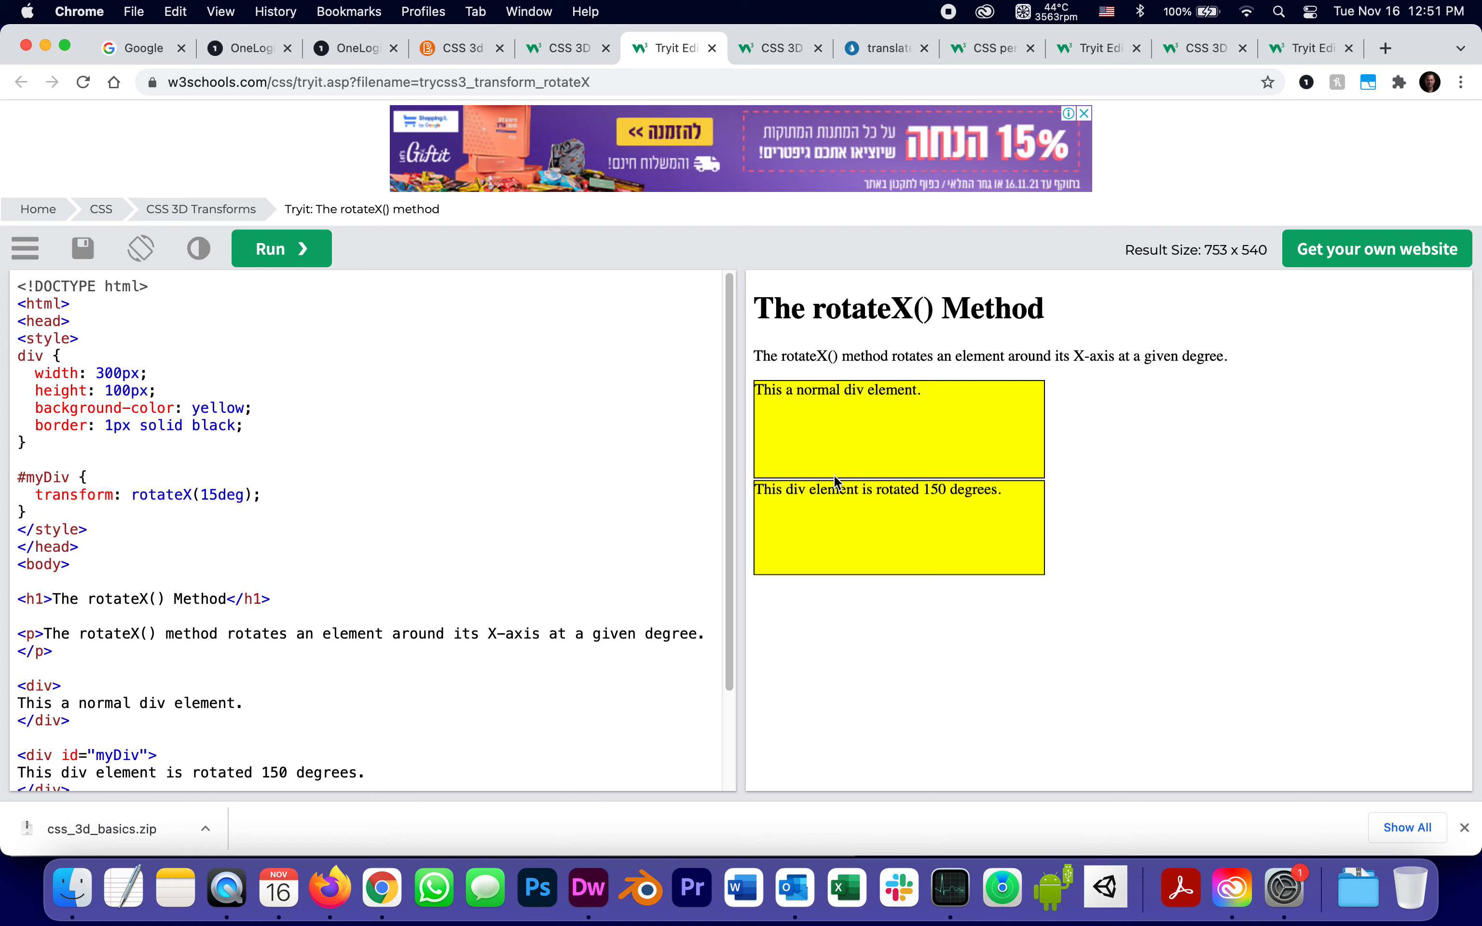
mouse_move(843, 535)
text(Y)
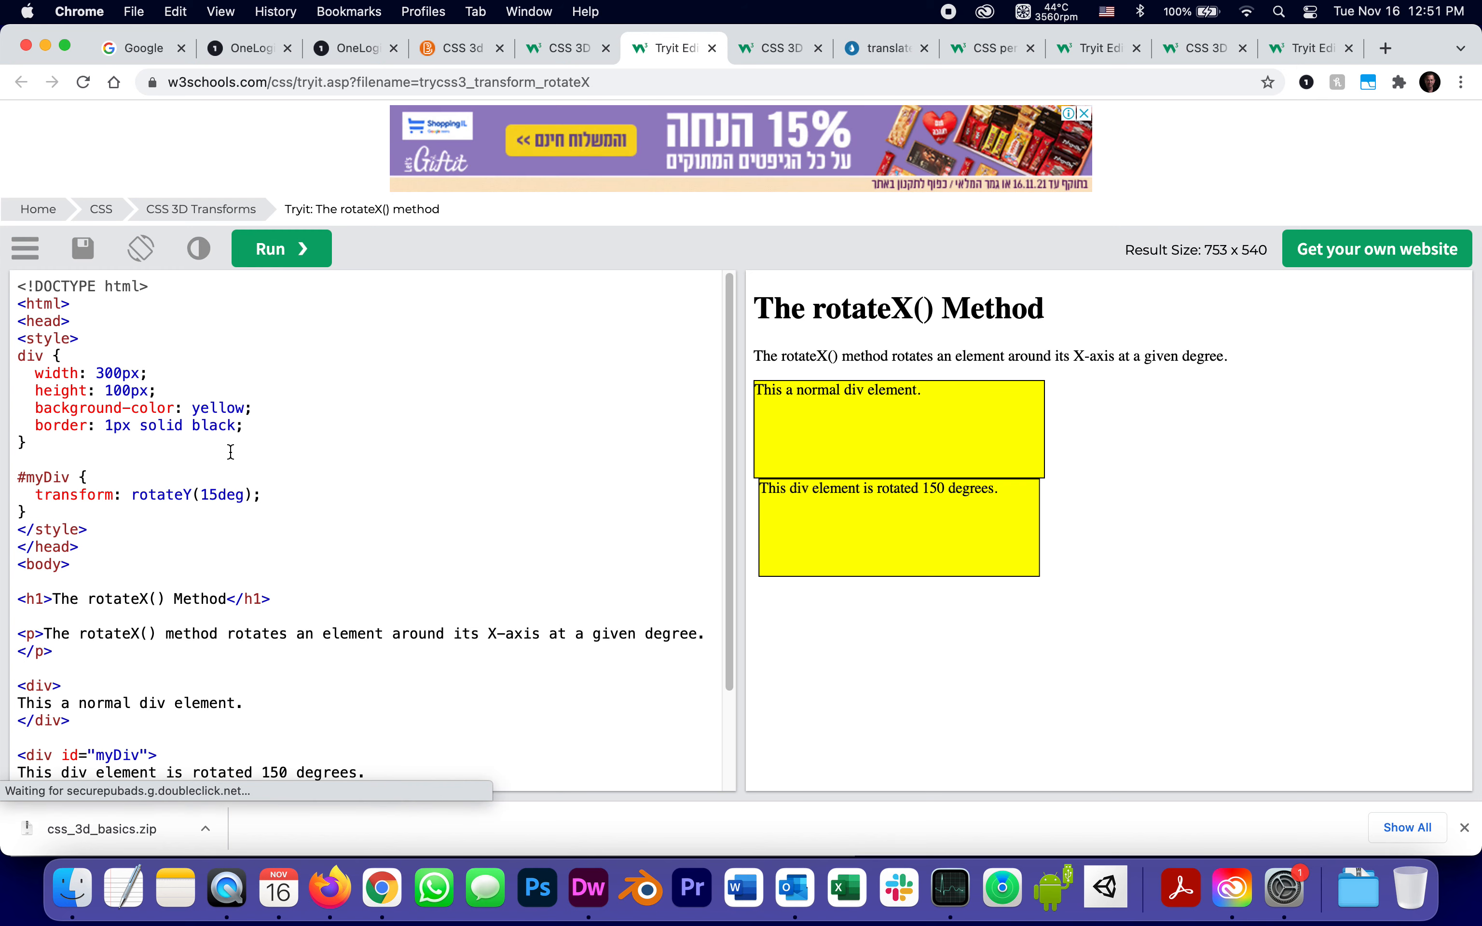
Change #myDiv's rotateY(70deg) to rotateZ(70deg) and rerun to tilt the second box diagonally.
double_click(207, 495)
text(7)
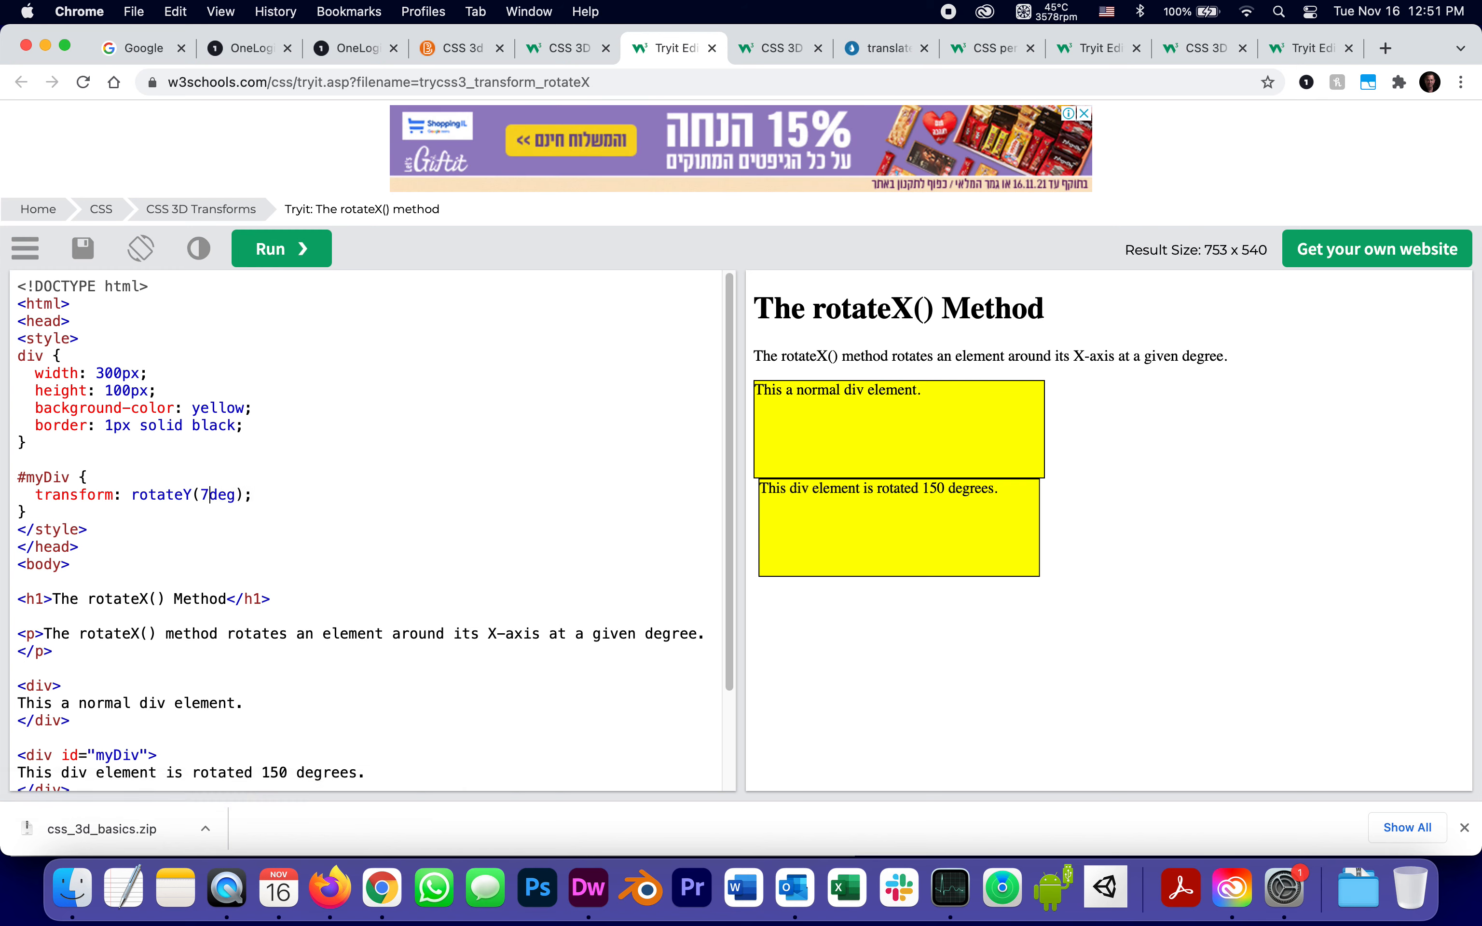
text(0)
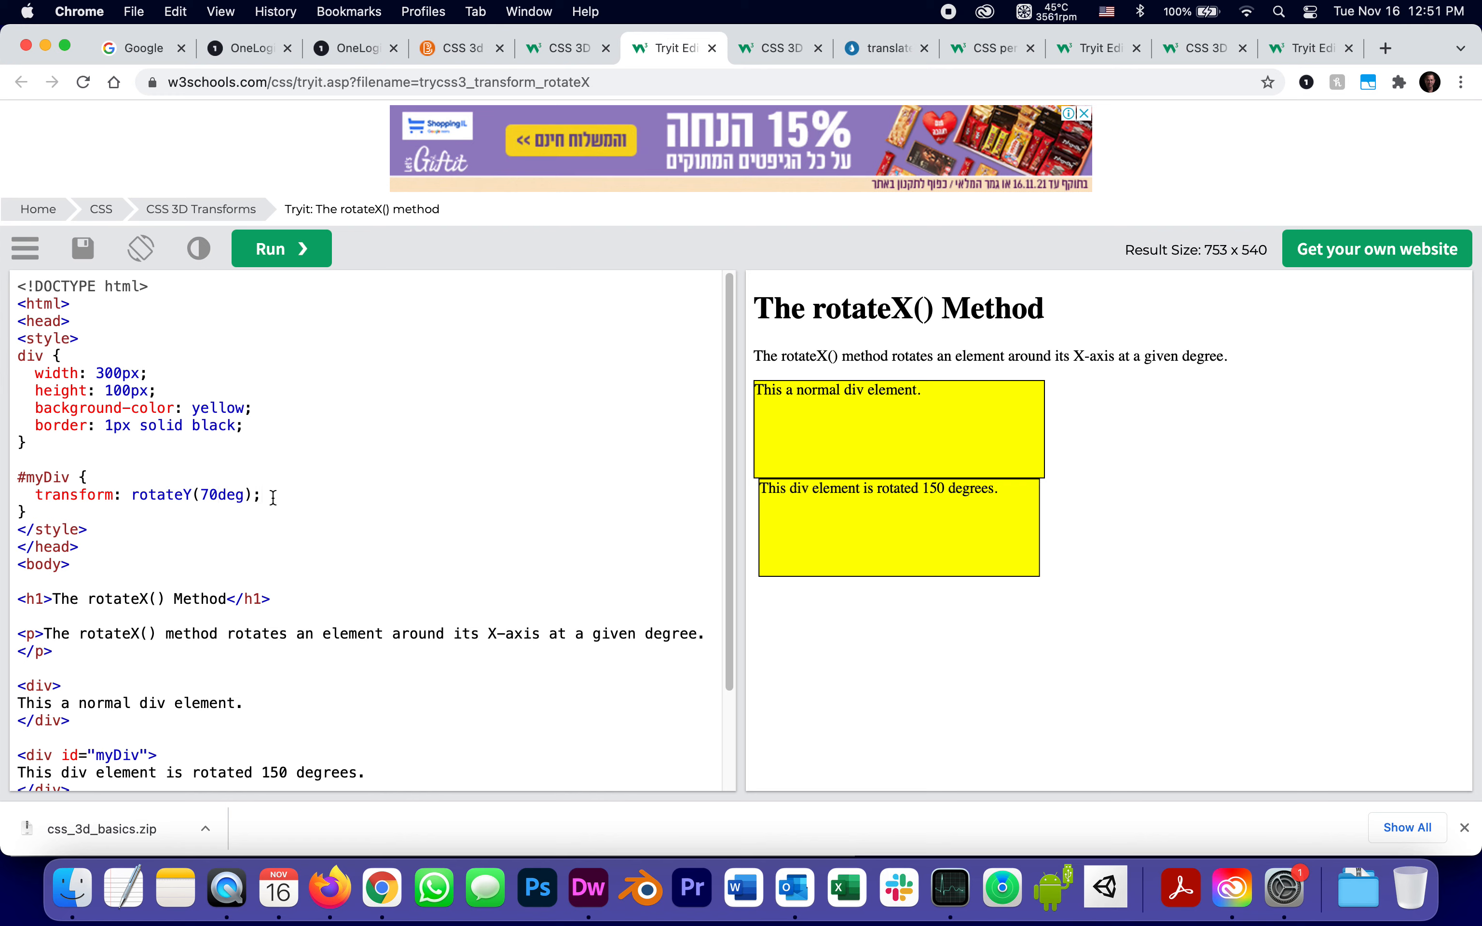
click(280, 249)
text(Z)
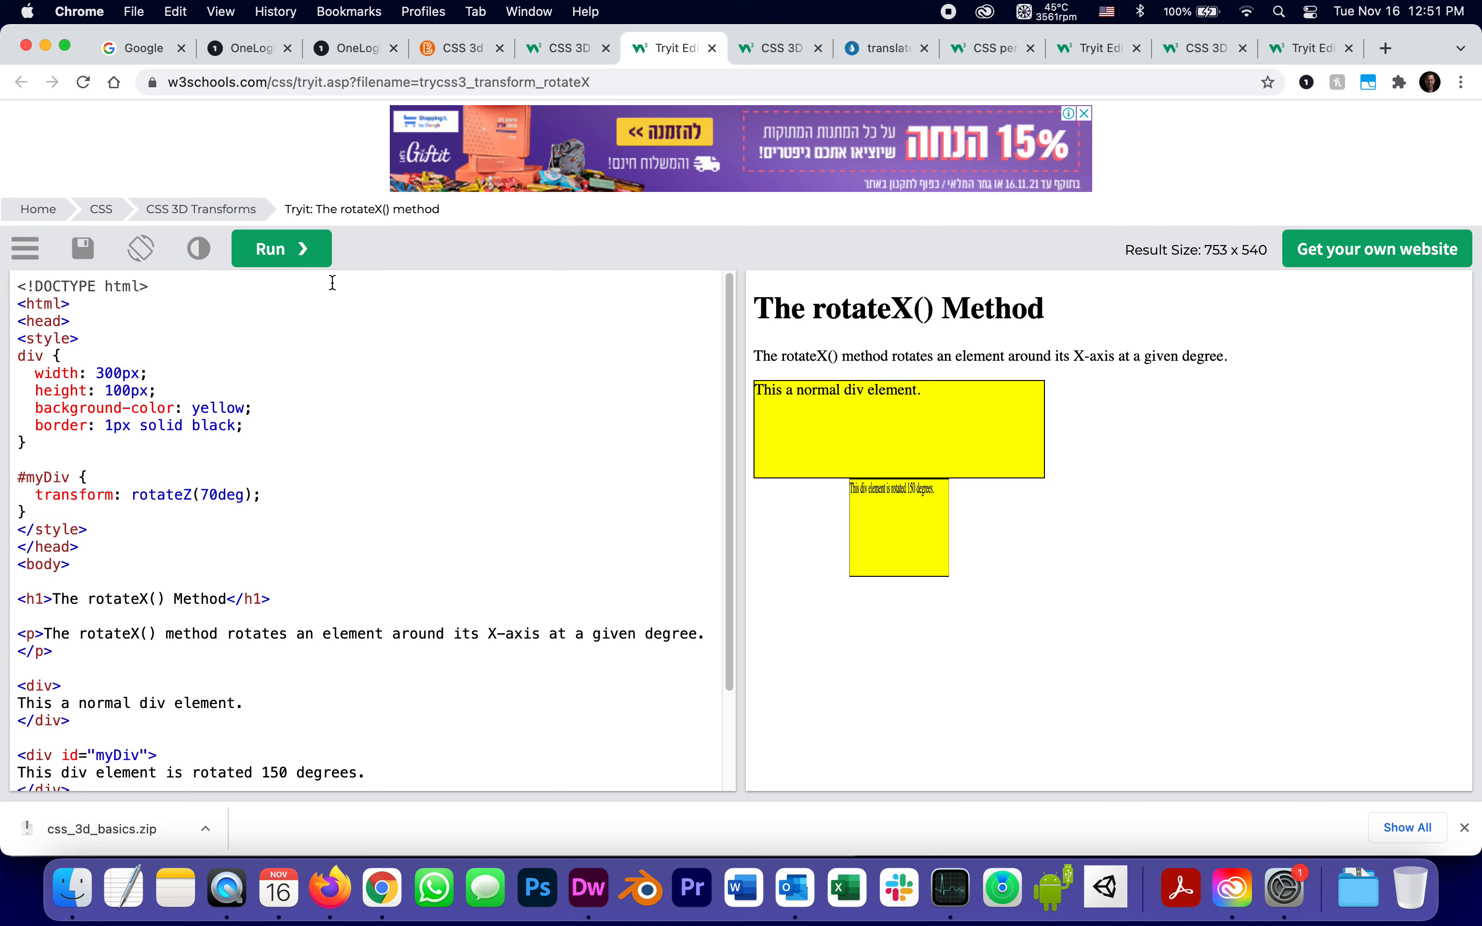
click(281, 249)
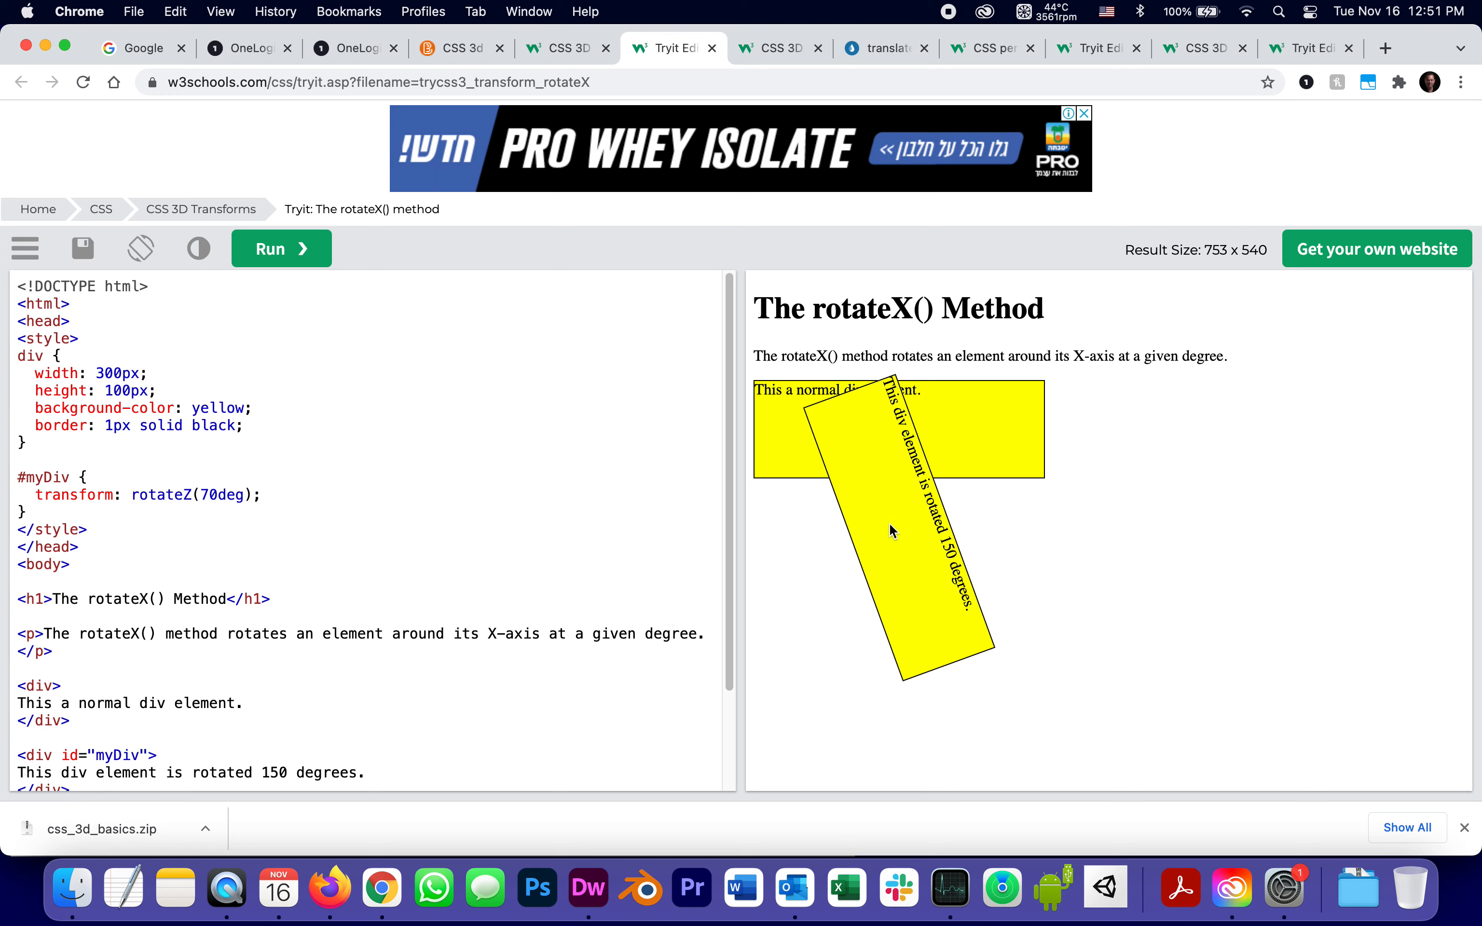
mouse_move(900, 527)
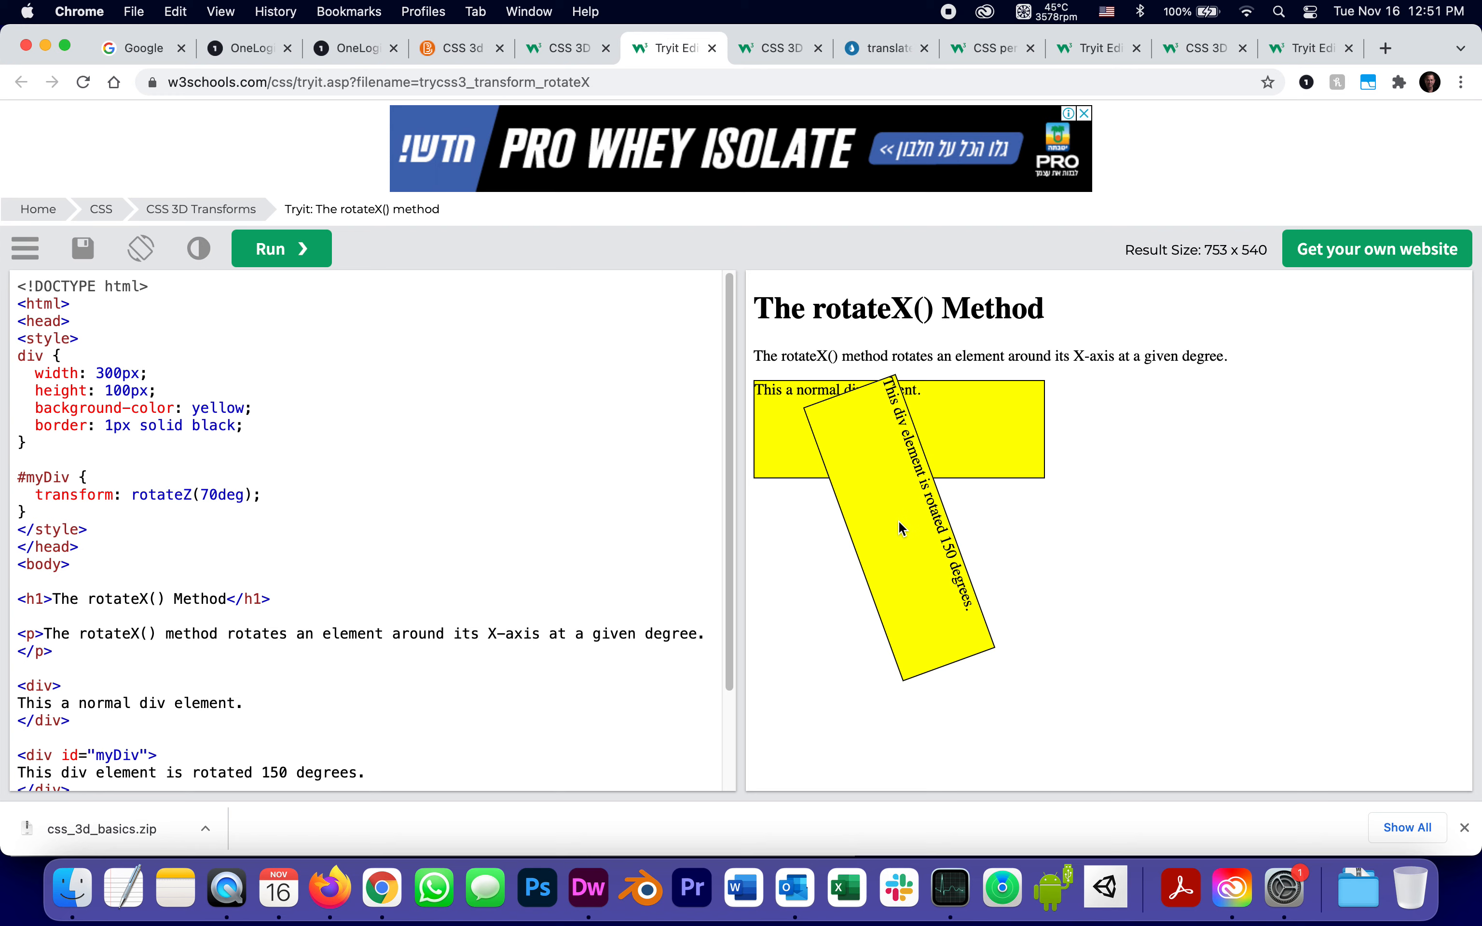
mouse_move(874, 559)
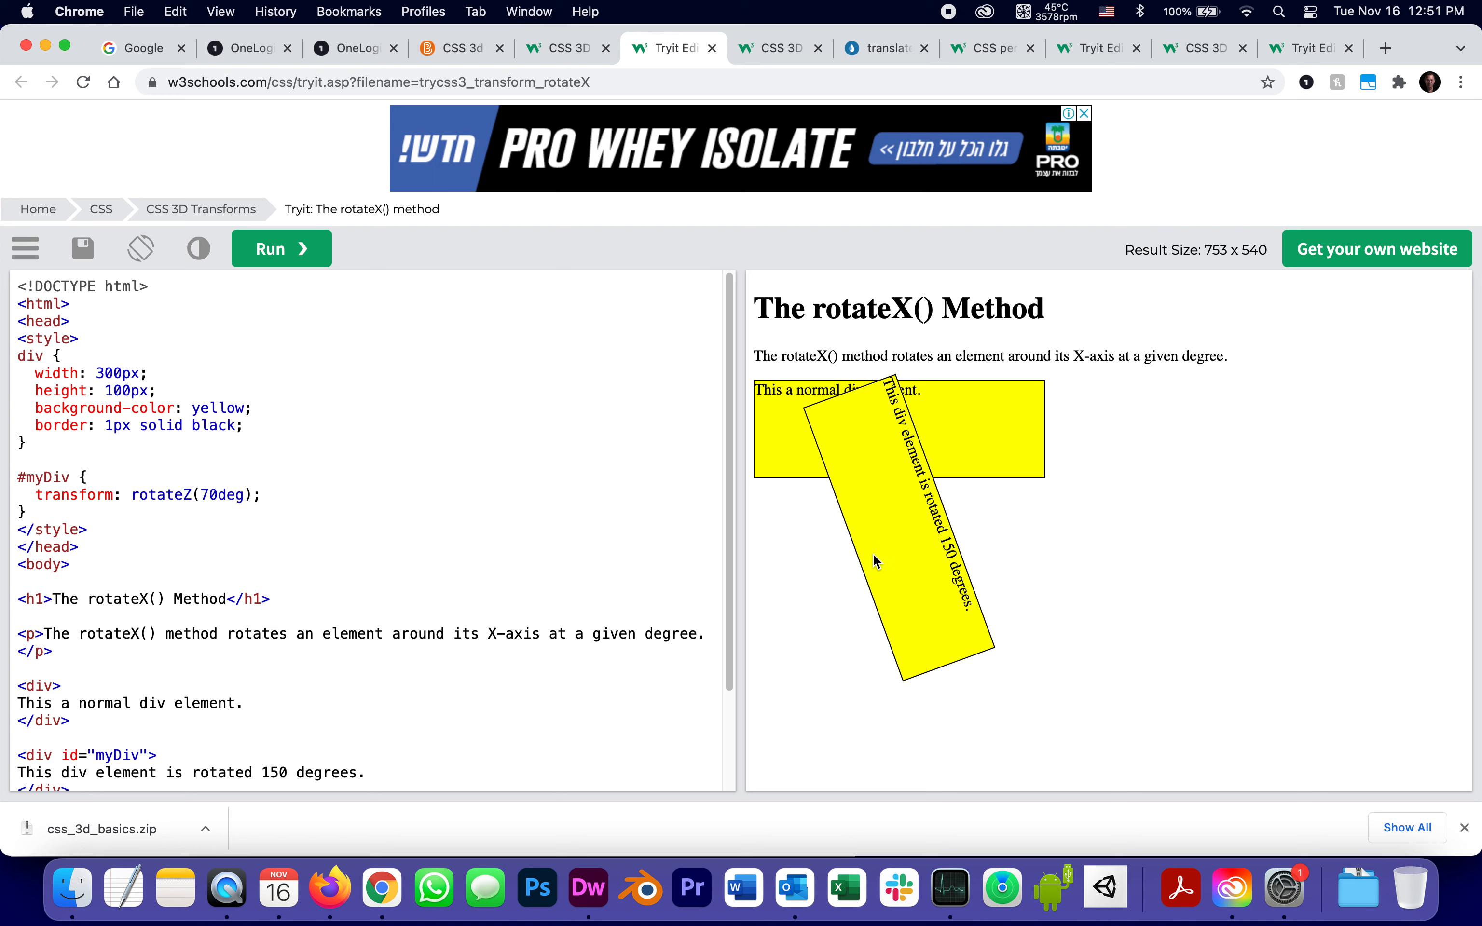
mouse_move(922, 307)
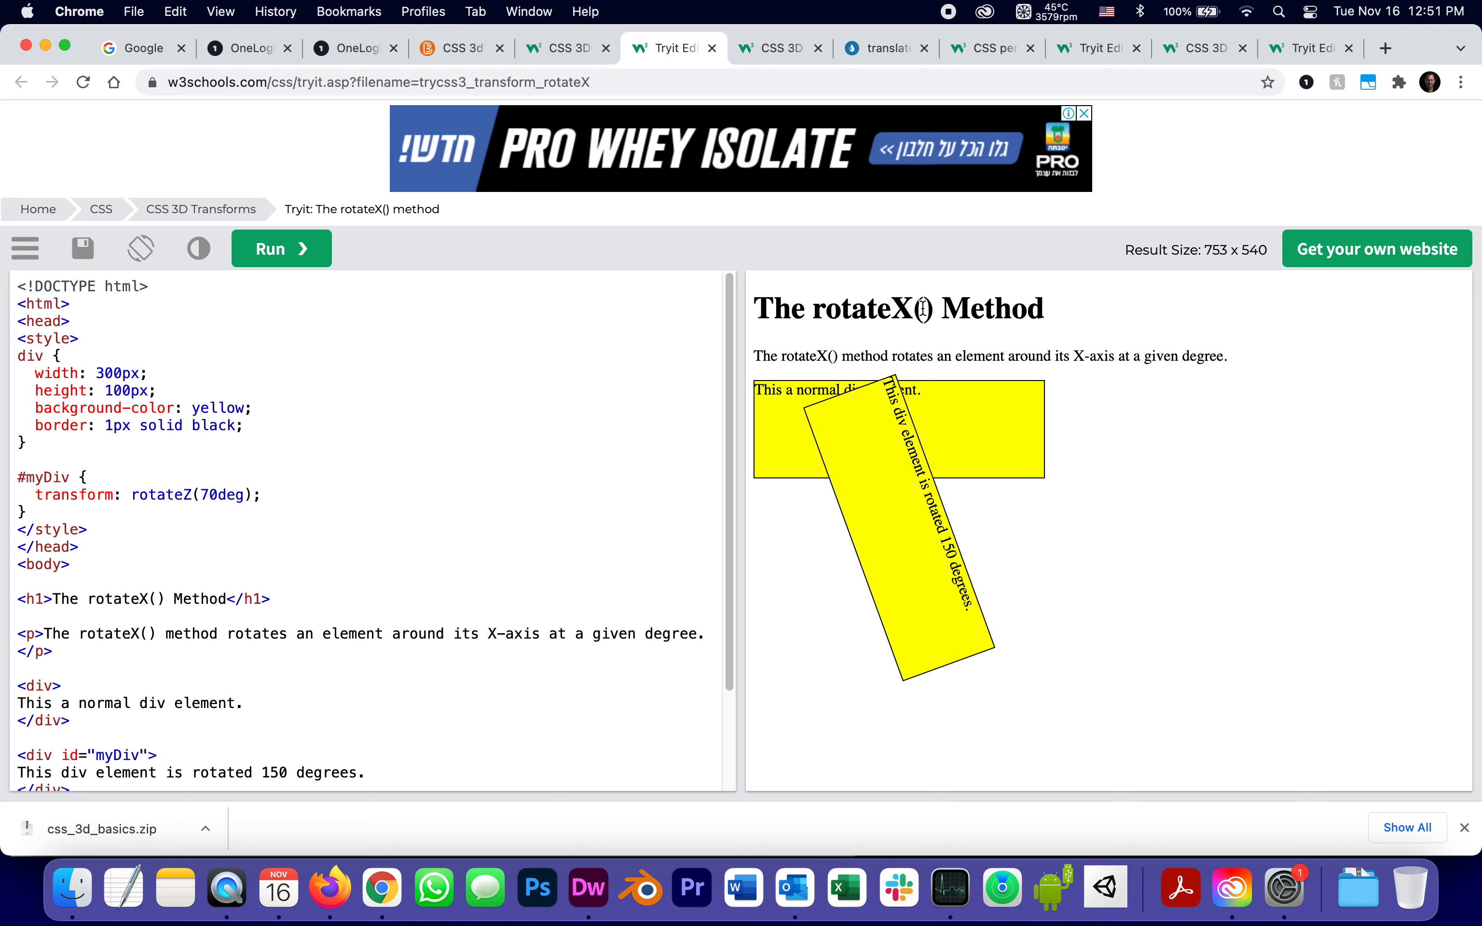
mouse_move(7, 444)
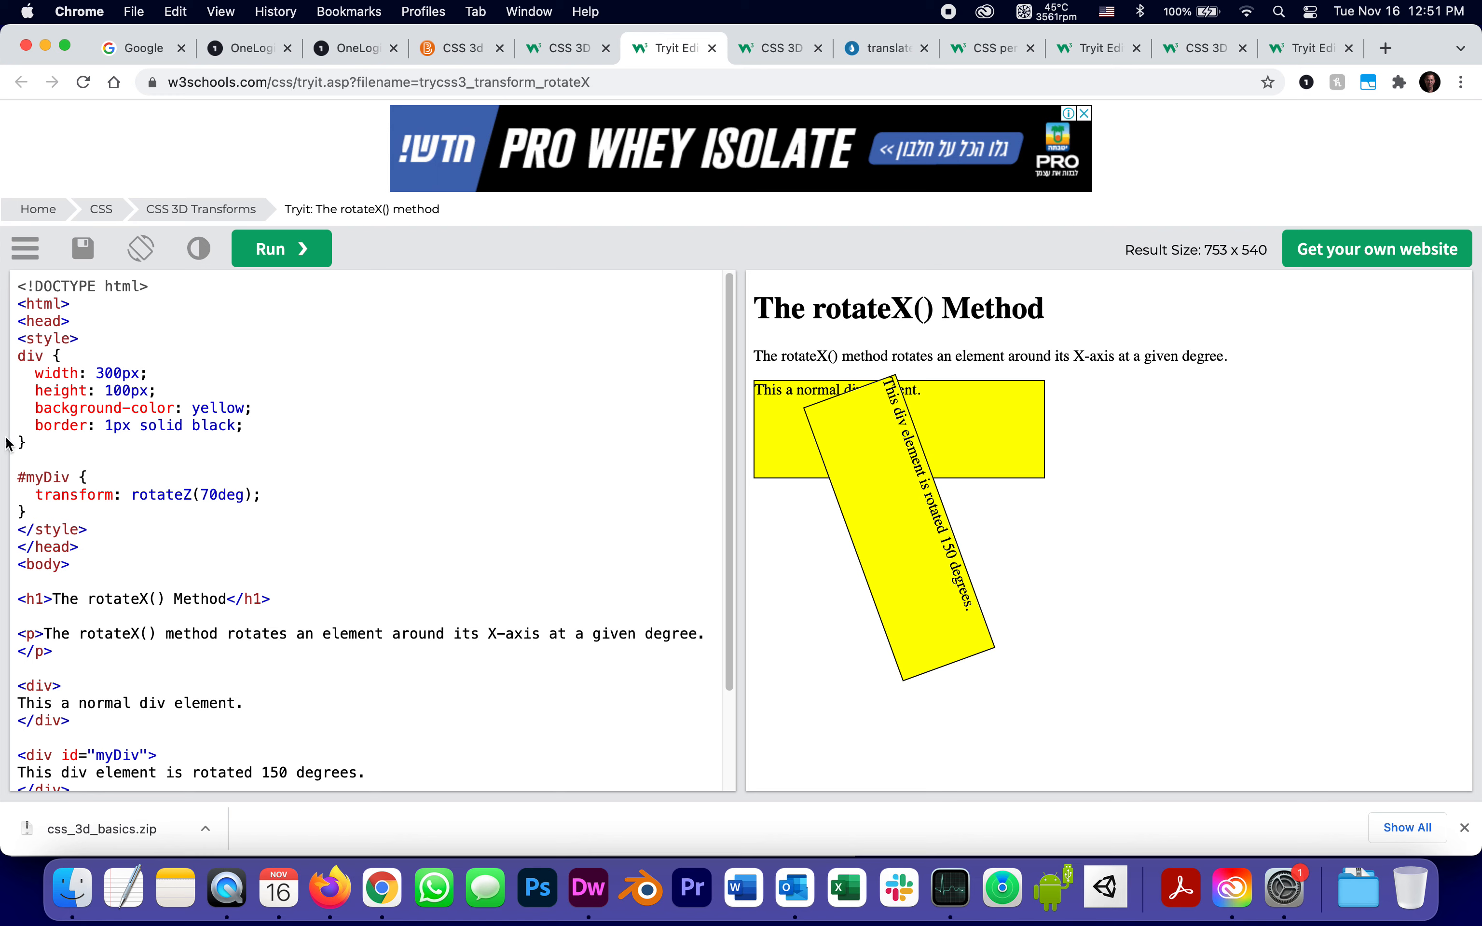
mouse_move(338, 333)
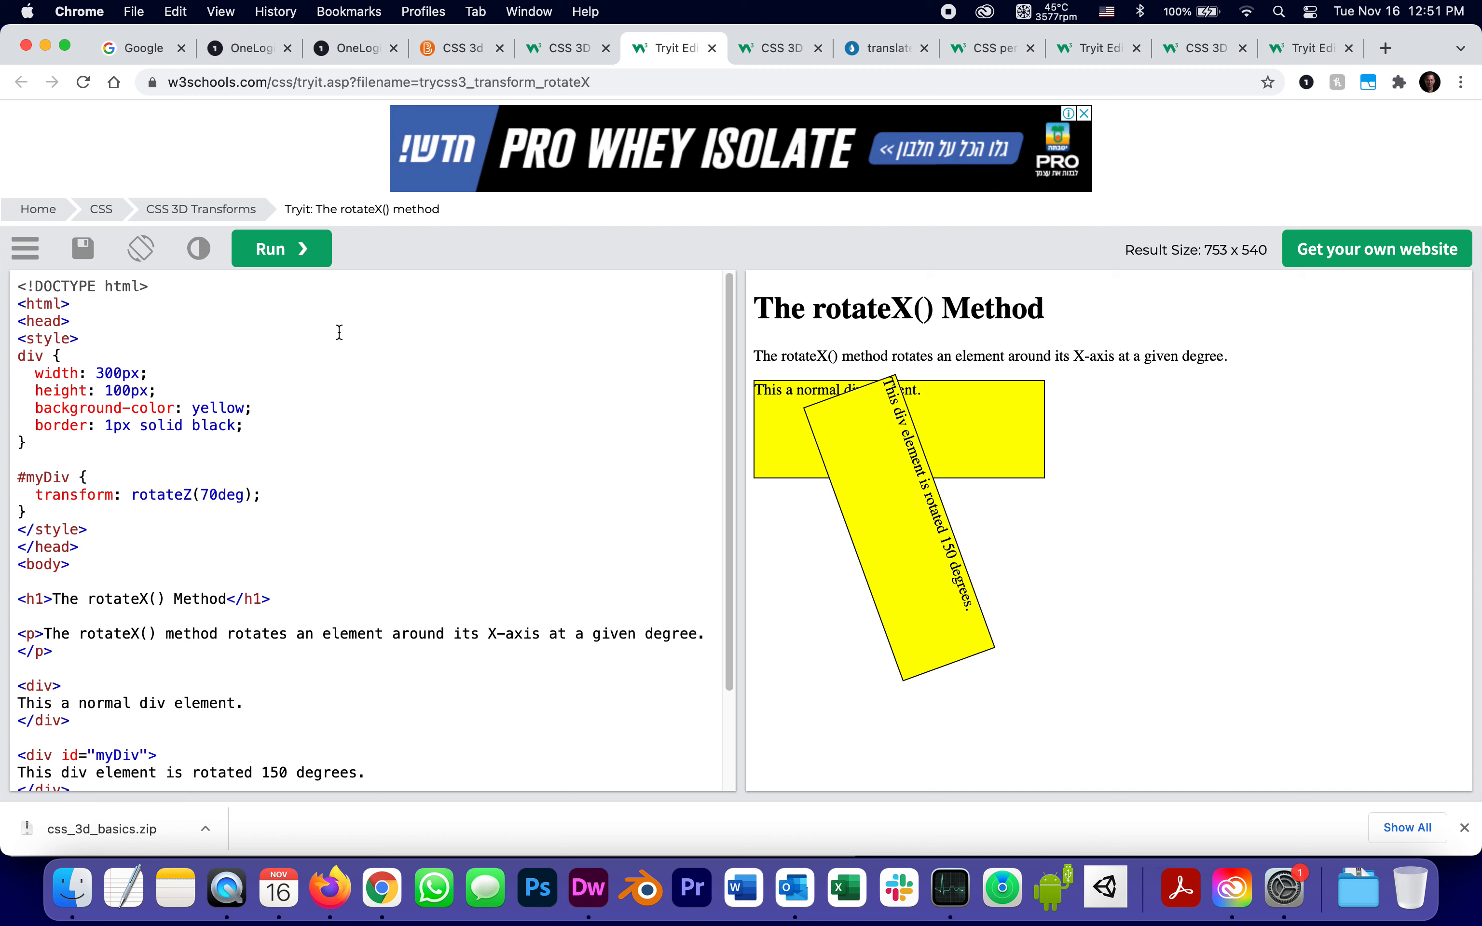
mouse_move(347, 551)
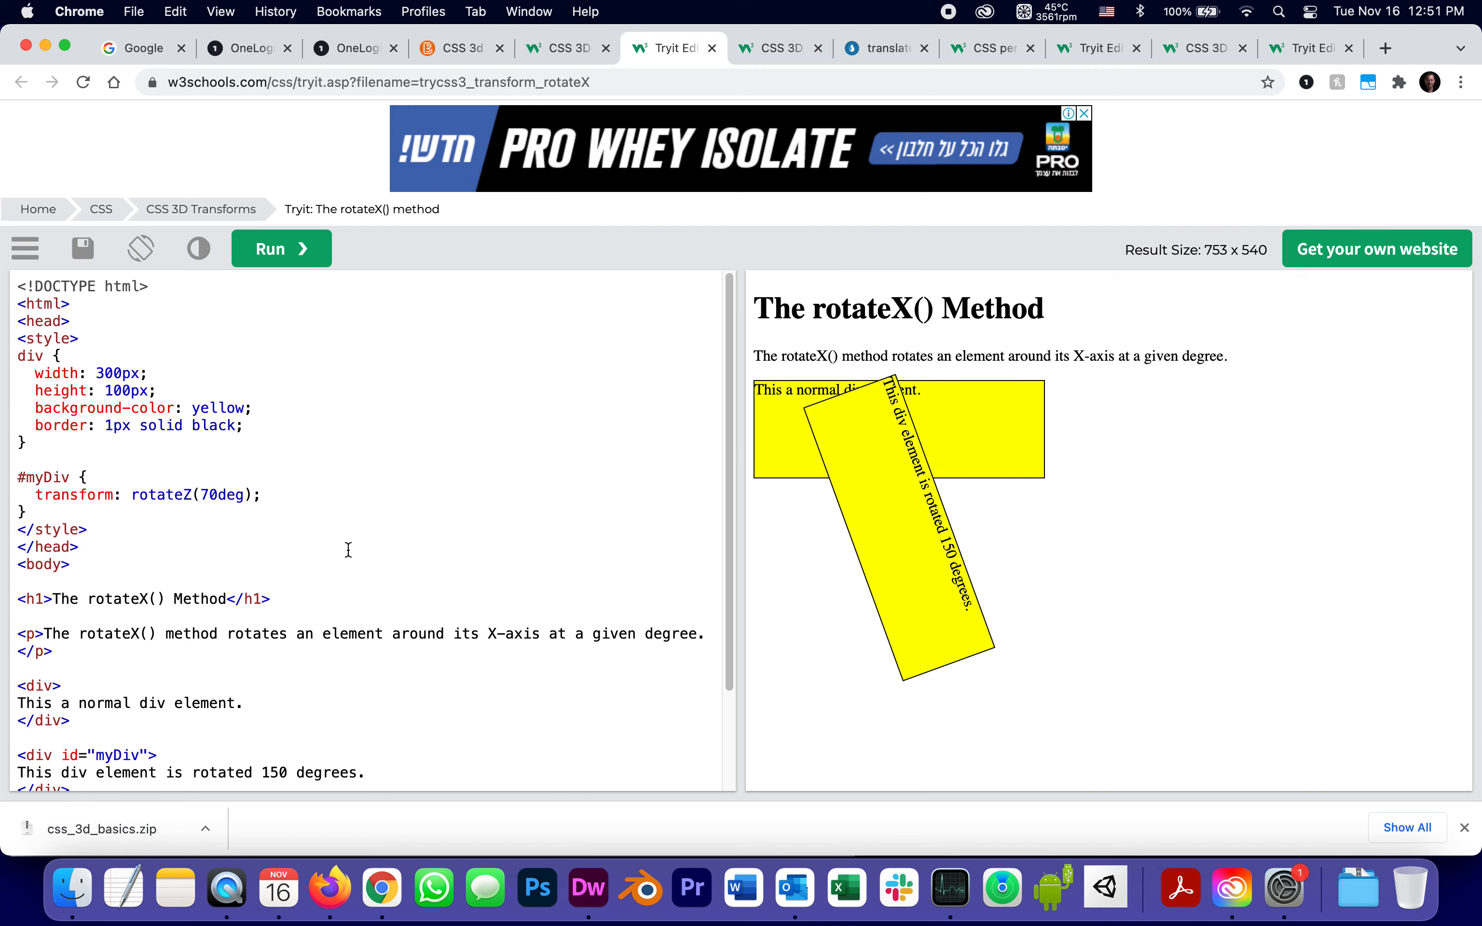
Go back to the Module 5: Read before class page and choose the CSS 3d perspective resource.
click(566, 49)
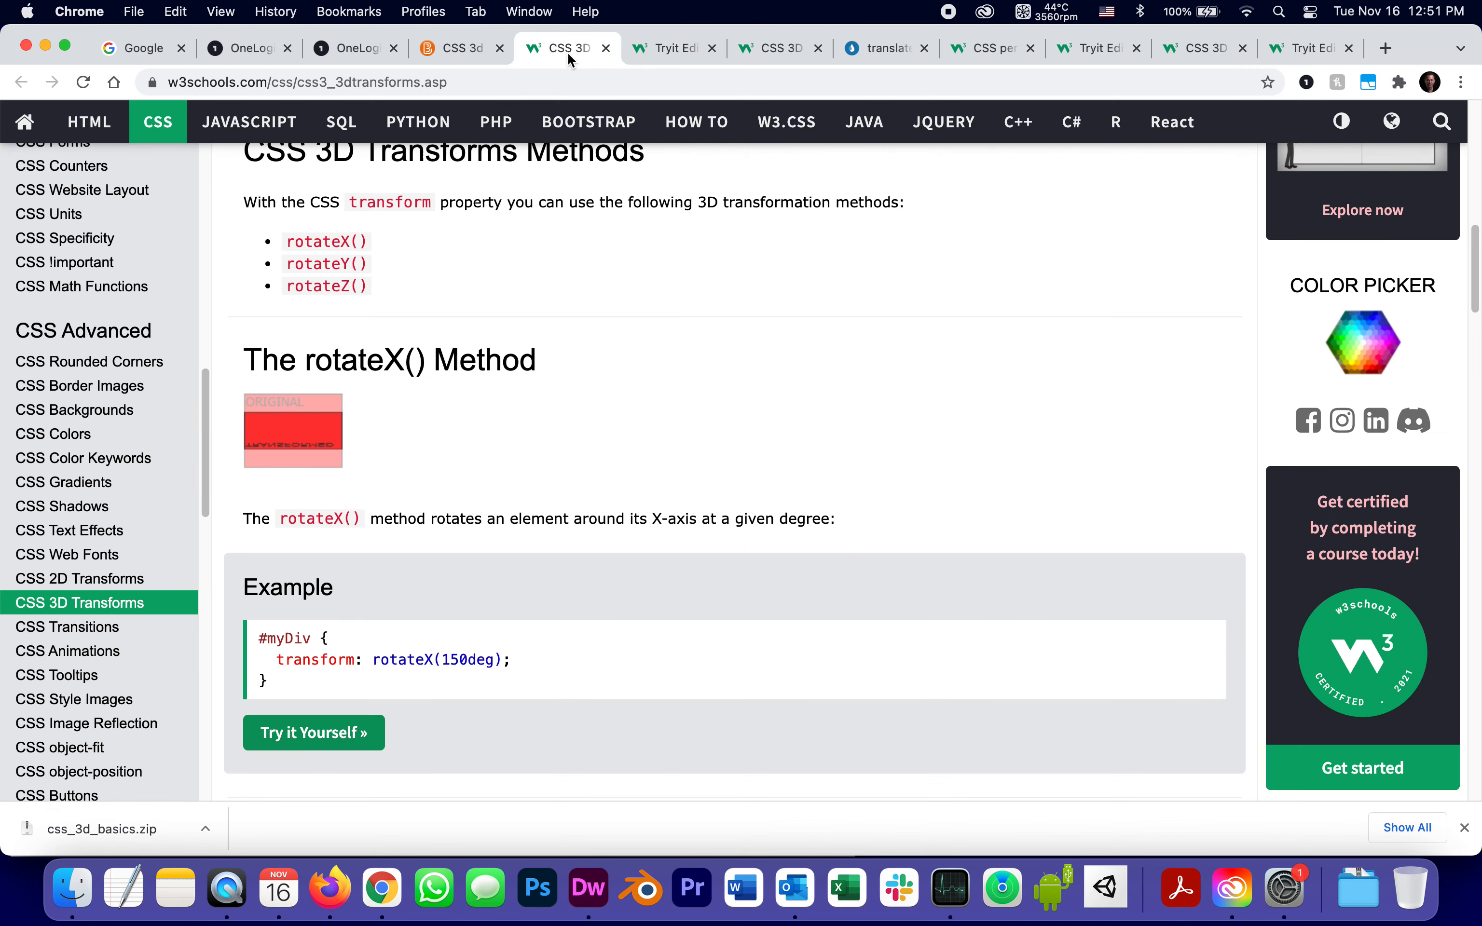
click(460, 49)
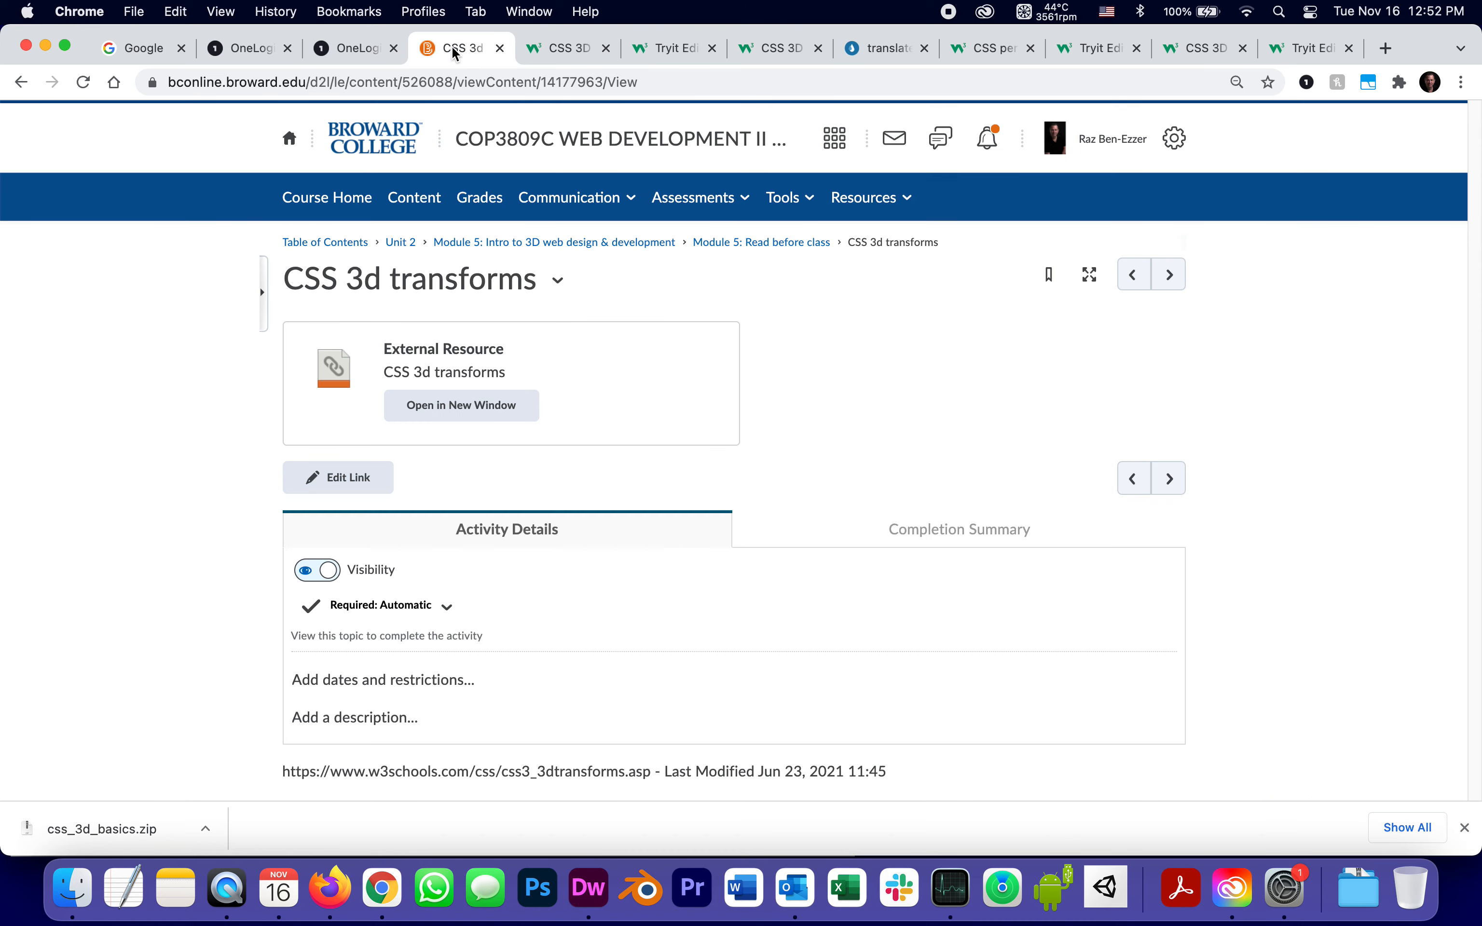
click(760, 242)
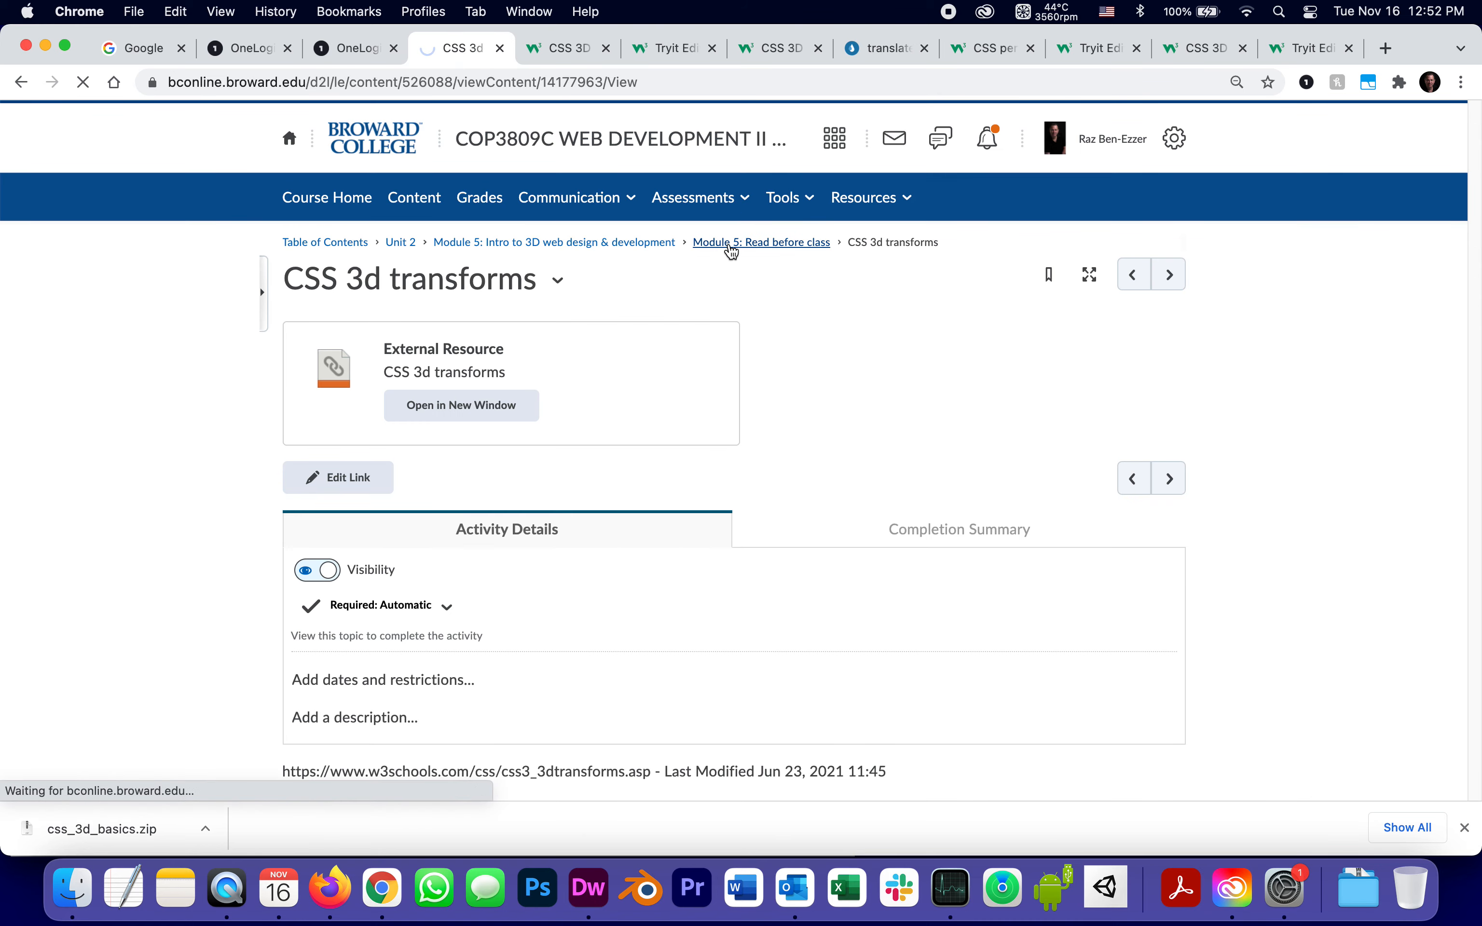
click(761, 242)
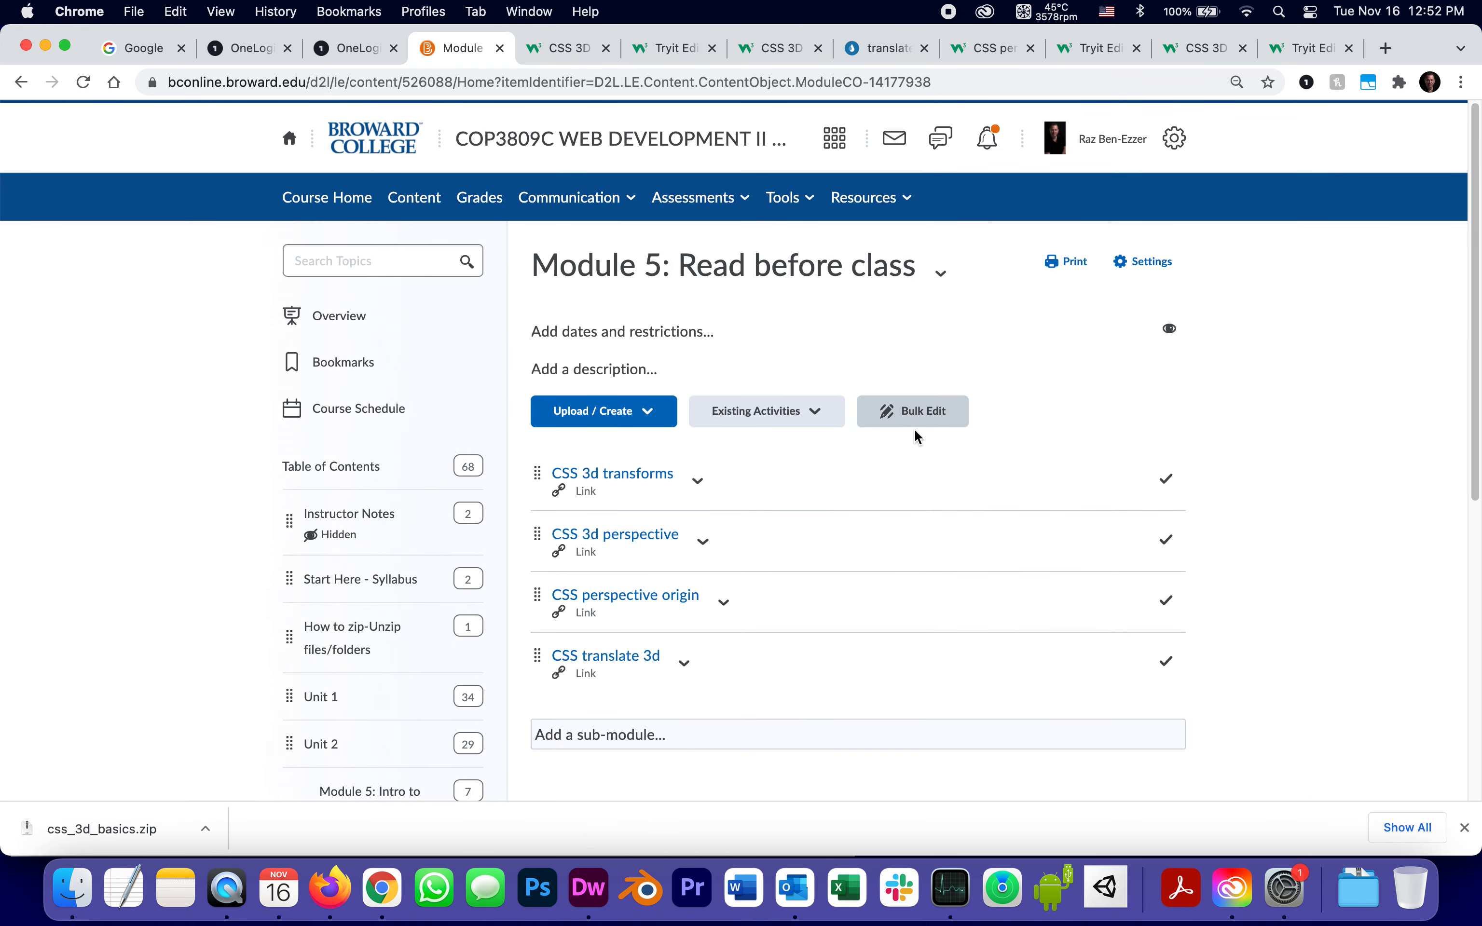
mouse_move(653, 527)
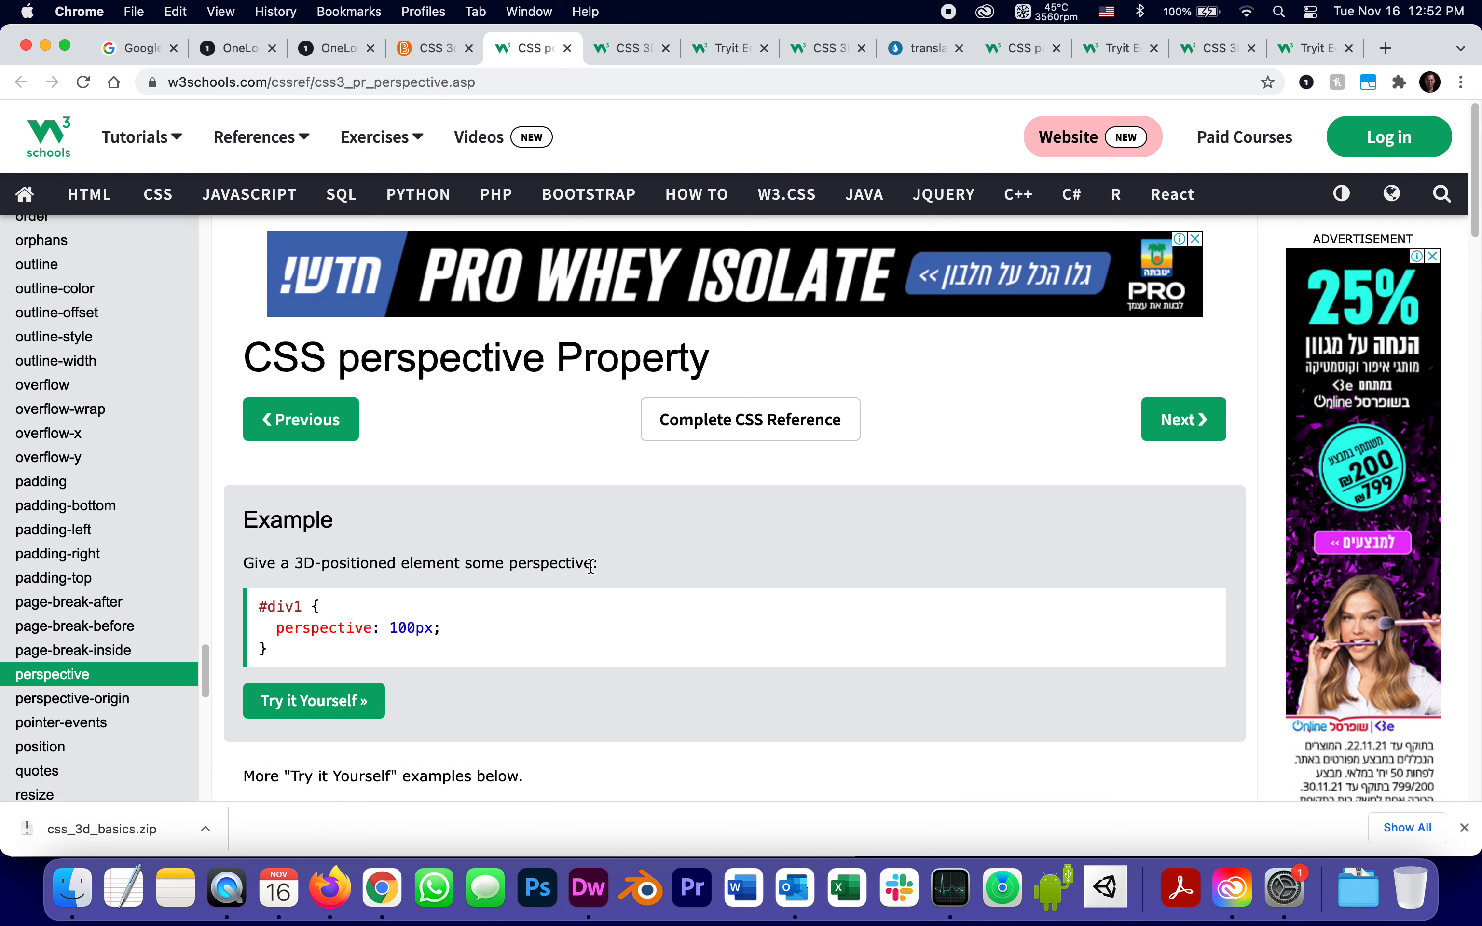
Scroll the CSS perspective property page down to the cube example with 800px and 150px perspectives.
scroll(down, 3)
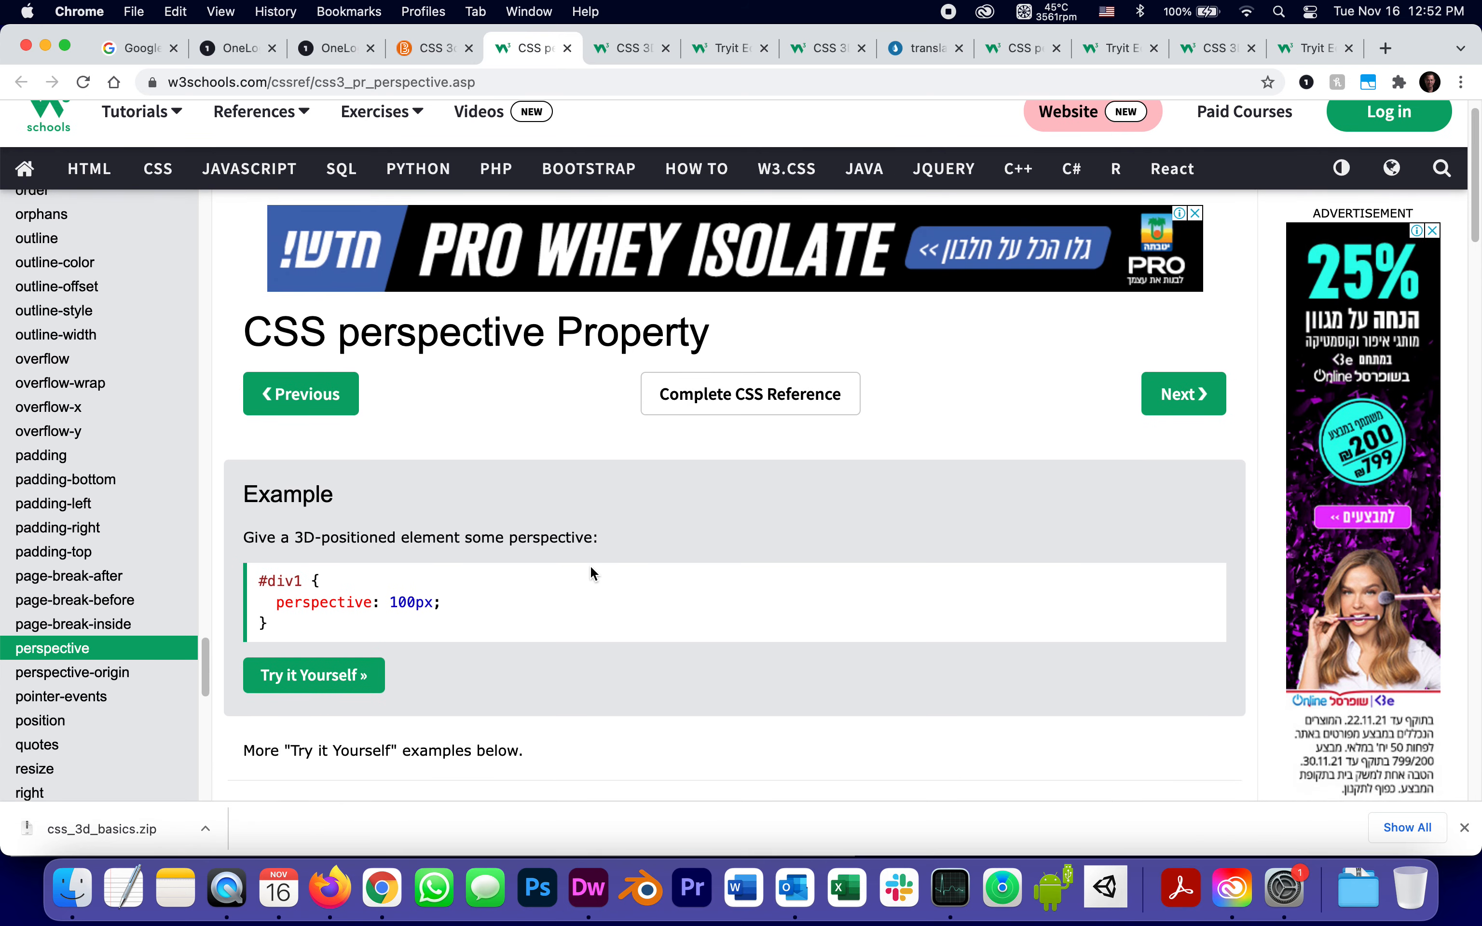
scroll(down, 3)
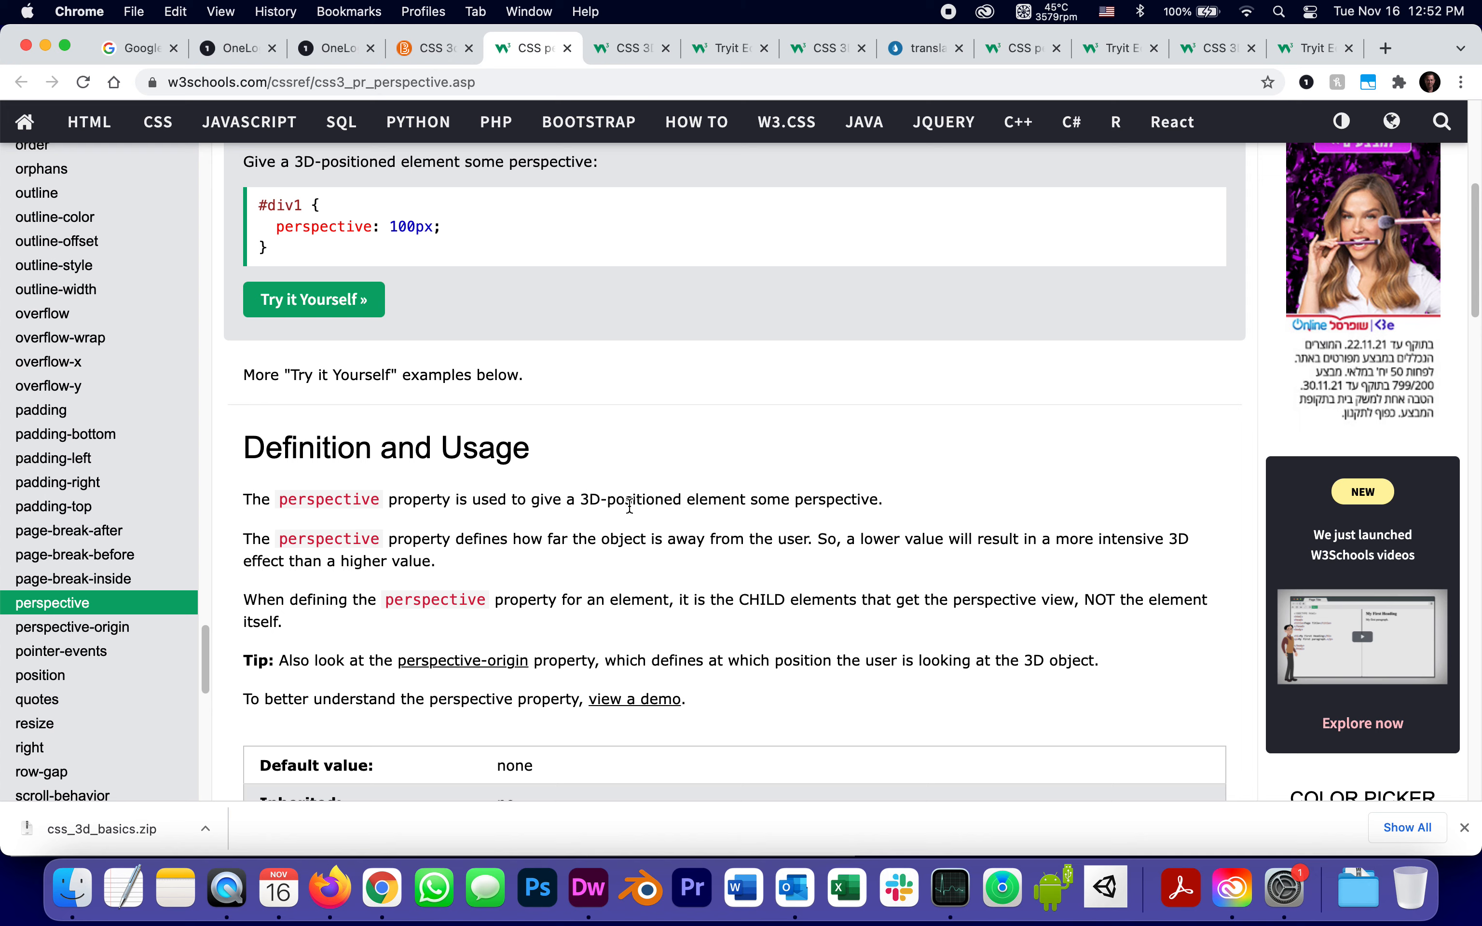
mouse_move(791, 501)
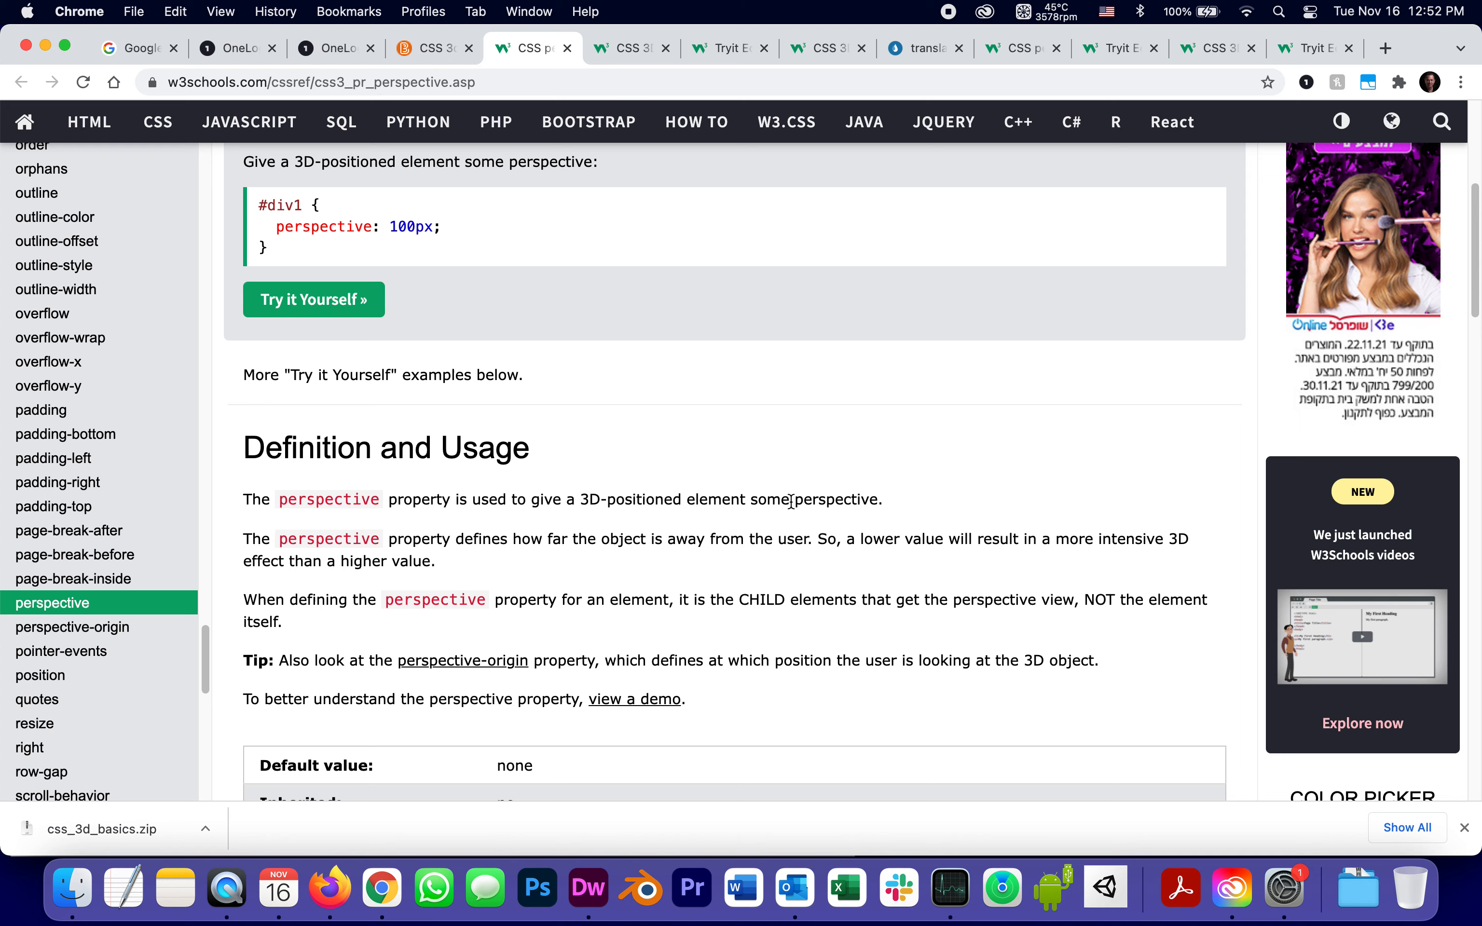
mouse_move(886, 498)
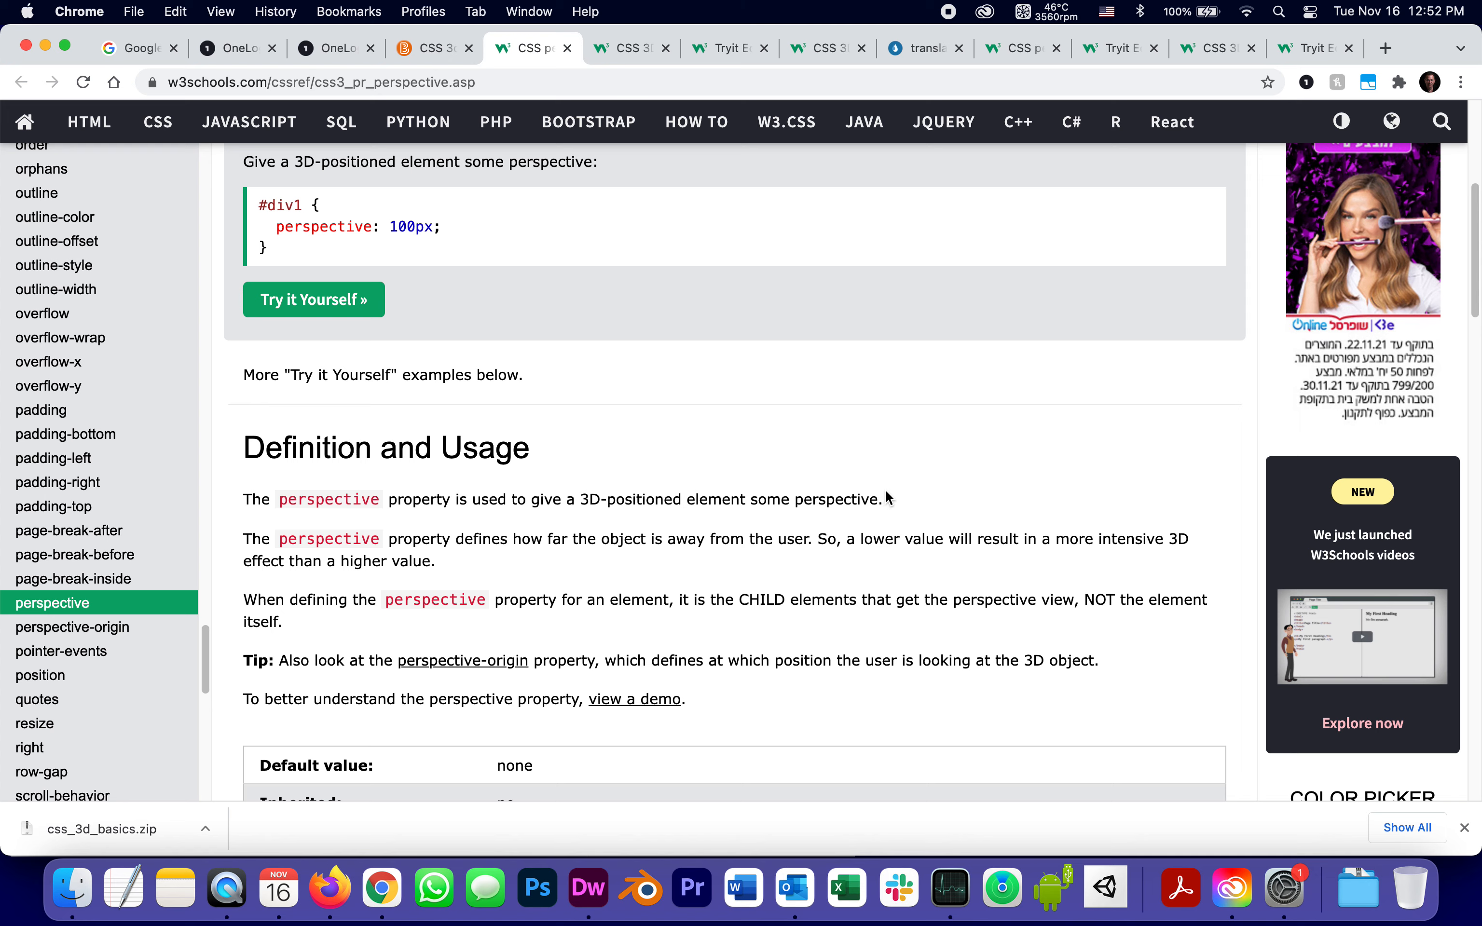
mouse_move(764, 544)
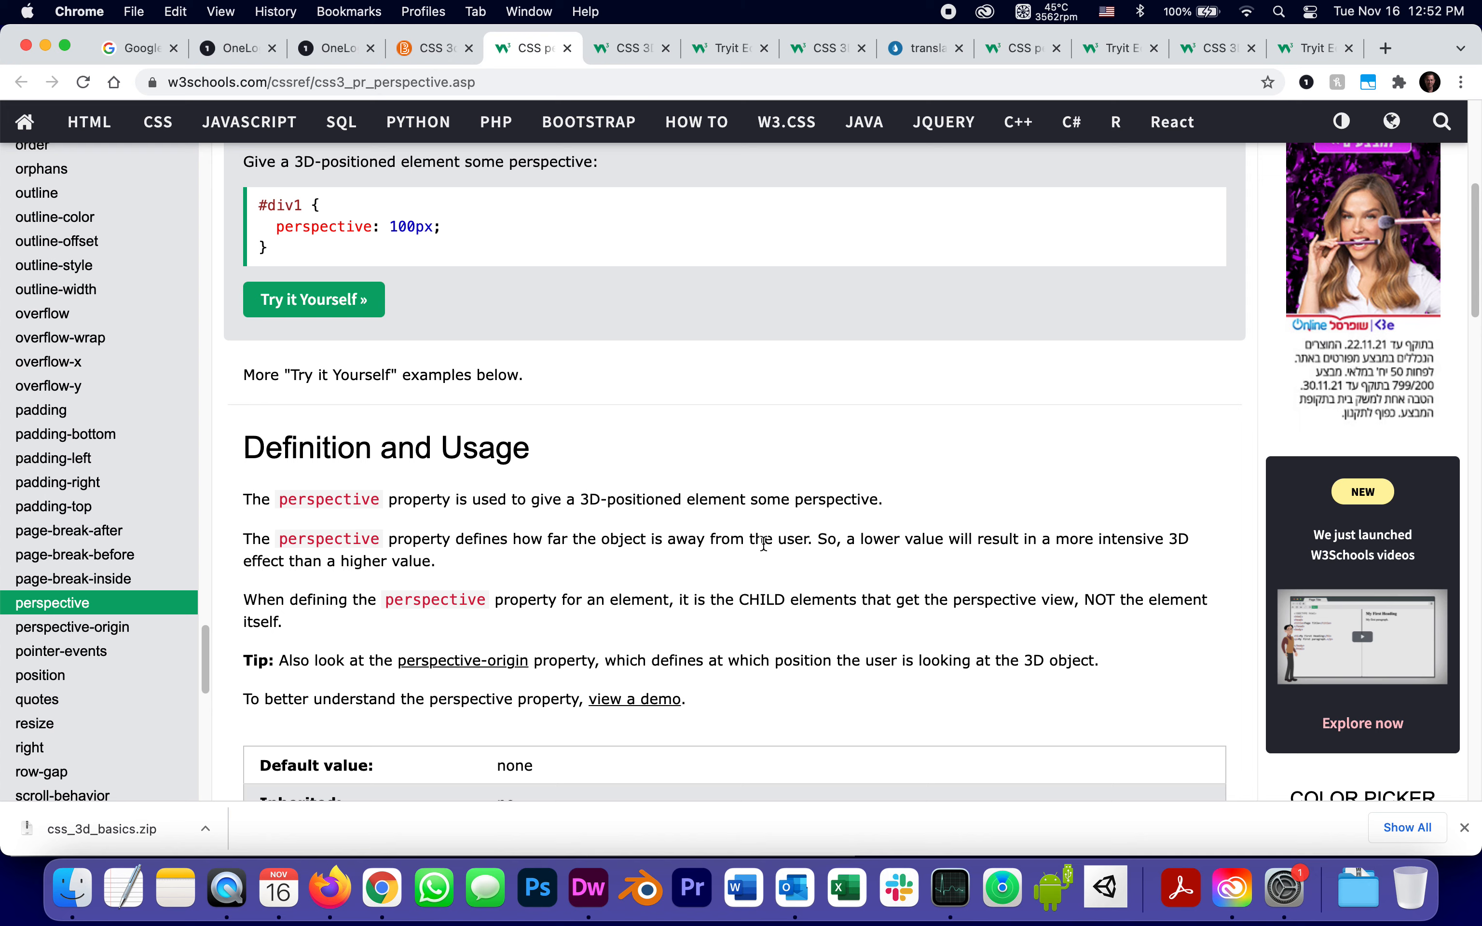
mouse_move(1081, 572)
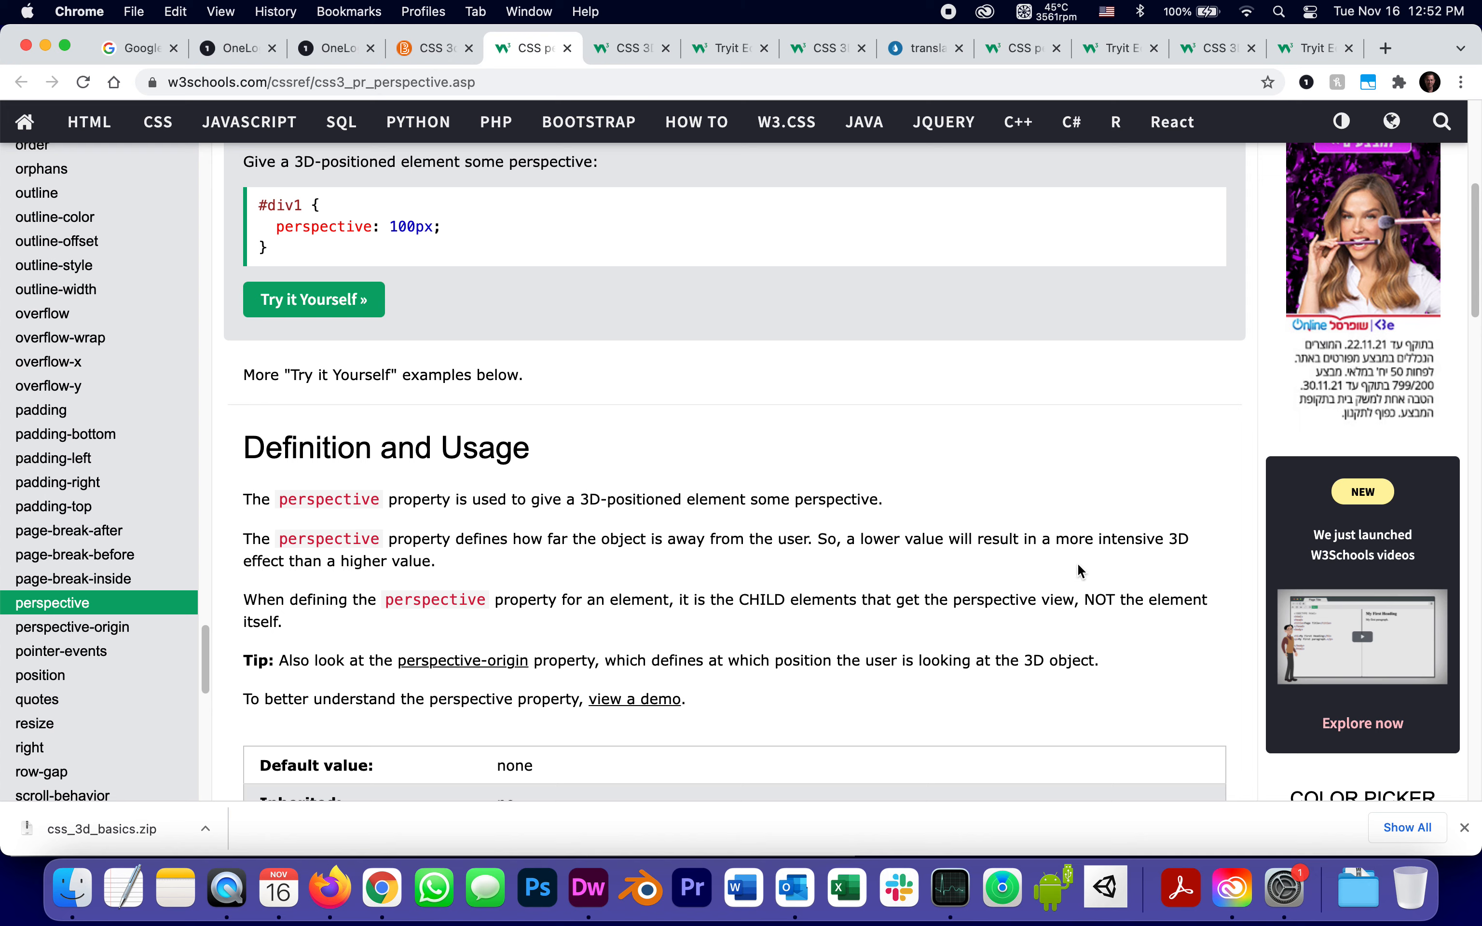
mouse_move(1131, 535)
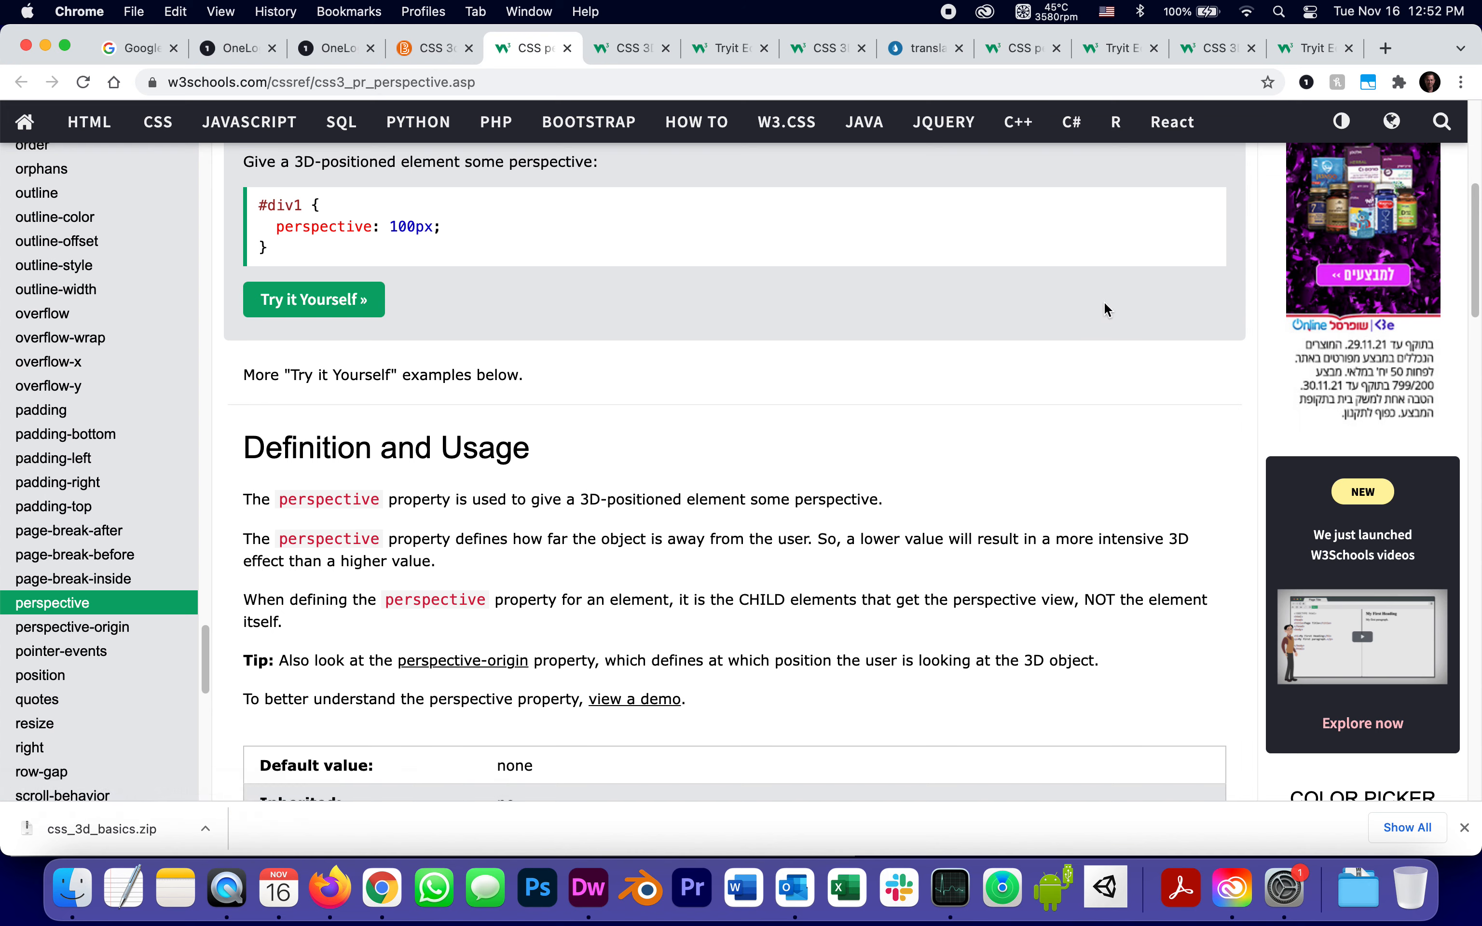
mouse_move(904, 484)
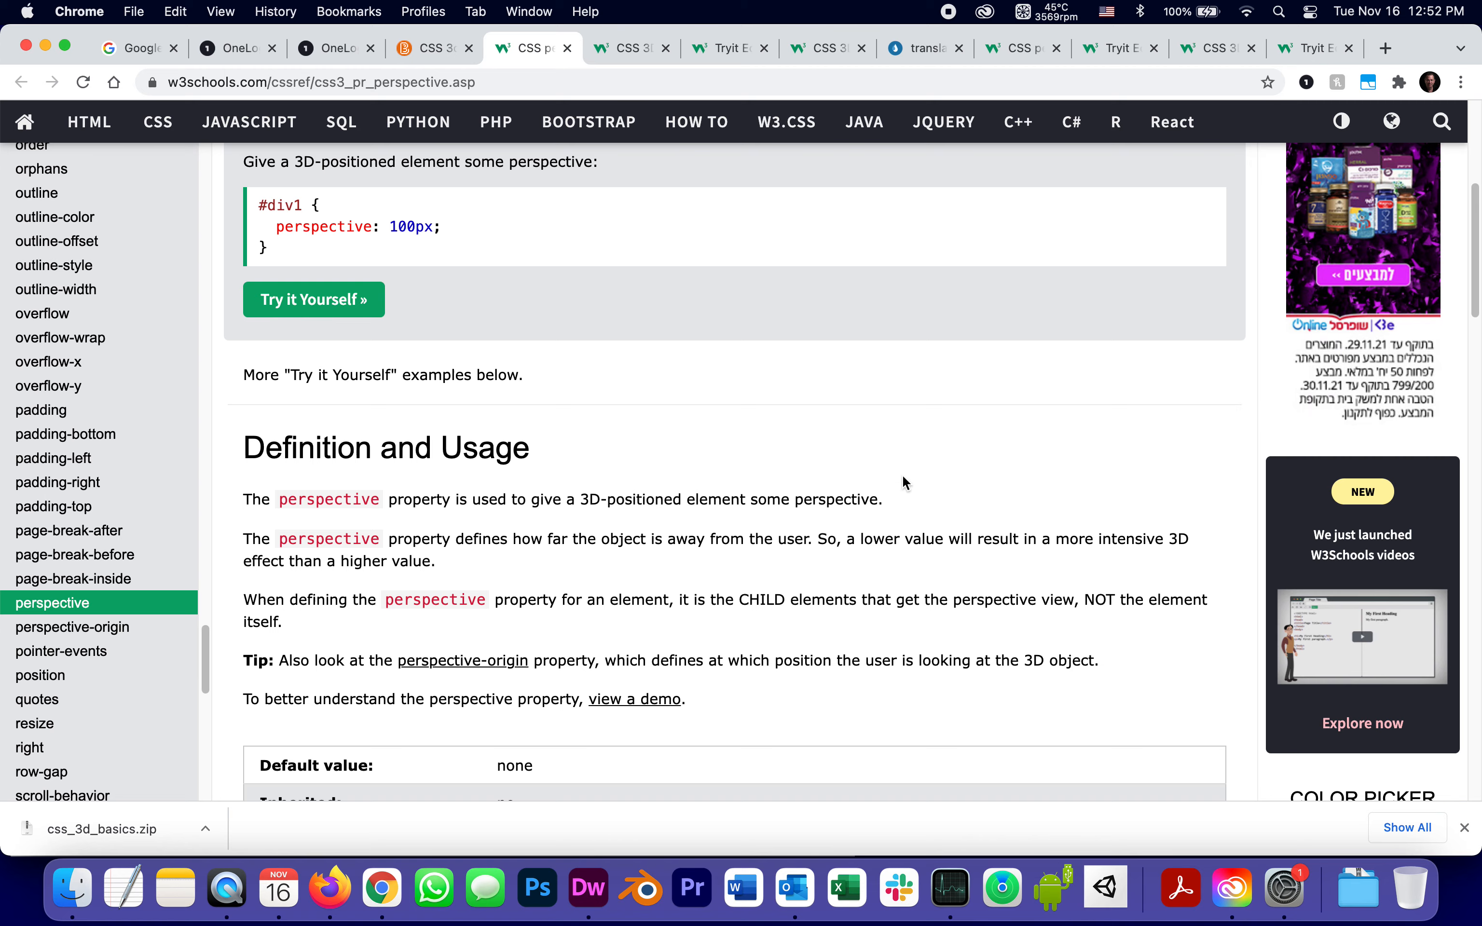
scroll(down, 3)
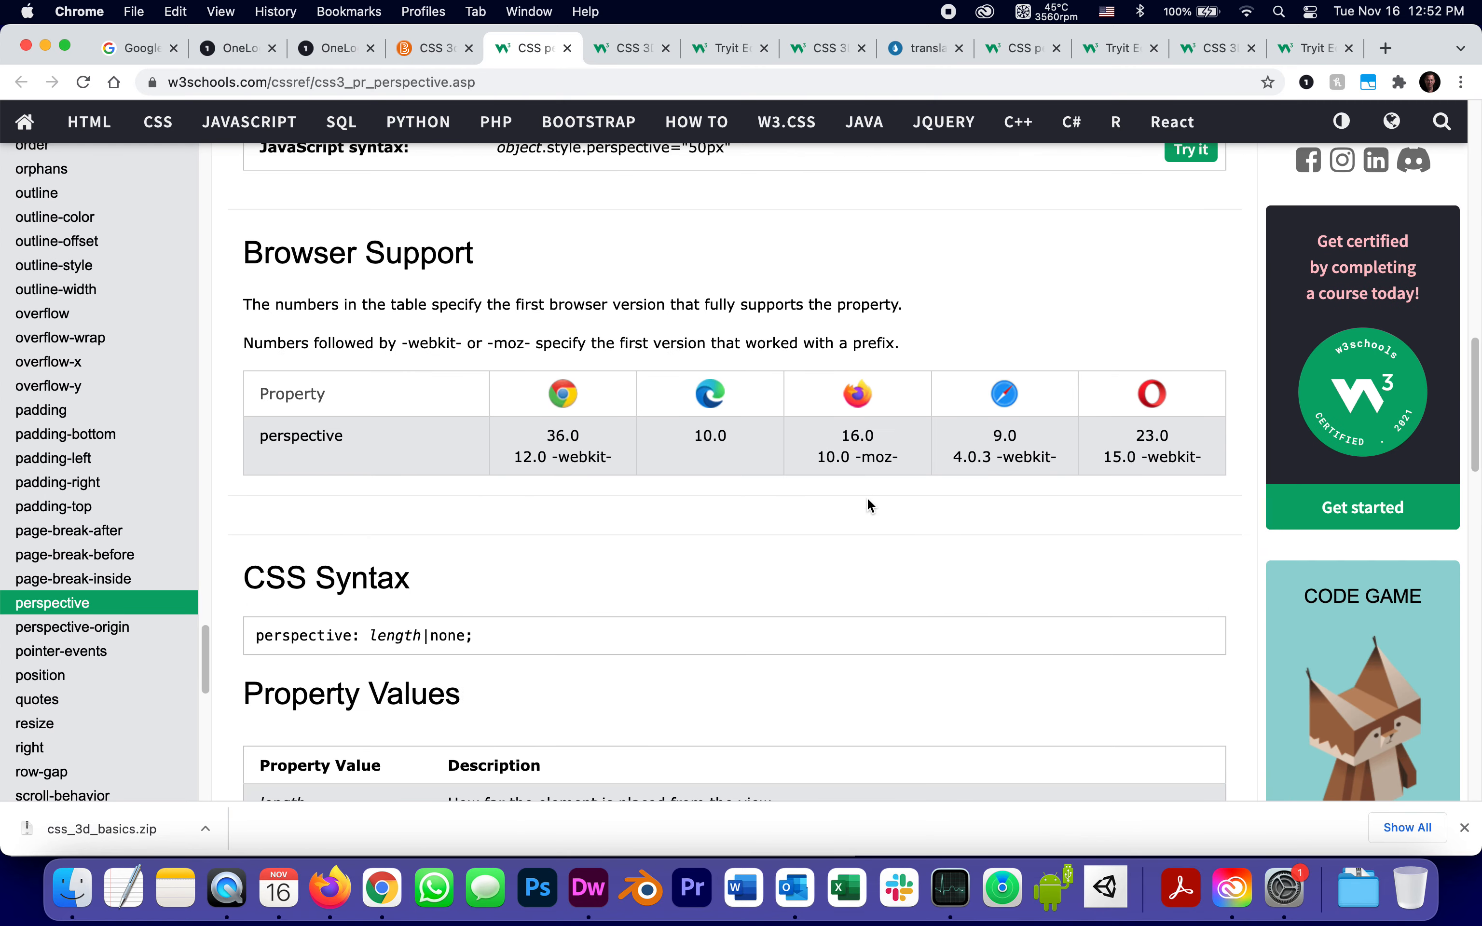
scroll(down, 3)
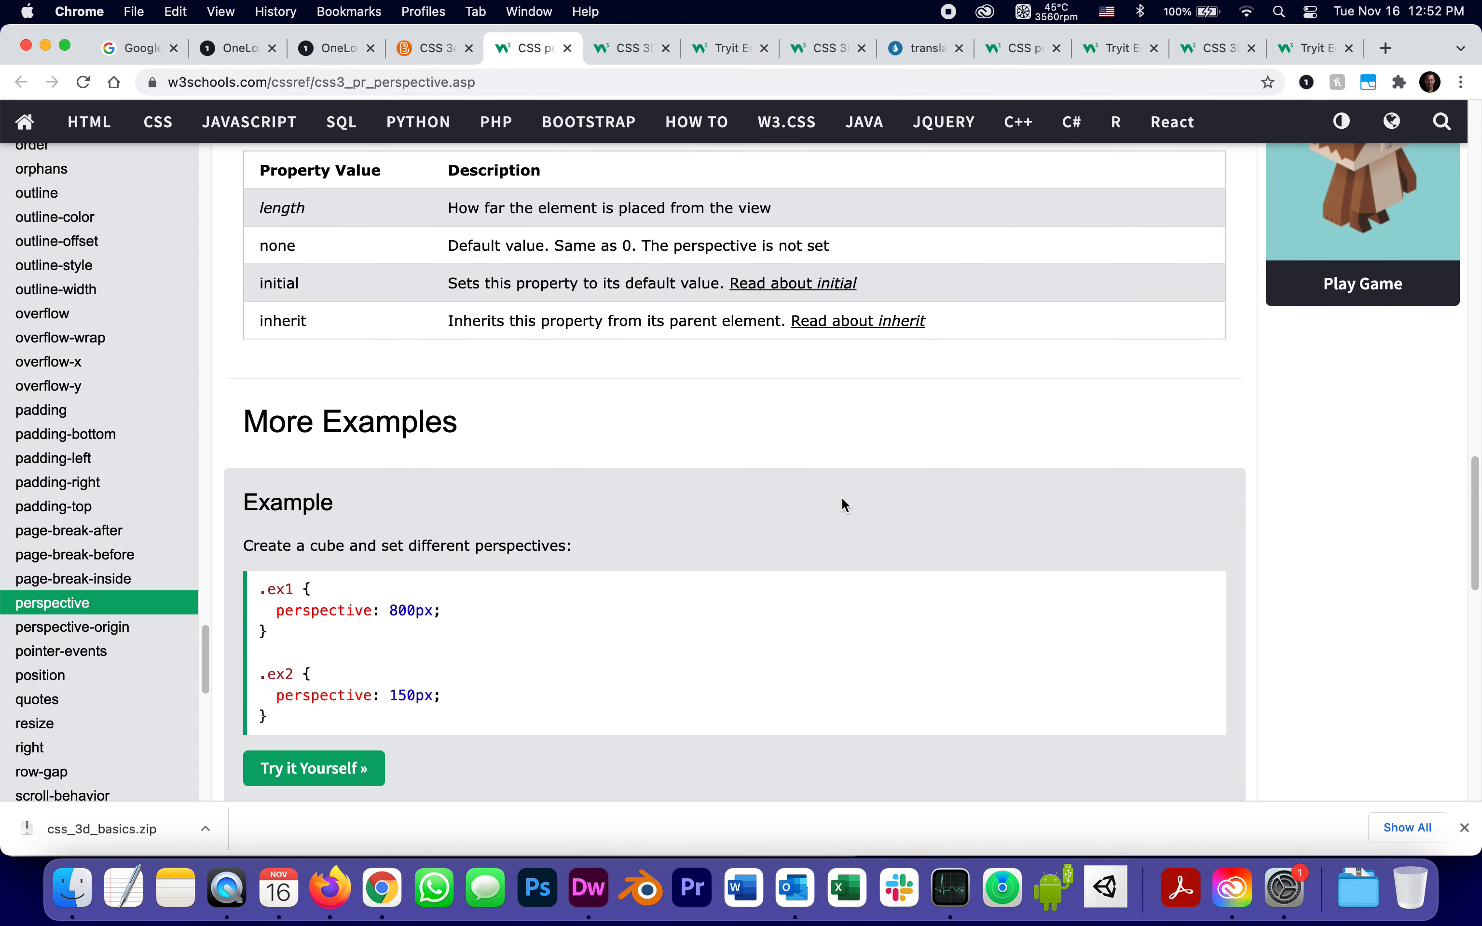
scroll(down, 3)
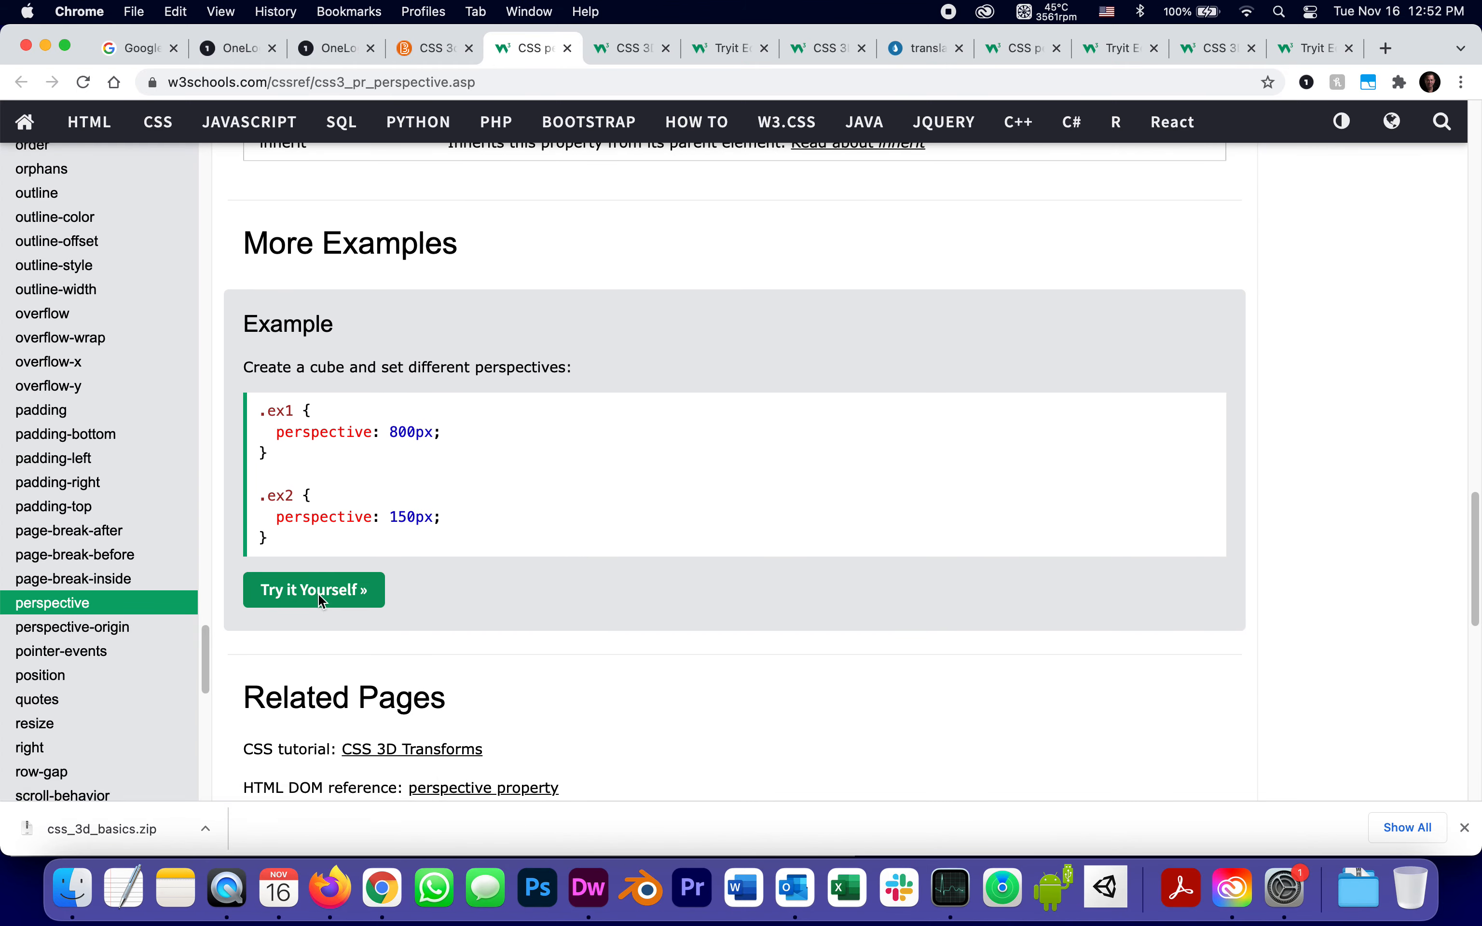
click(312, 590)
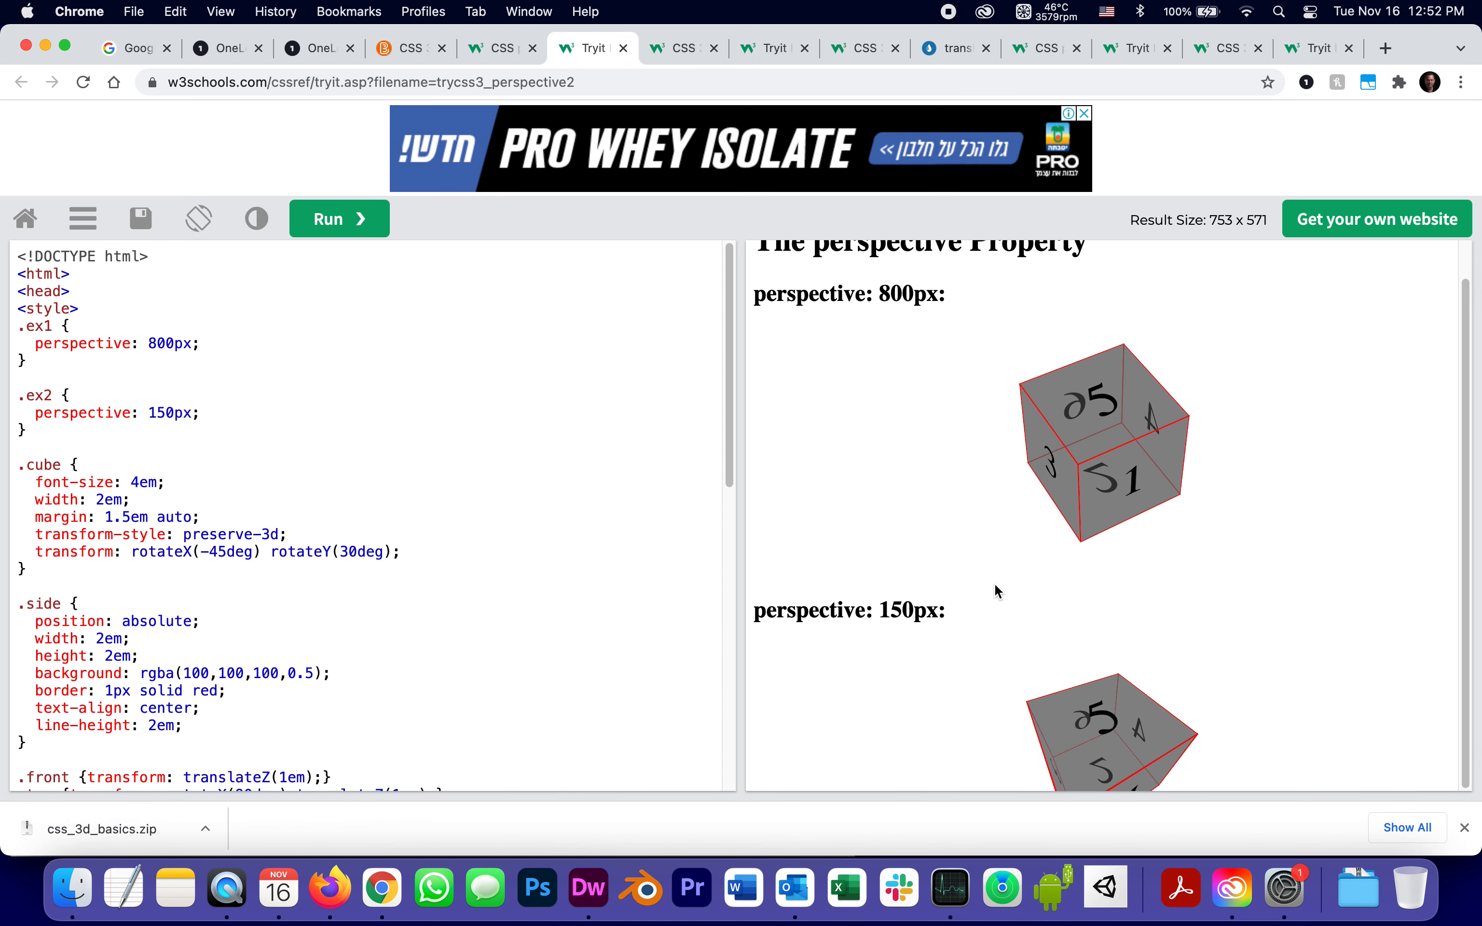
mouse_move(934, 289)
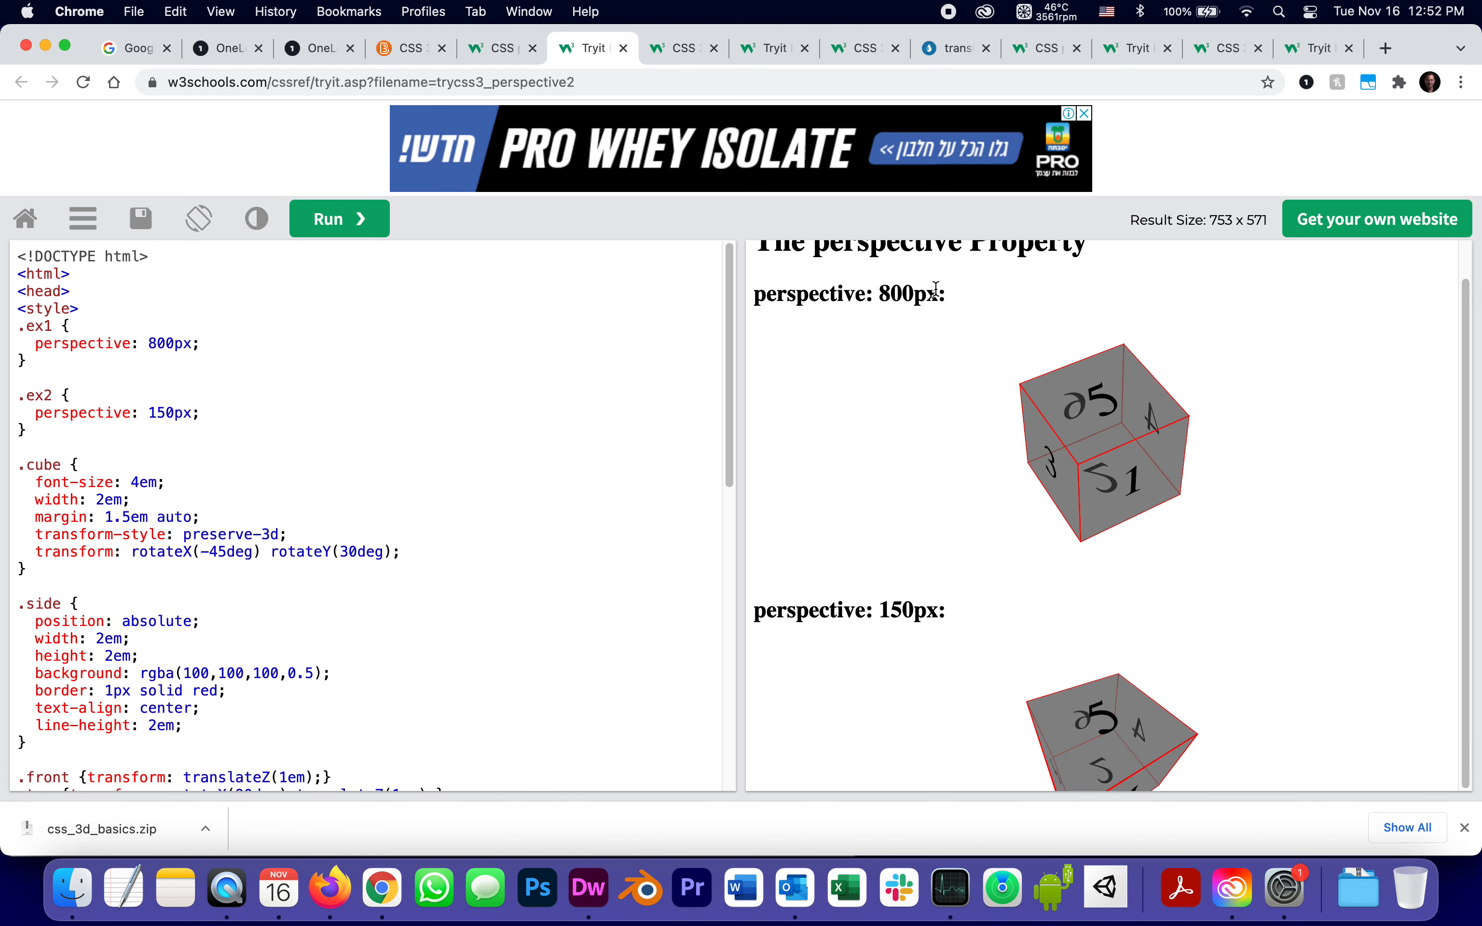
mouse_move(936, 288)
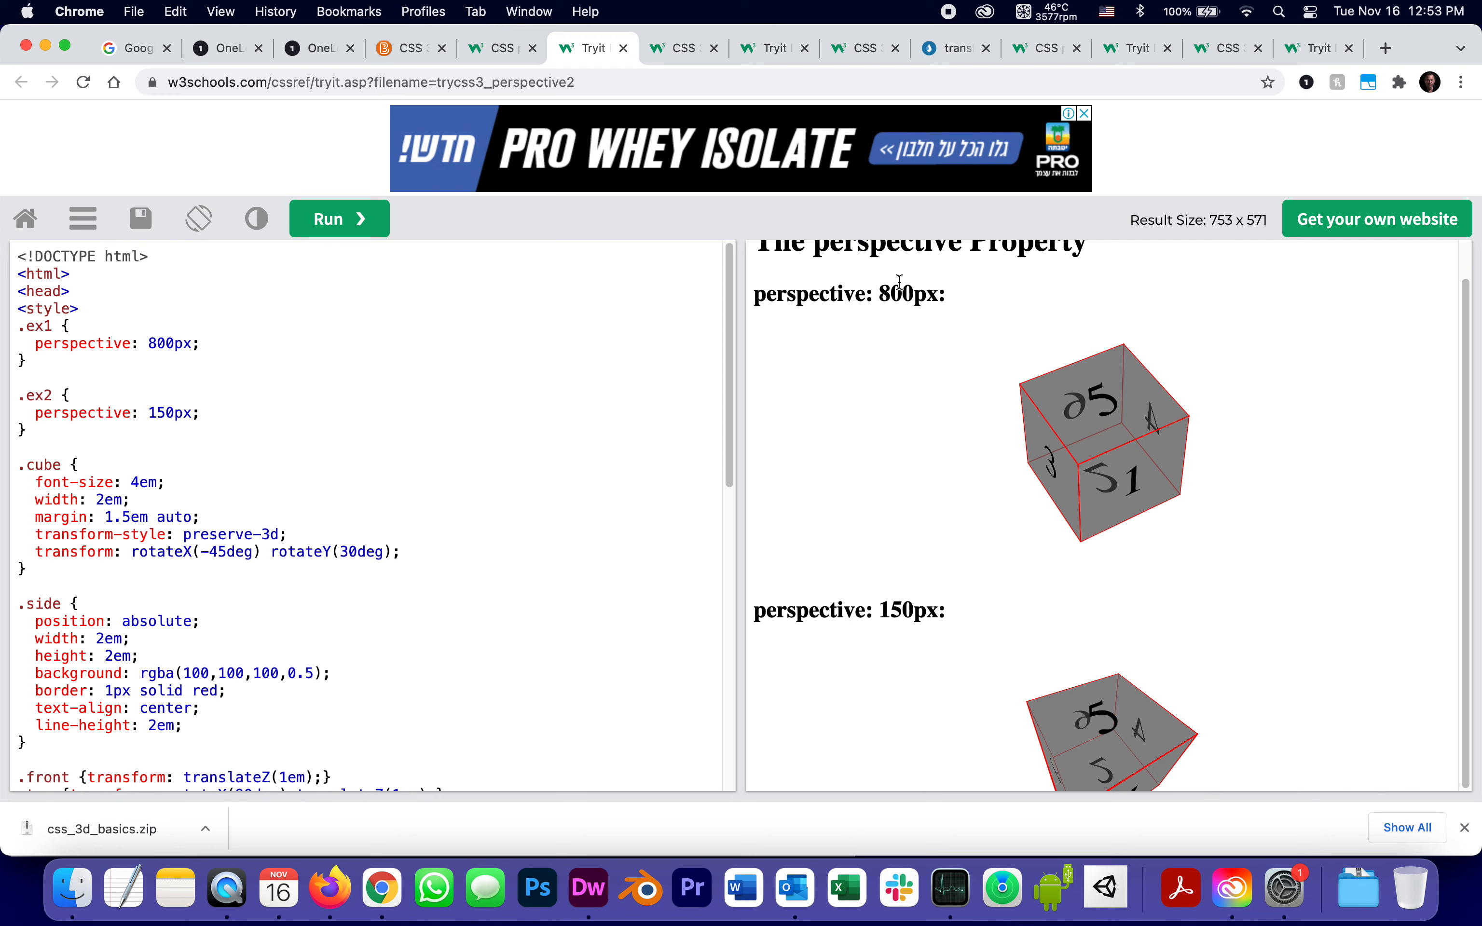
mouse_move(1447, 144)
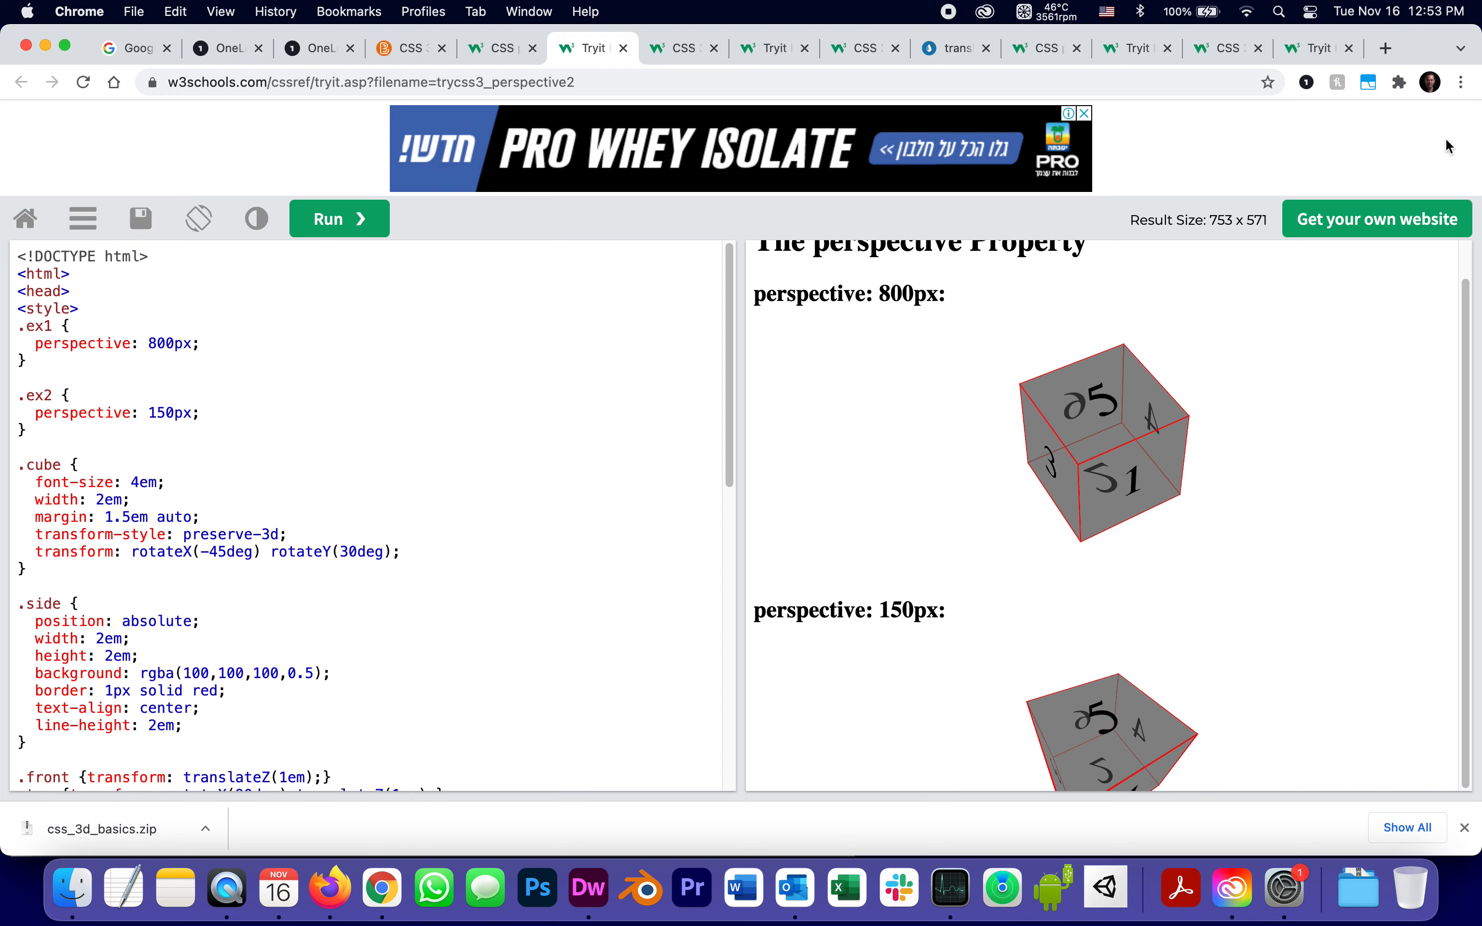
mouse_move(1276, 329)
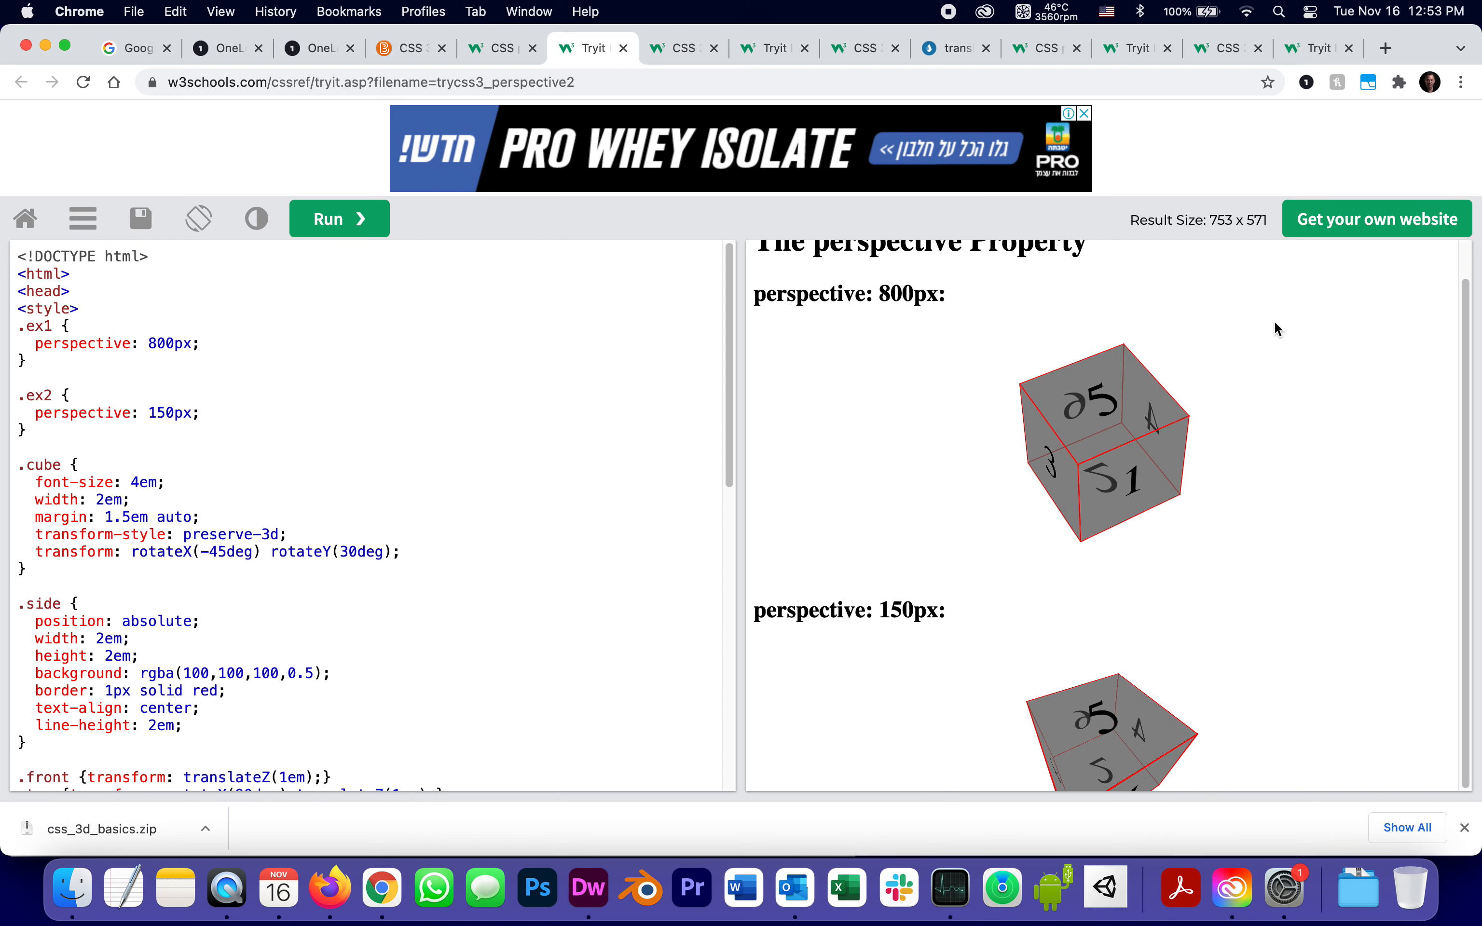
mouse_move(665, 331)
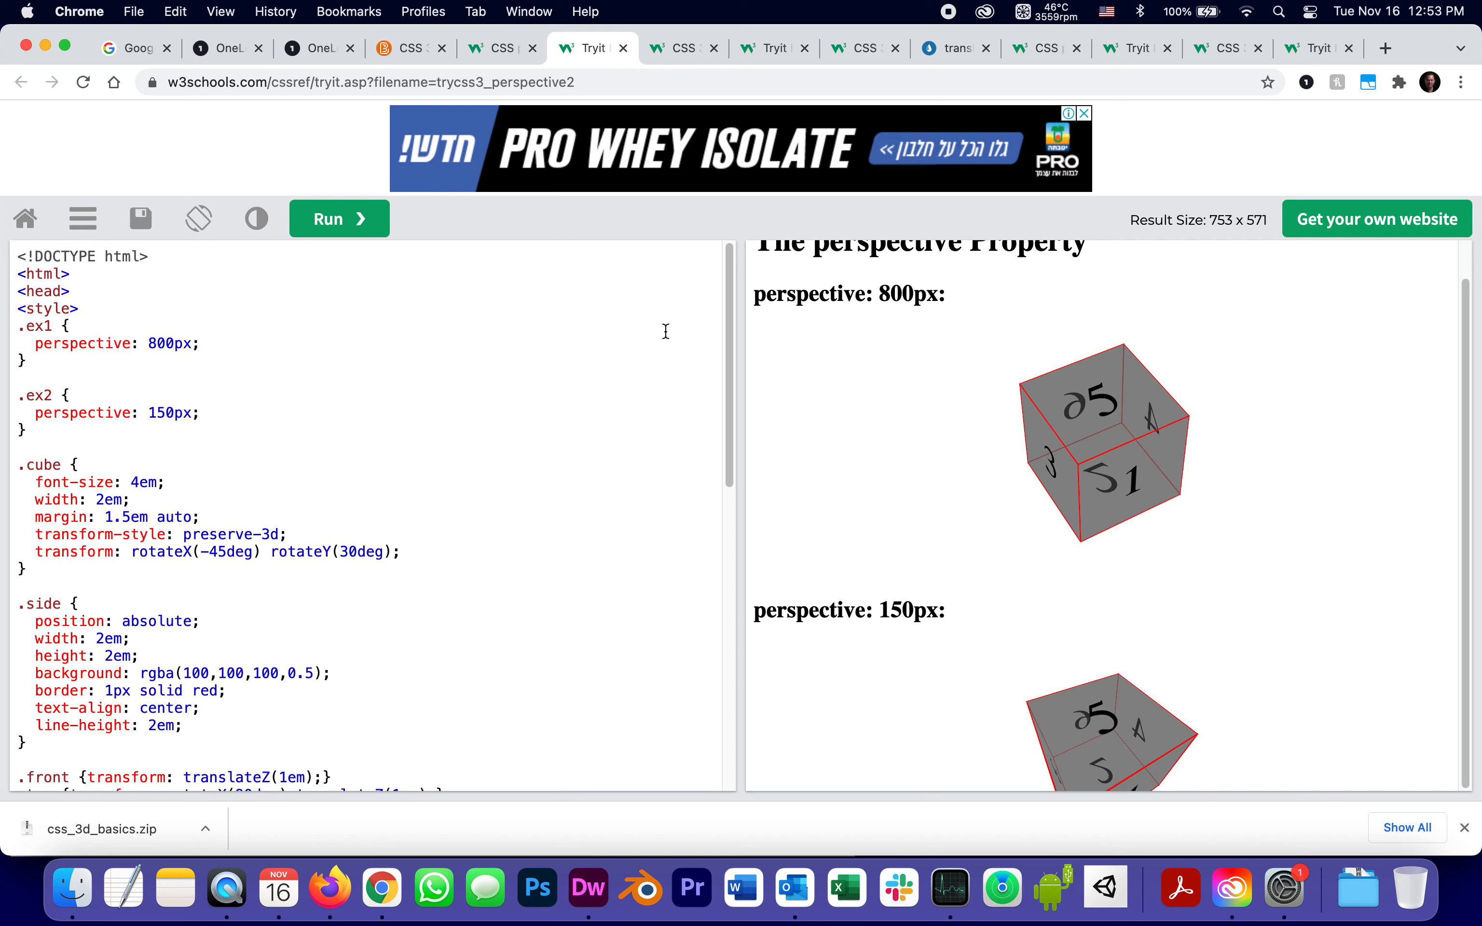
mouse_move(749, 375)
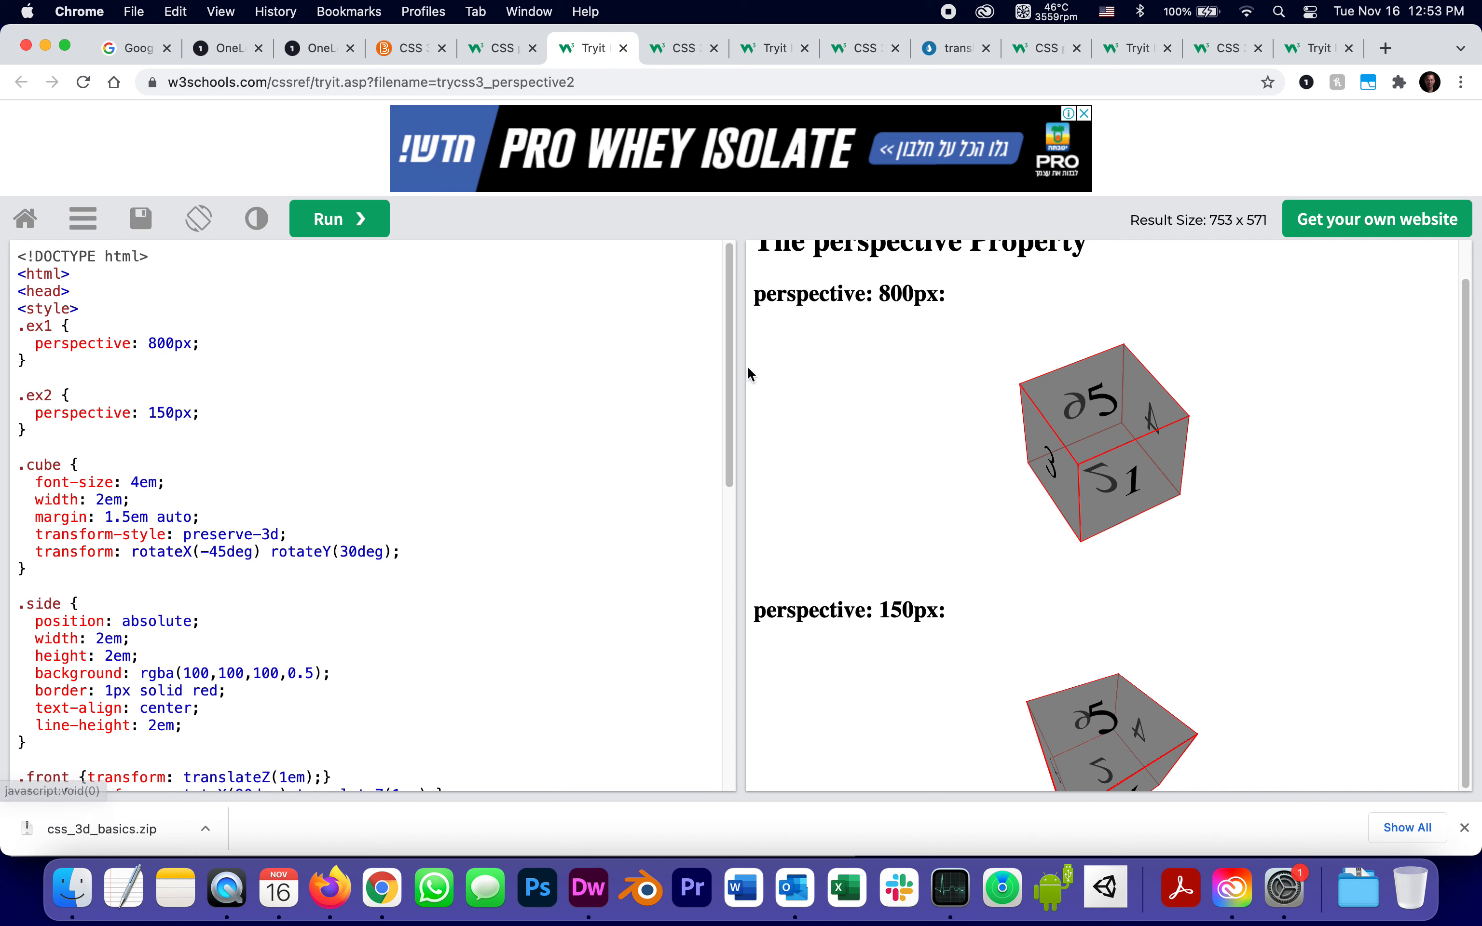
mouse_move(1390, 365)
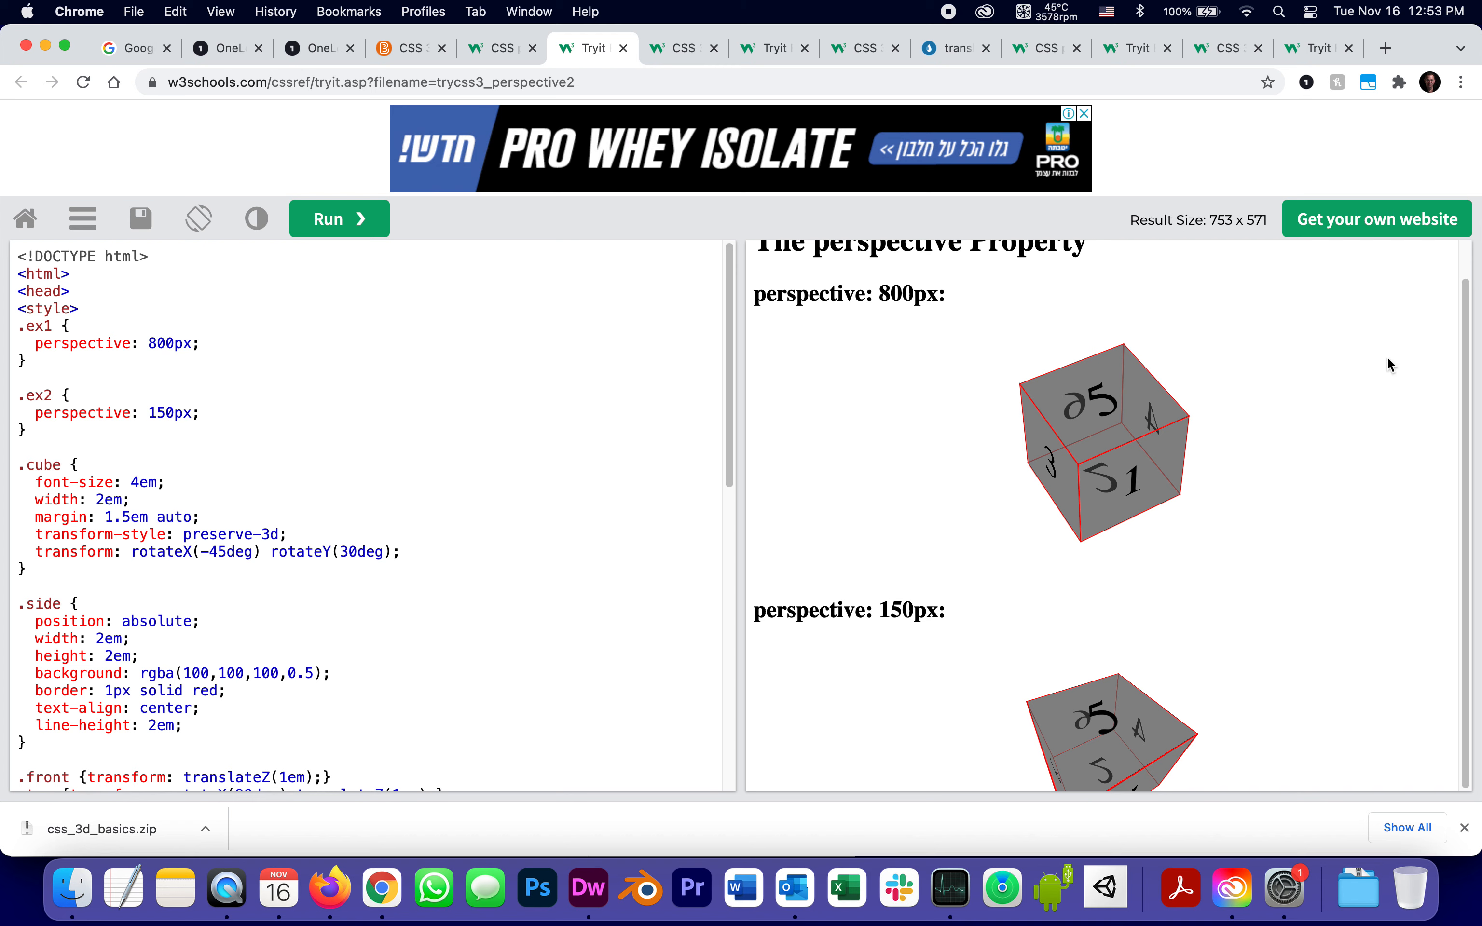
mouse_move(739, 326)
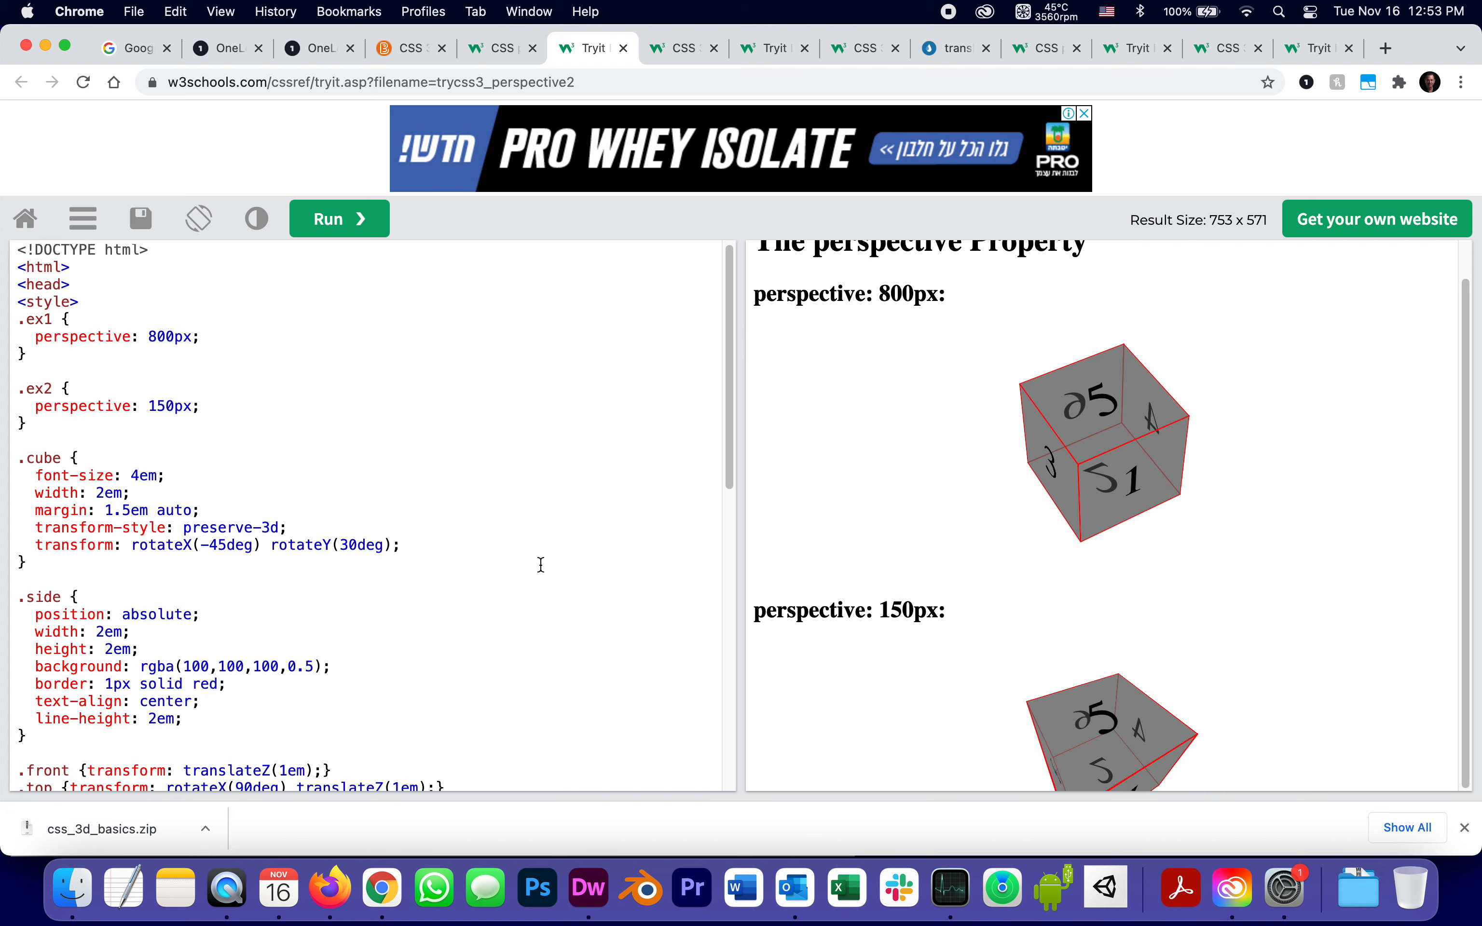
scroll(down, 3)
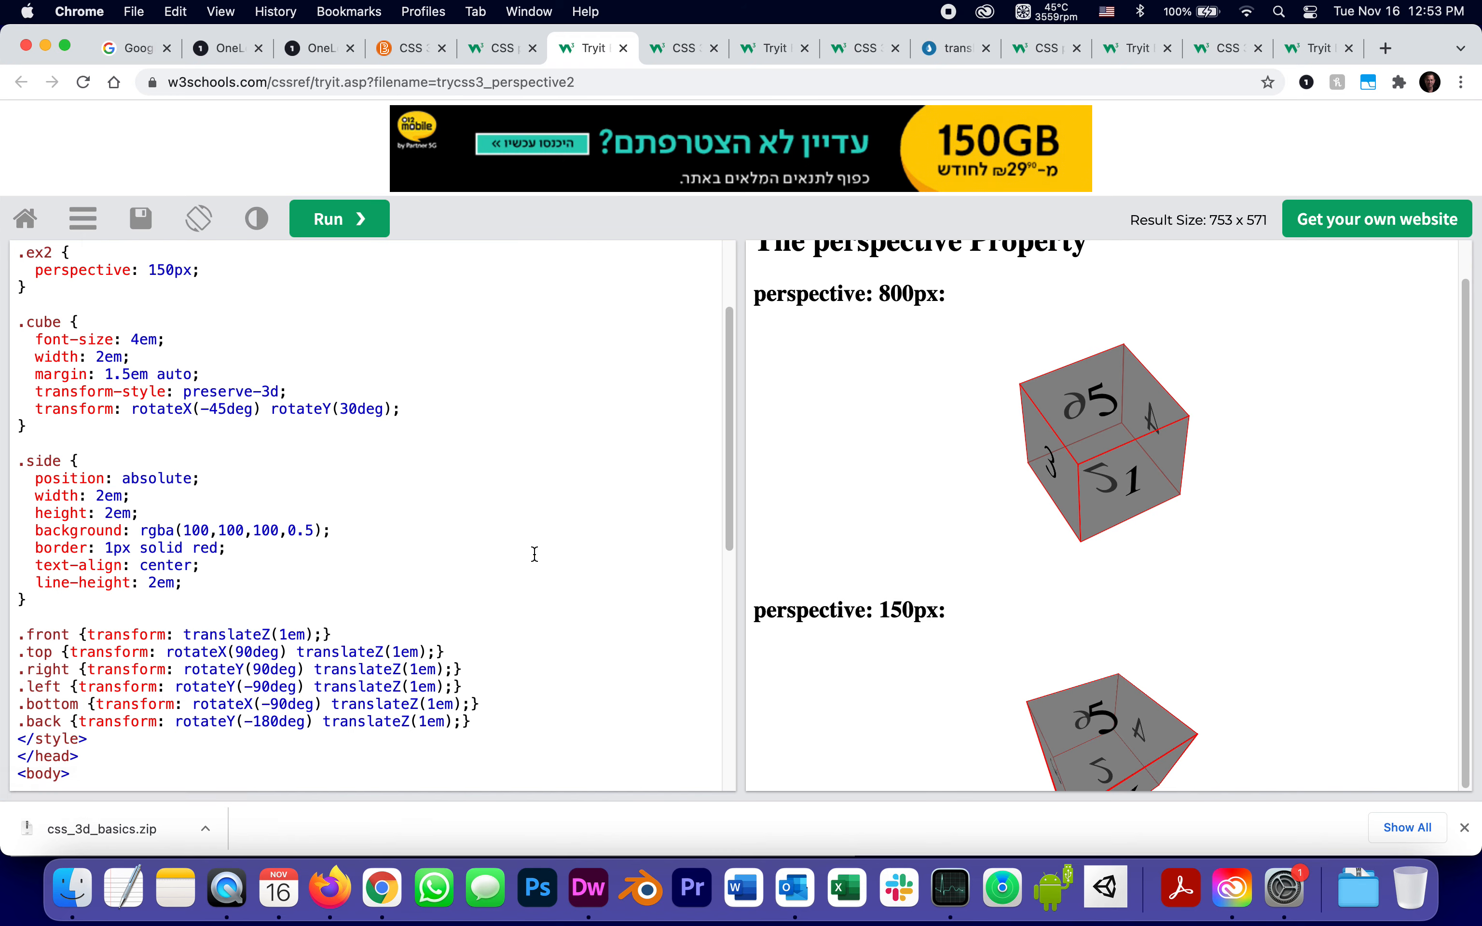
scroll(up, 3)
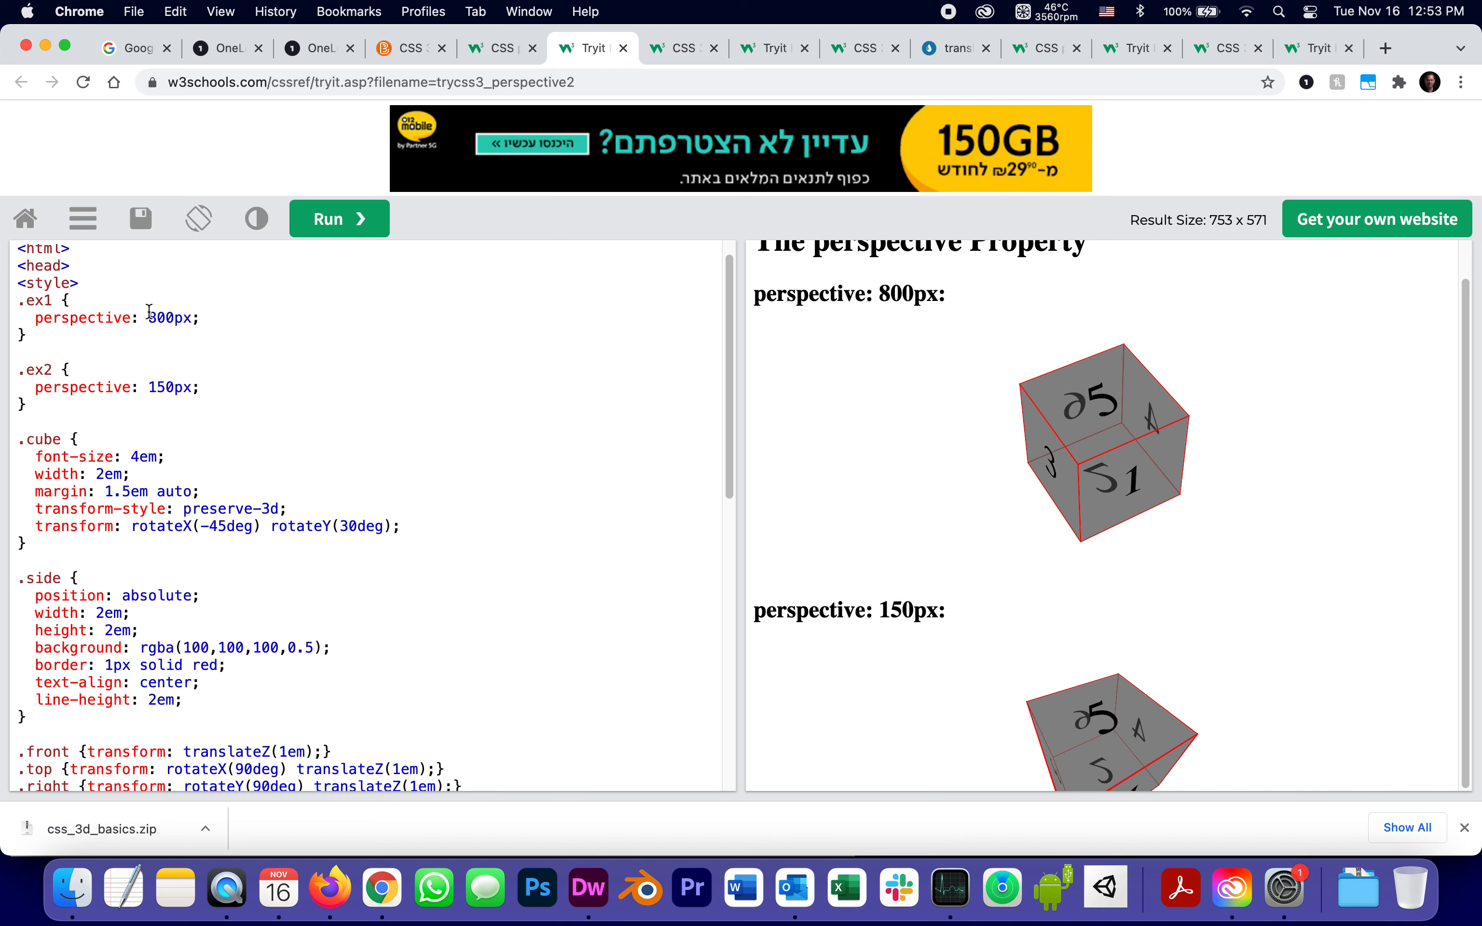
Run the first cube with .ex1 perspective 18px and inspect its hugely stretched faces.
click(339, 218)
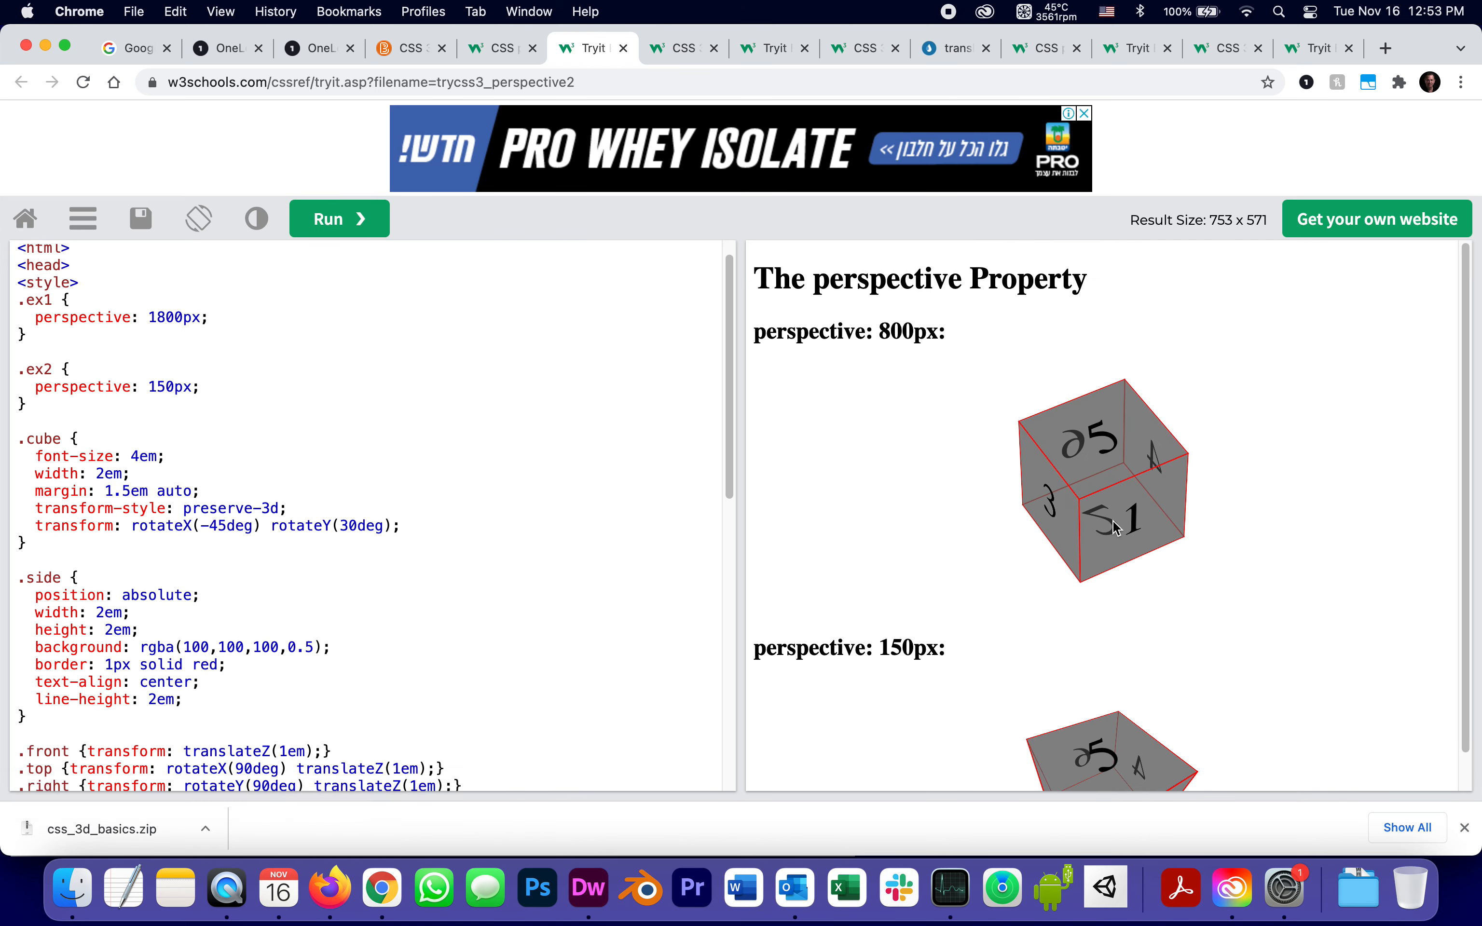
mouse_move(1021, 419)
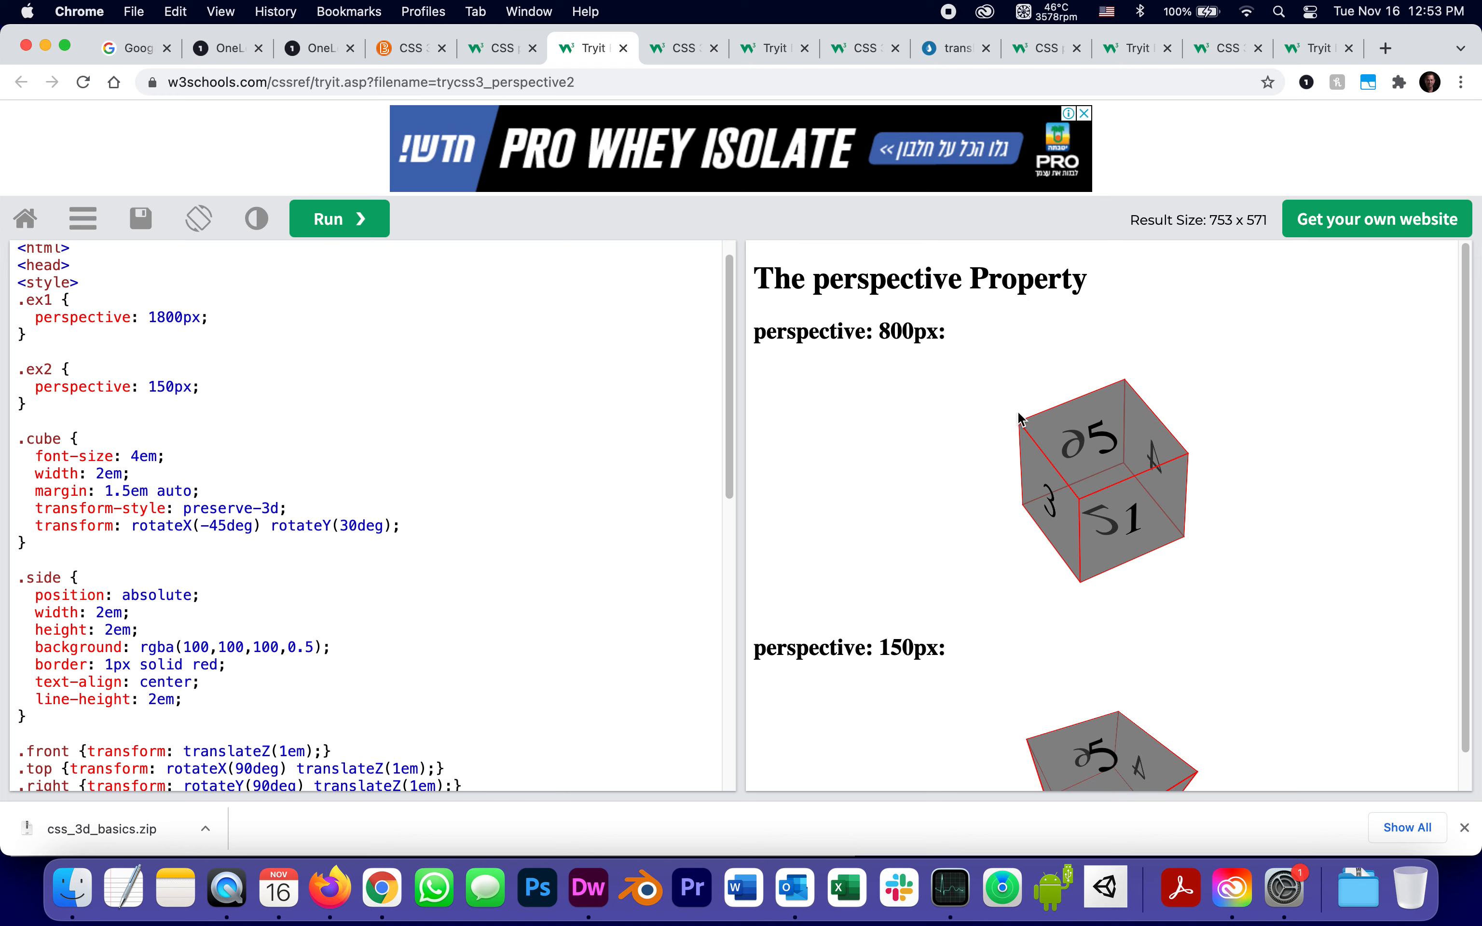
mouse_move(982, 450)
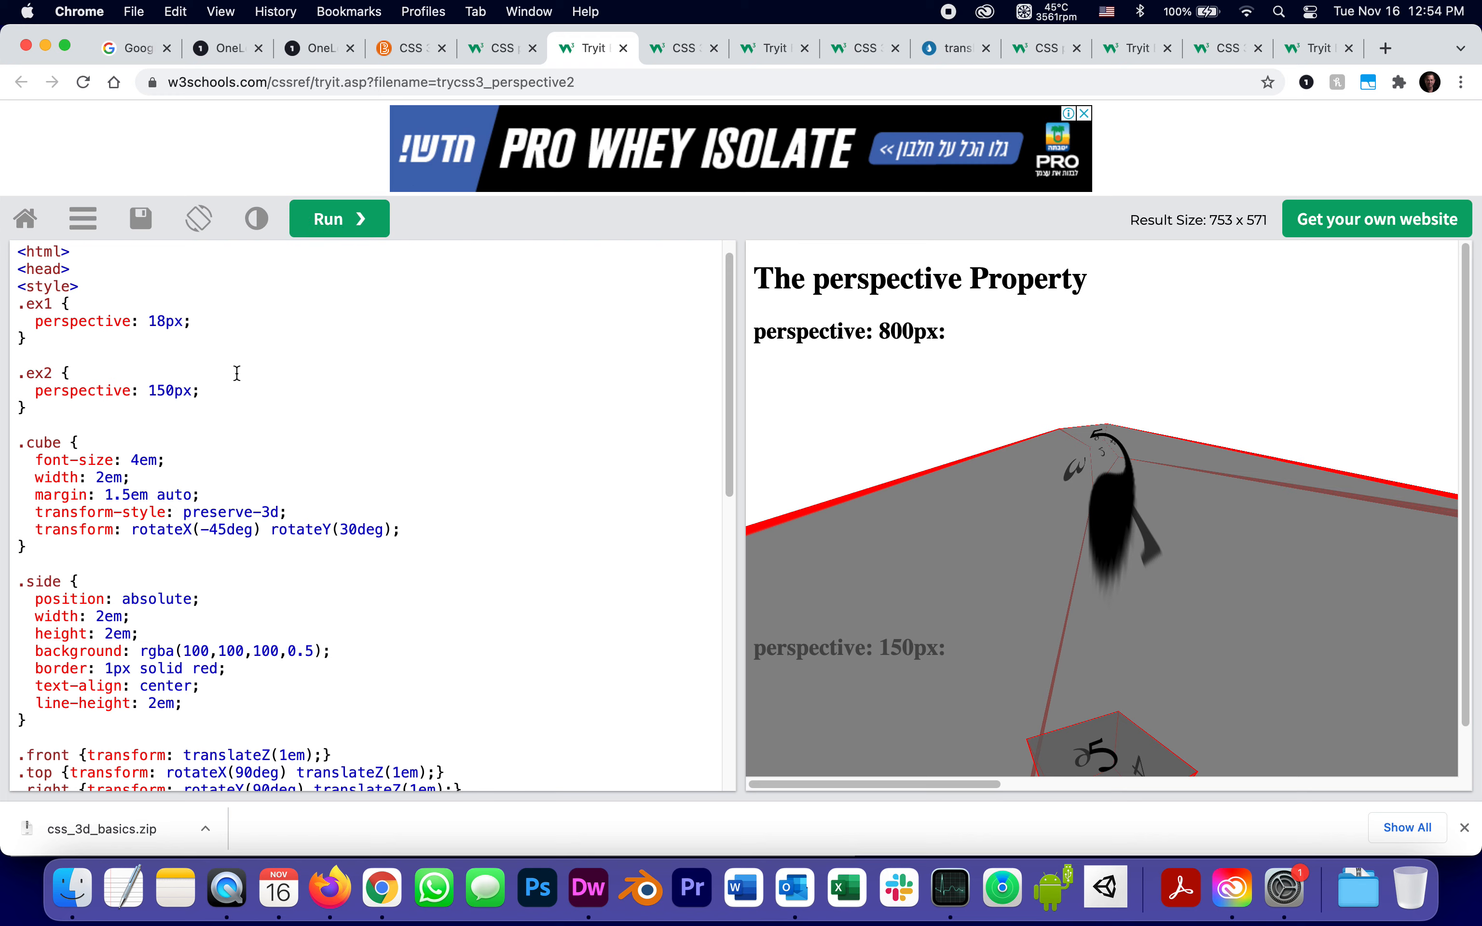
mouse_move(127, 369)
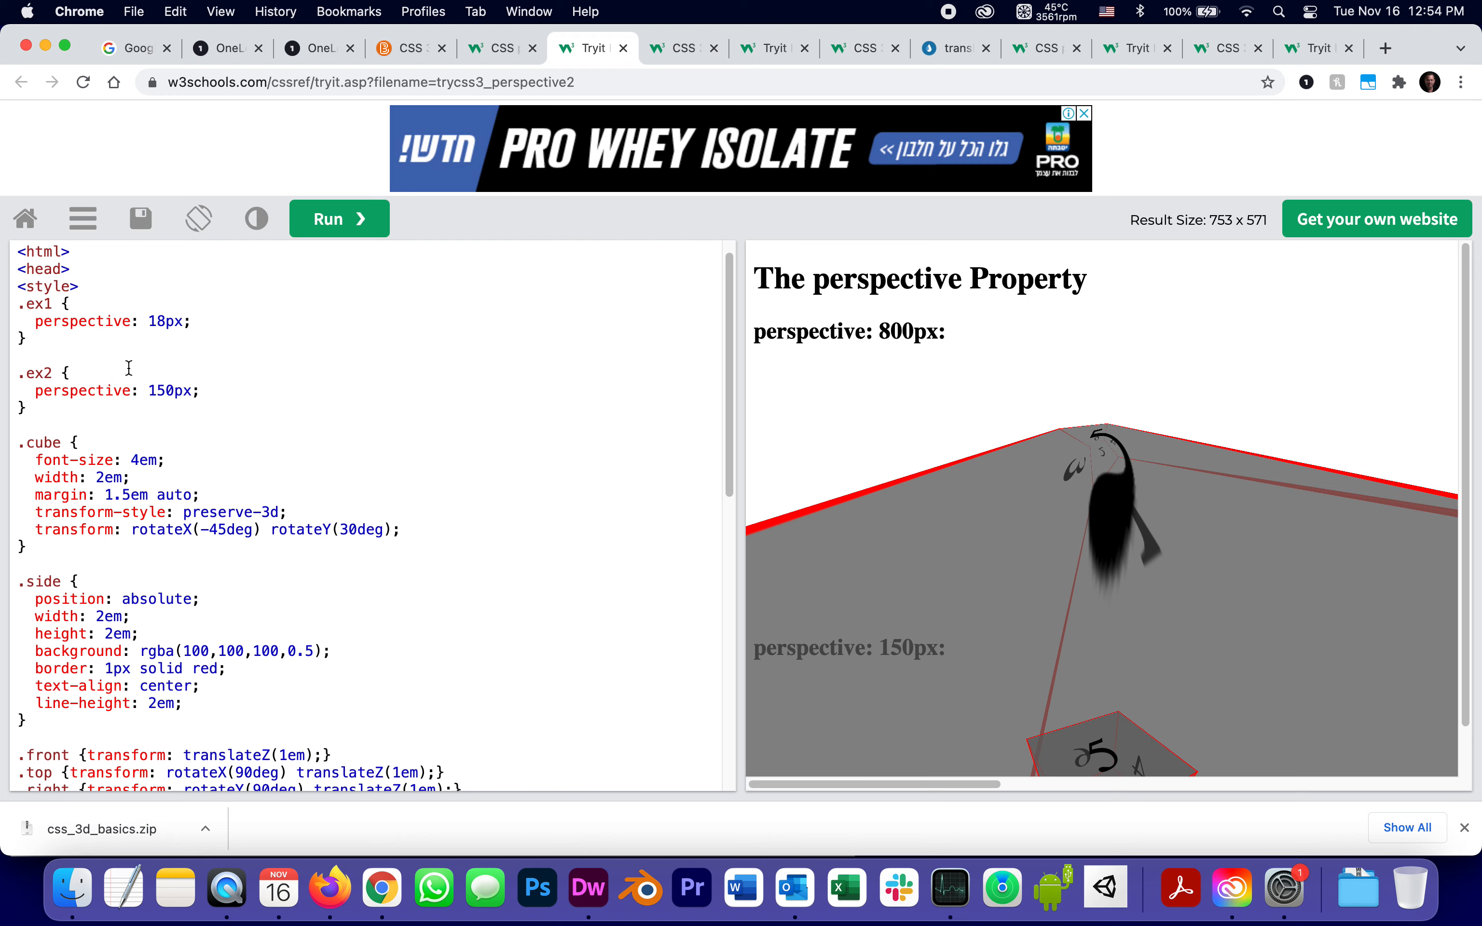
mouse_move(254, 341)
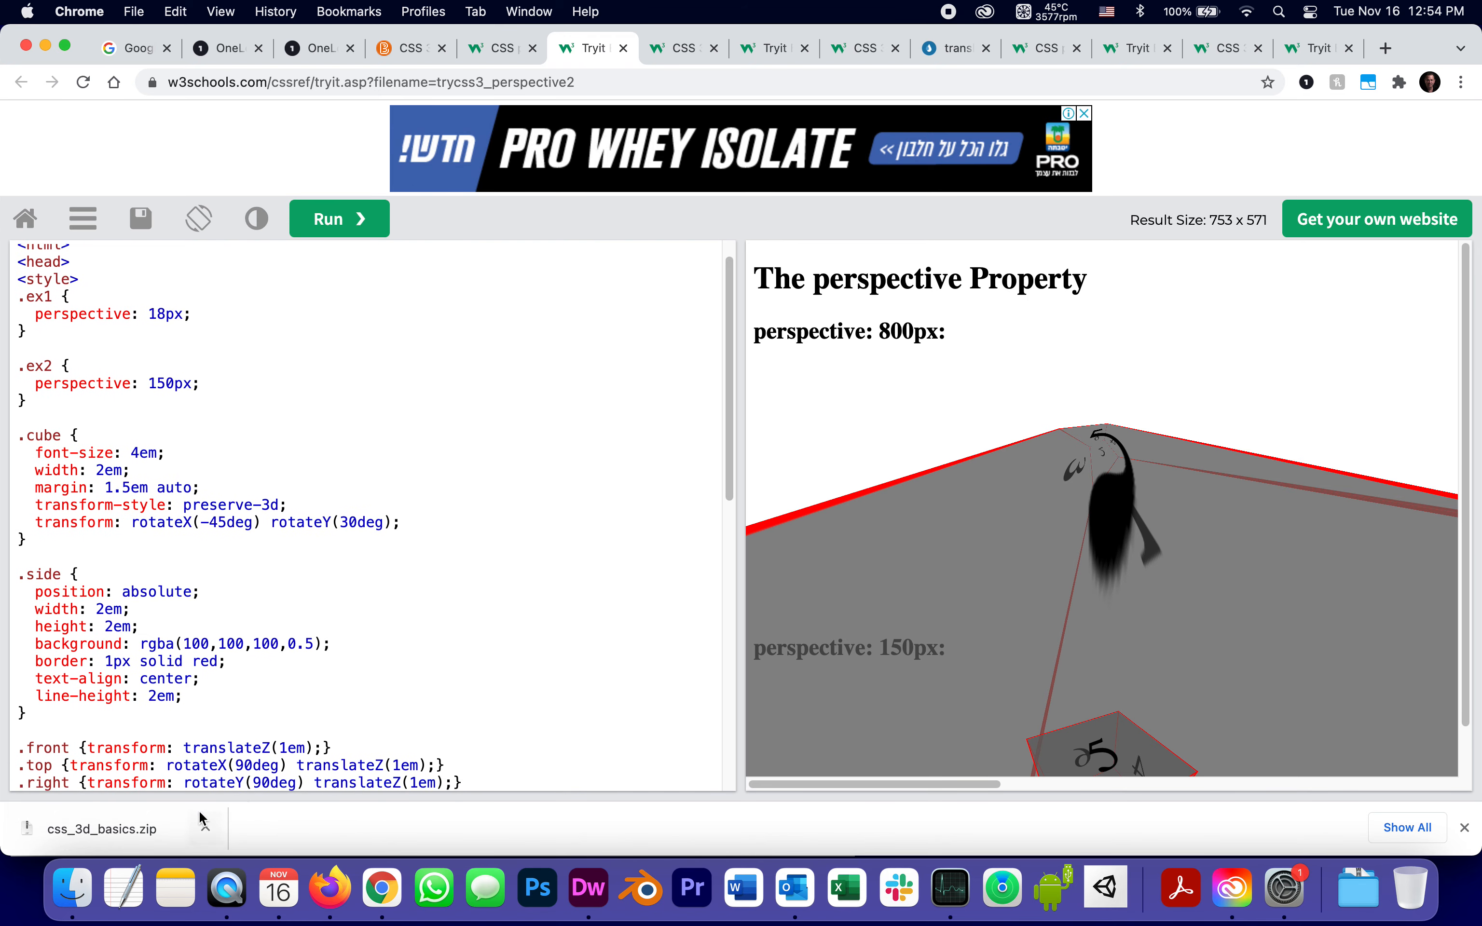
scroll(down, 3)
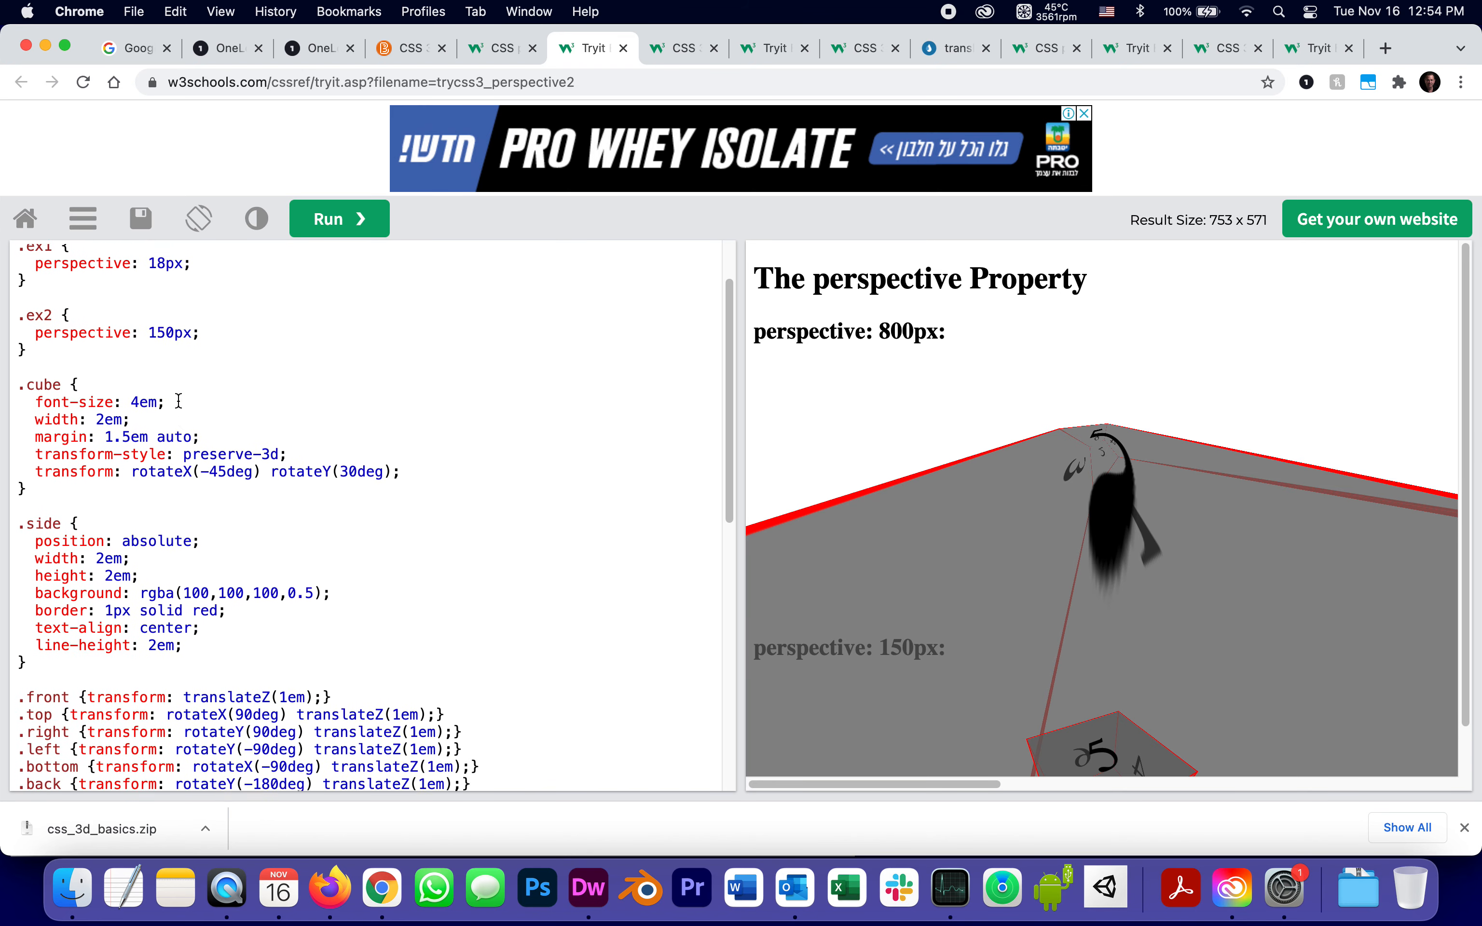
scroll(up, 3)
text(0)
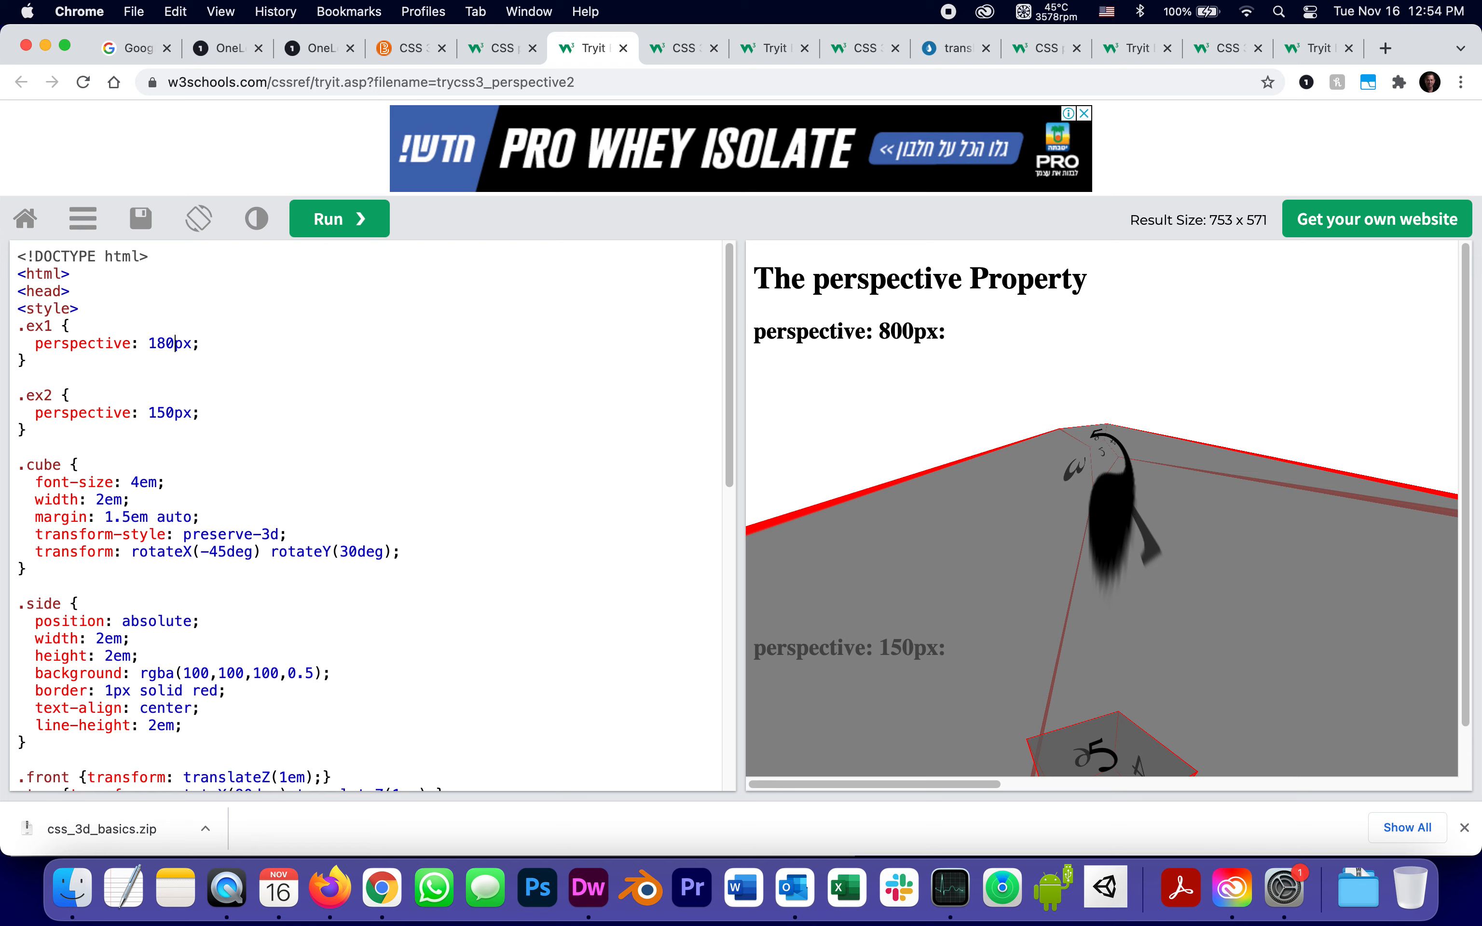
Rerun with .ex1 perspective 1800px, restoring the first cube's normal proportions.
click(338, 218)
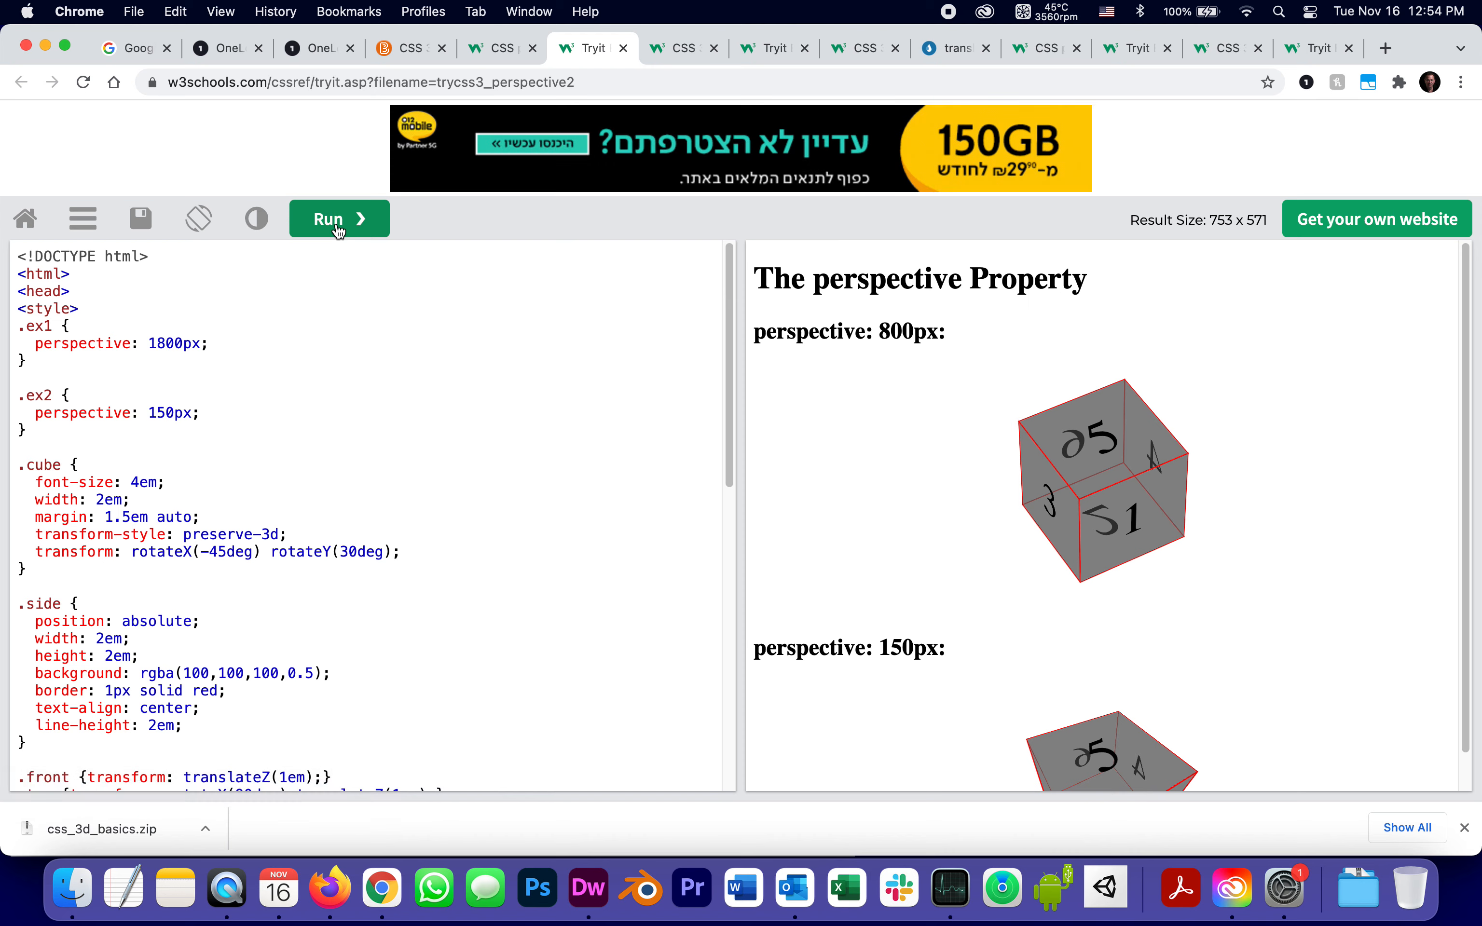
scroll(up, 3)
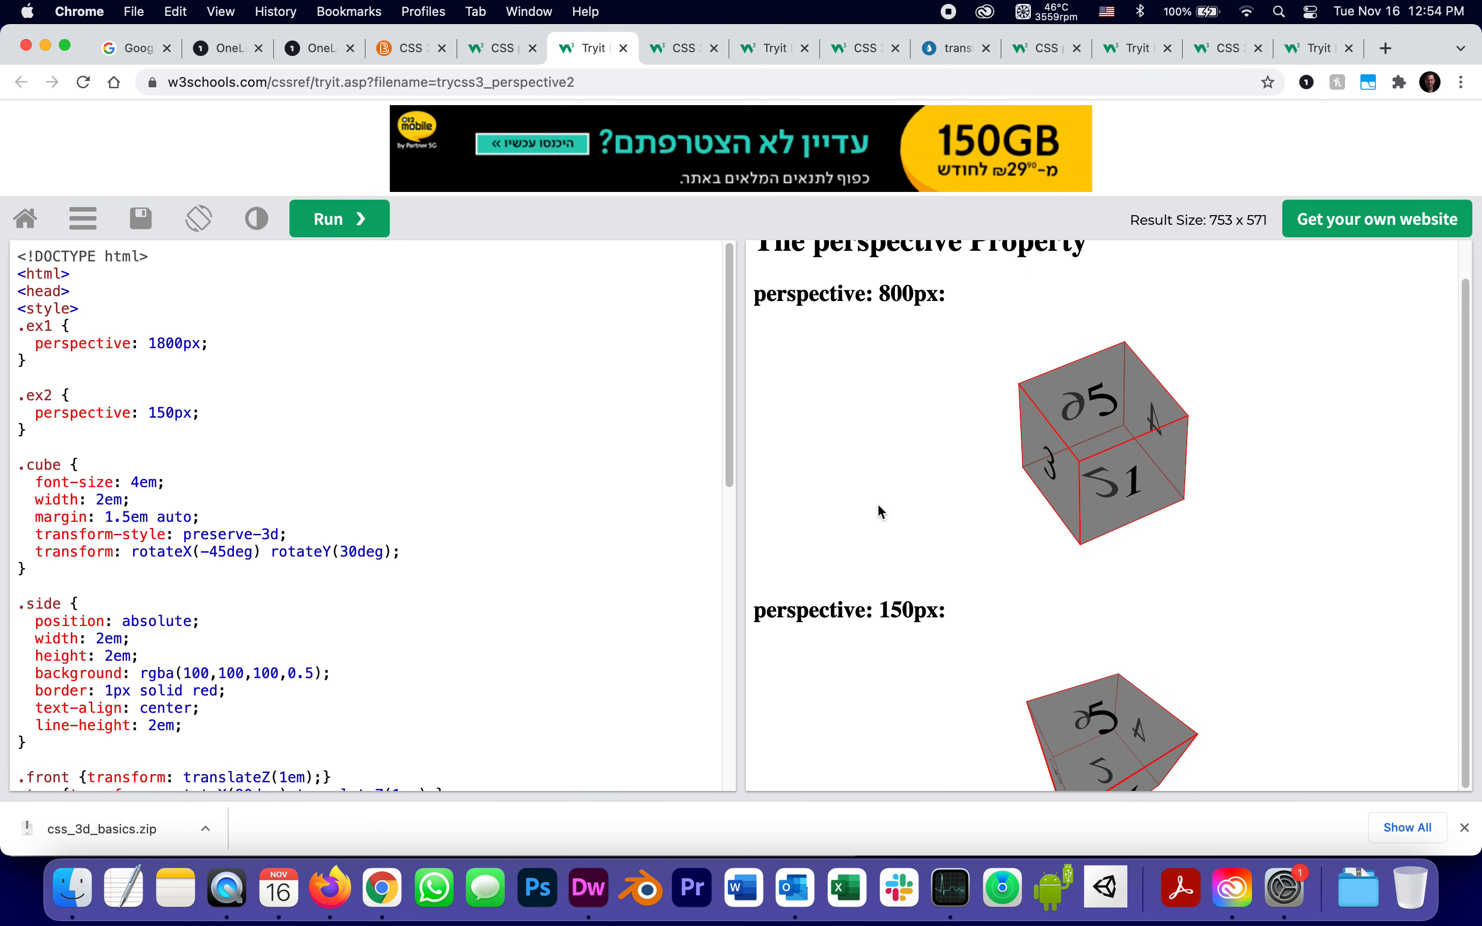
mouse_move(841, 315)
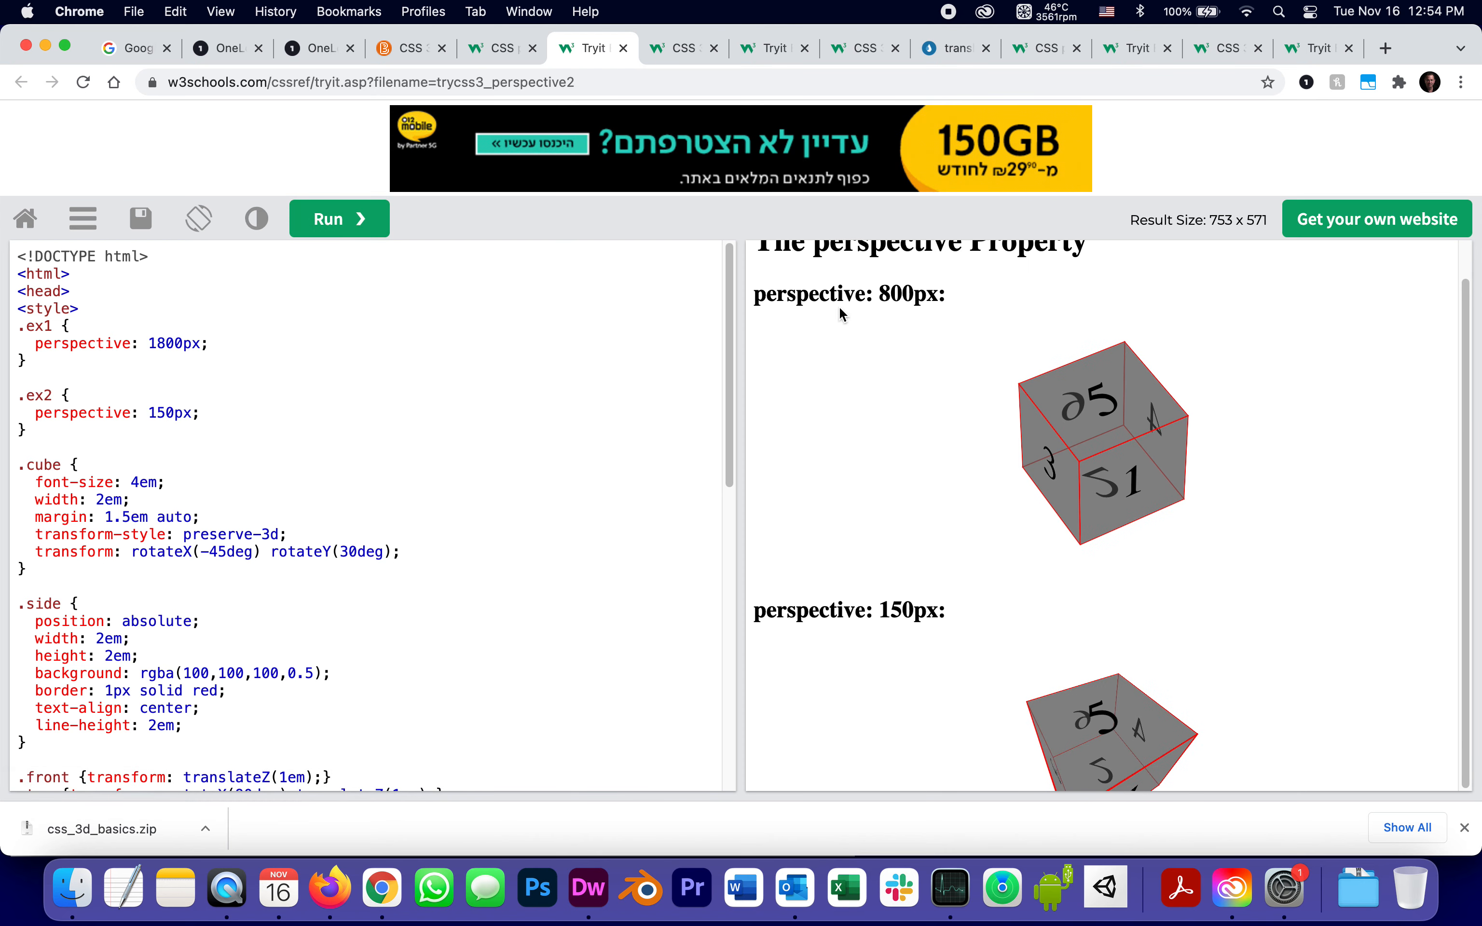
mouse_move(1001, 746)
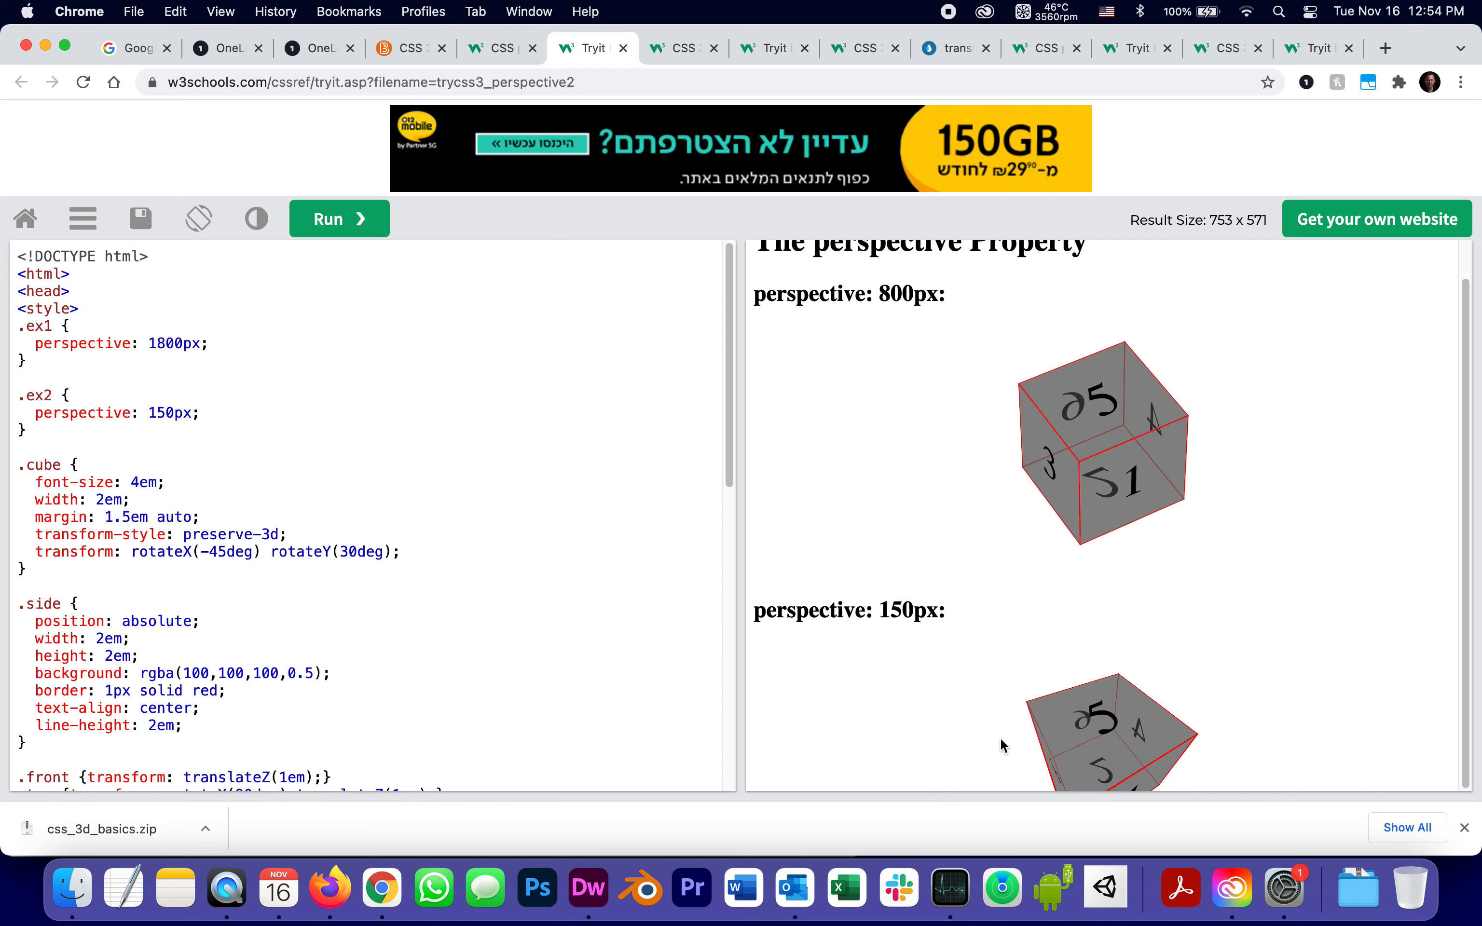
mouse_move(1216, 464)
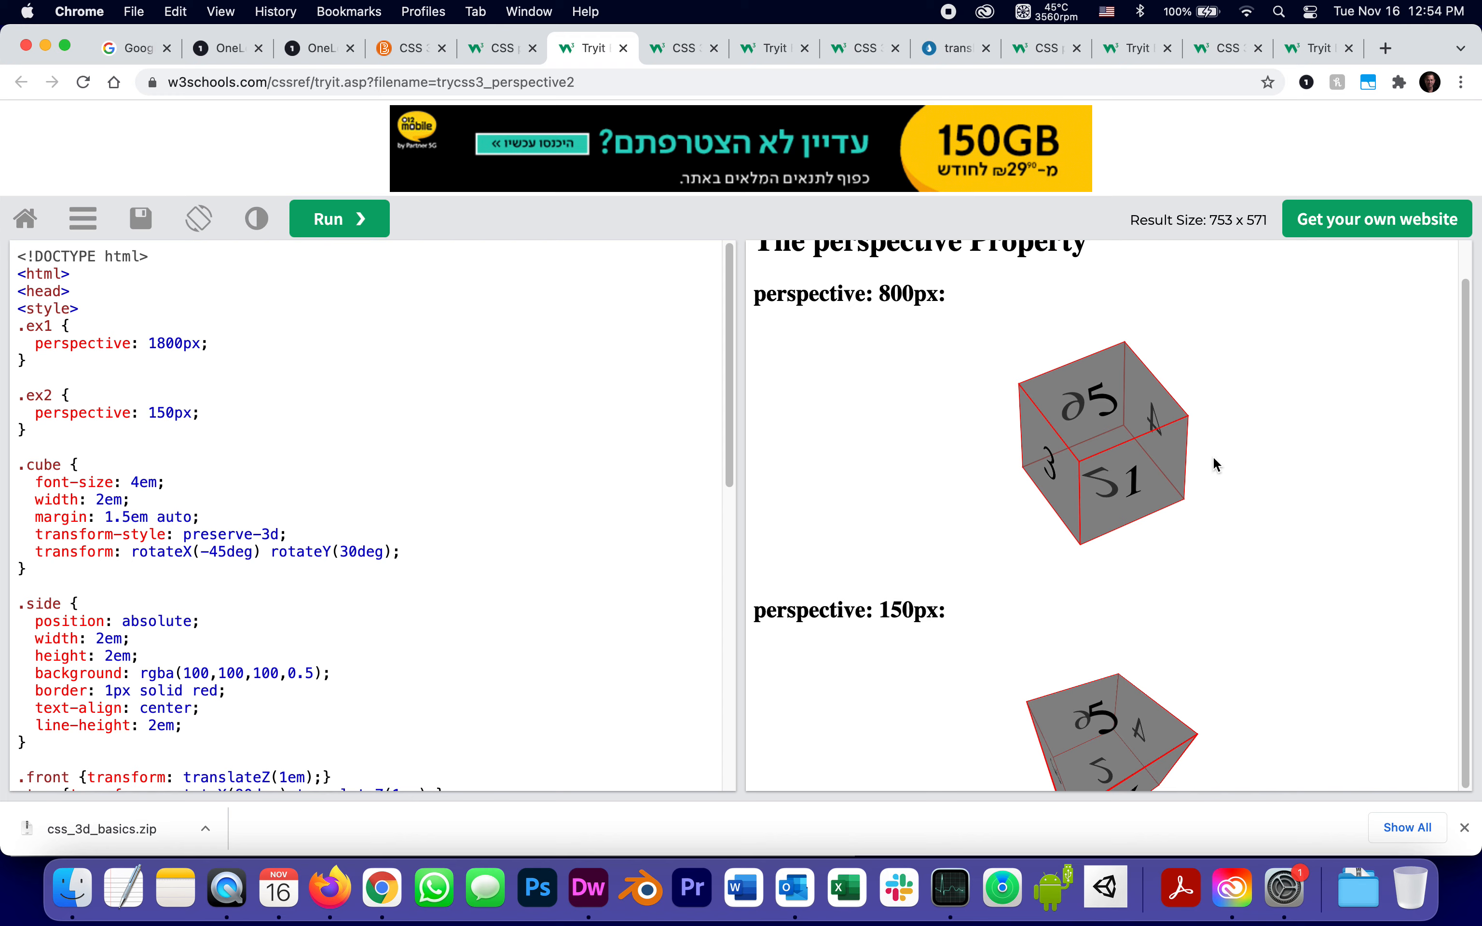
mouse_move(1136, 480)
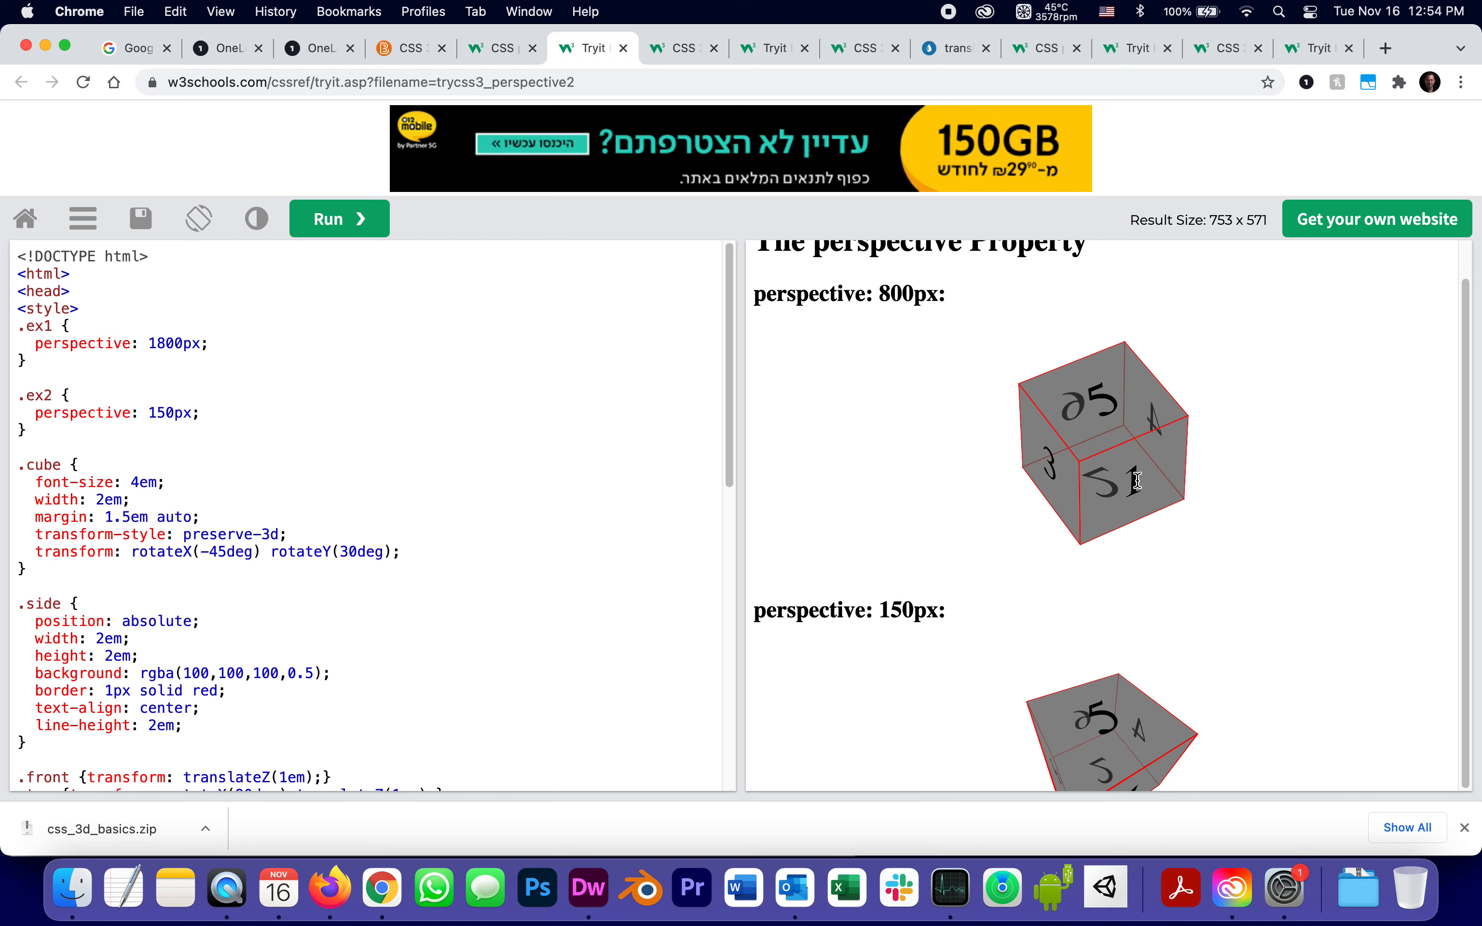
mouse_move(1121, 518)
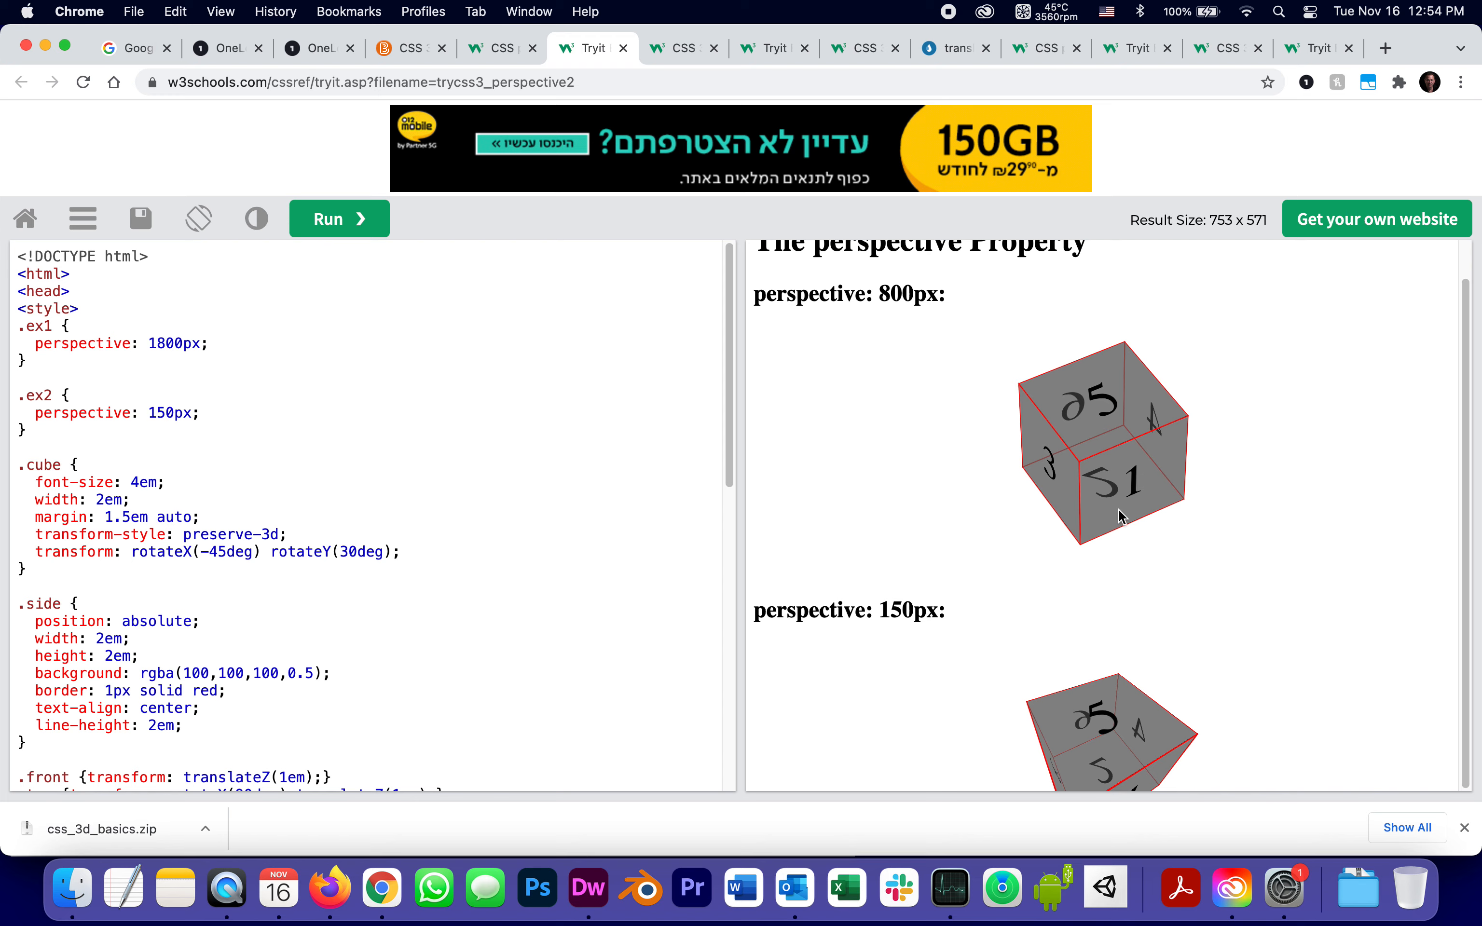
mouse_move(1112, 482)
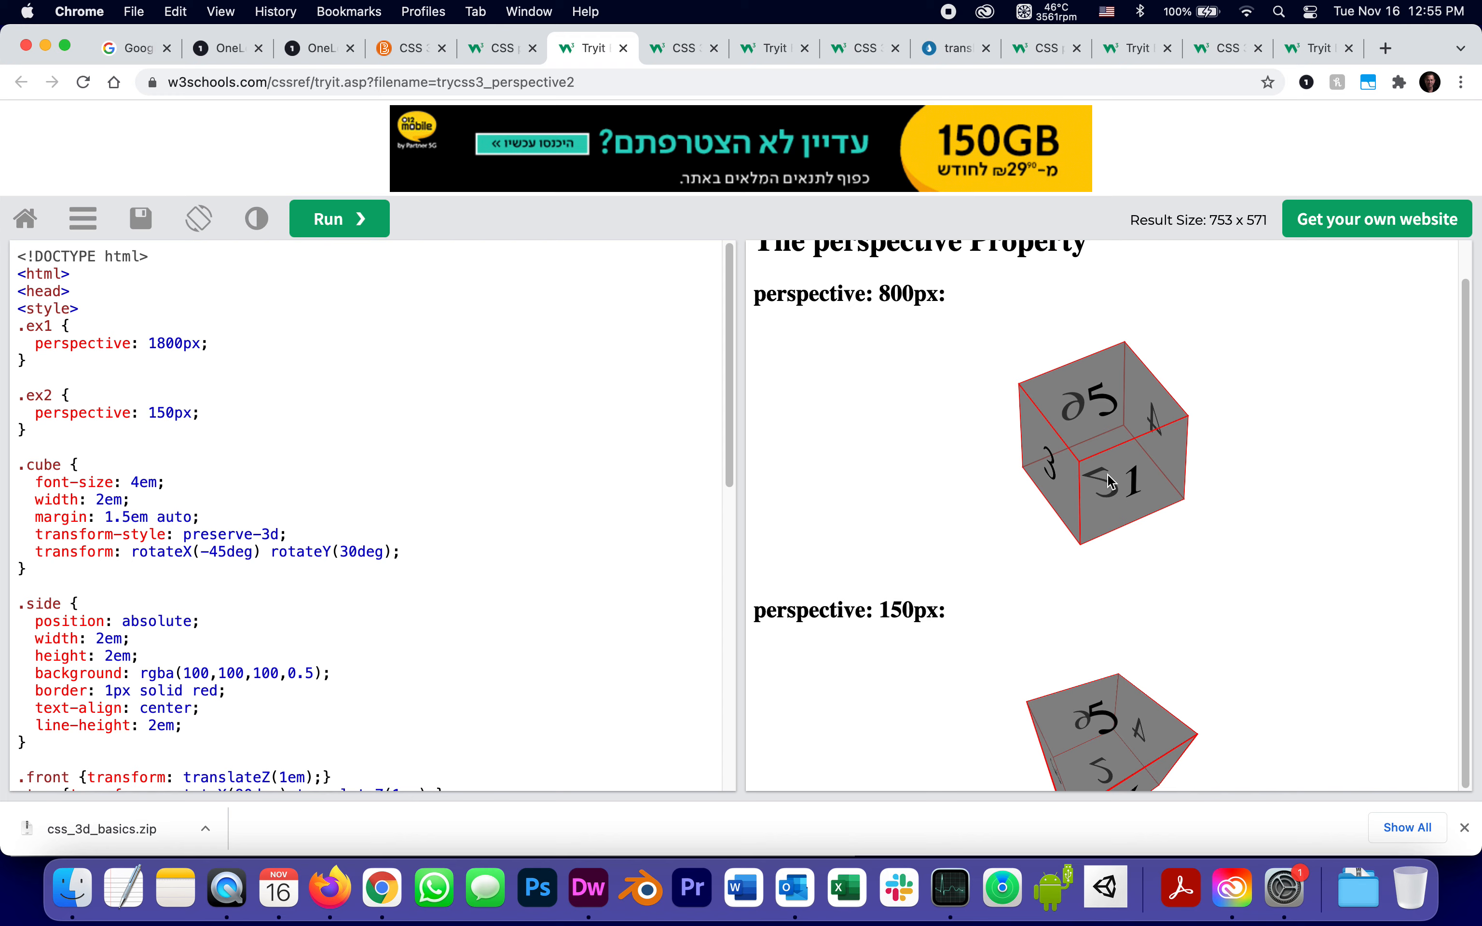
mouse_move(529, 471)
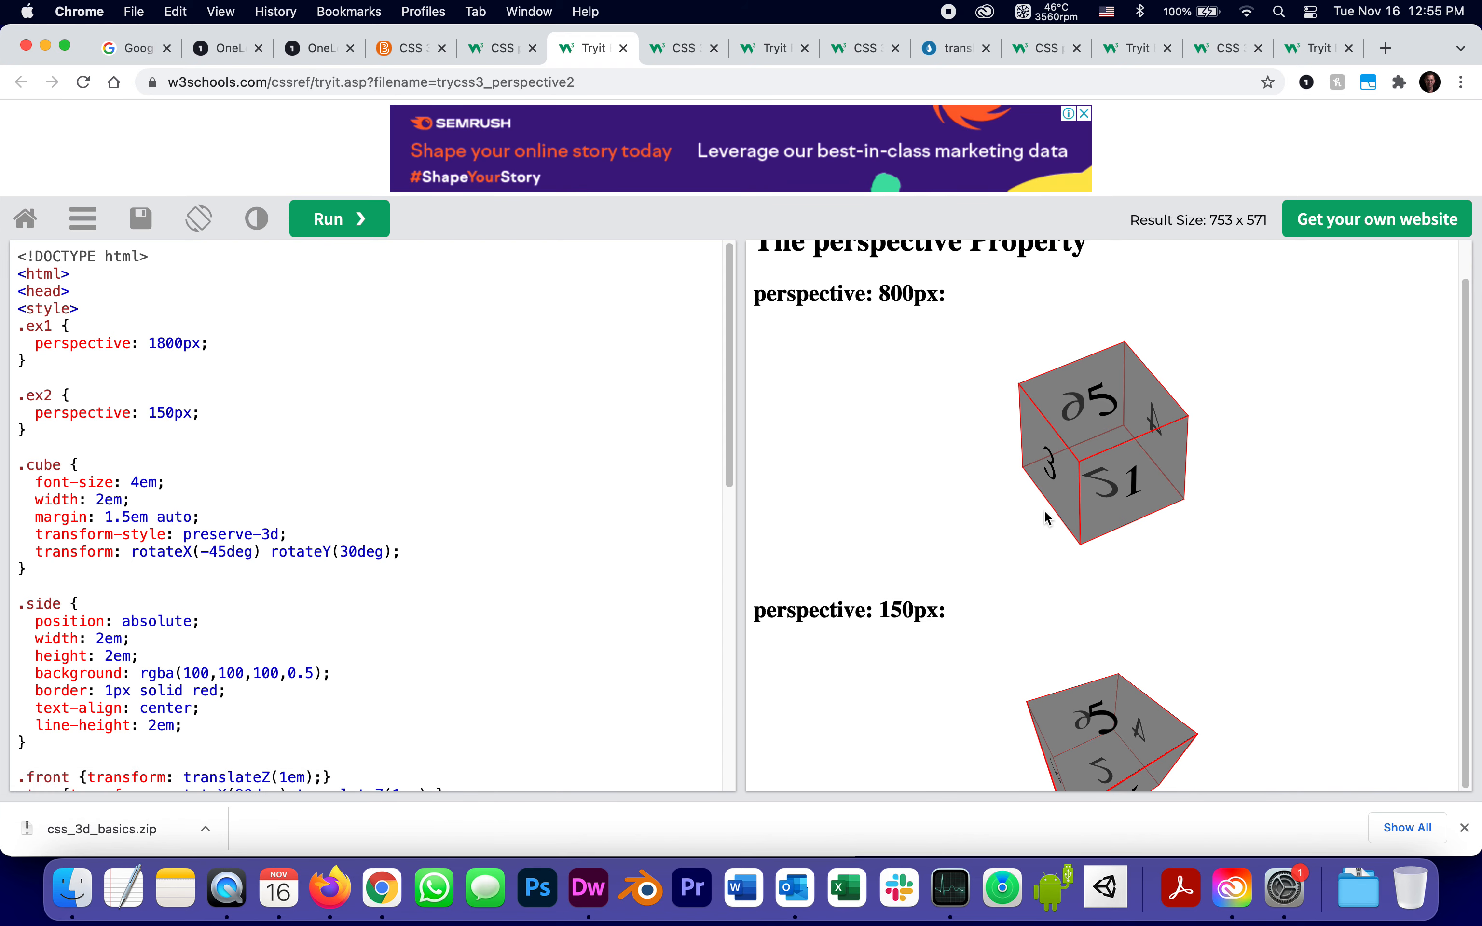
mouse_move(977, 526)
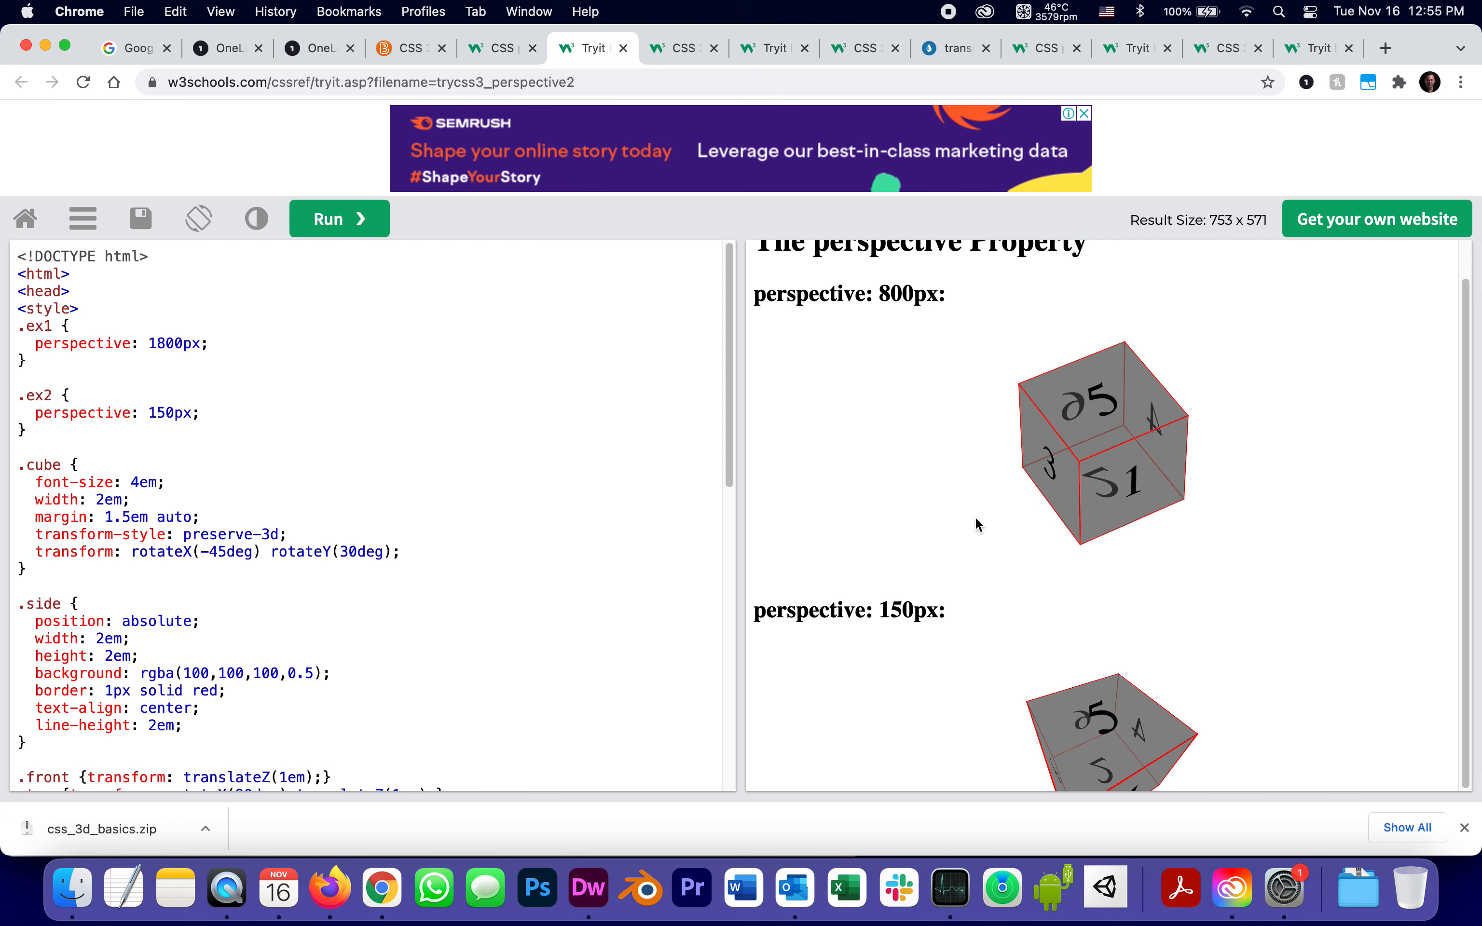
mouse_move(1106, 502)
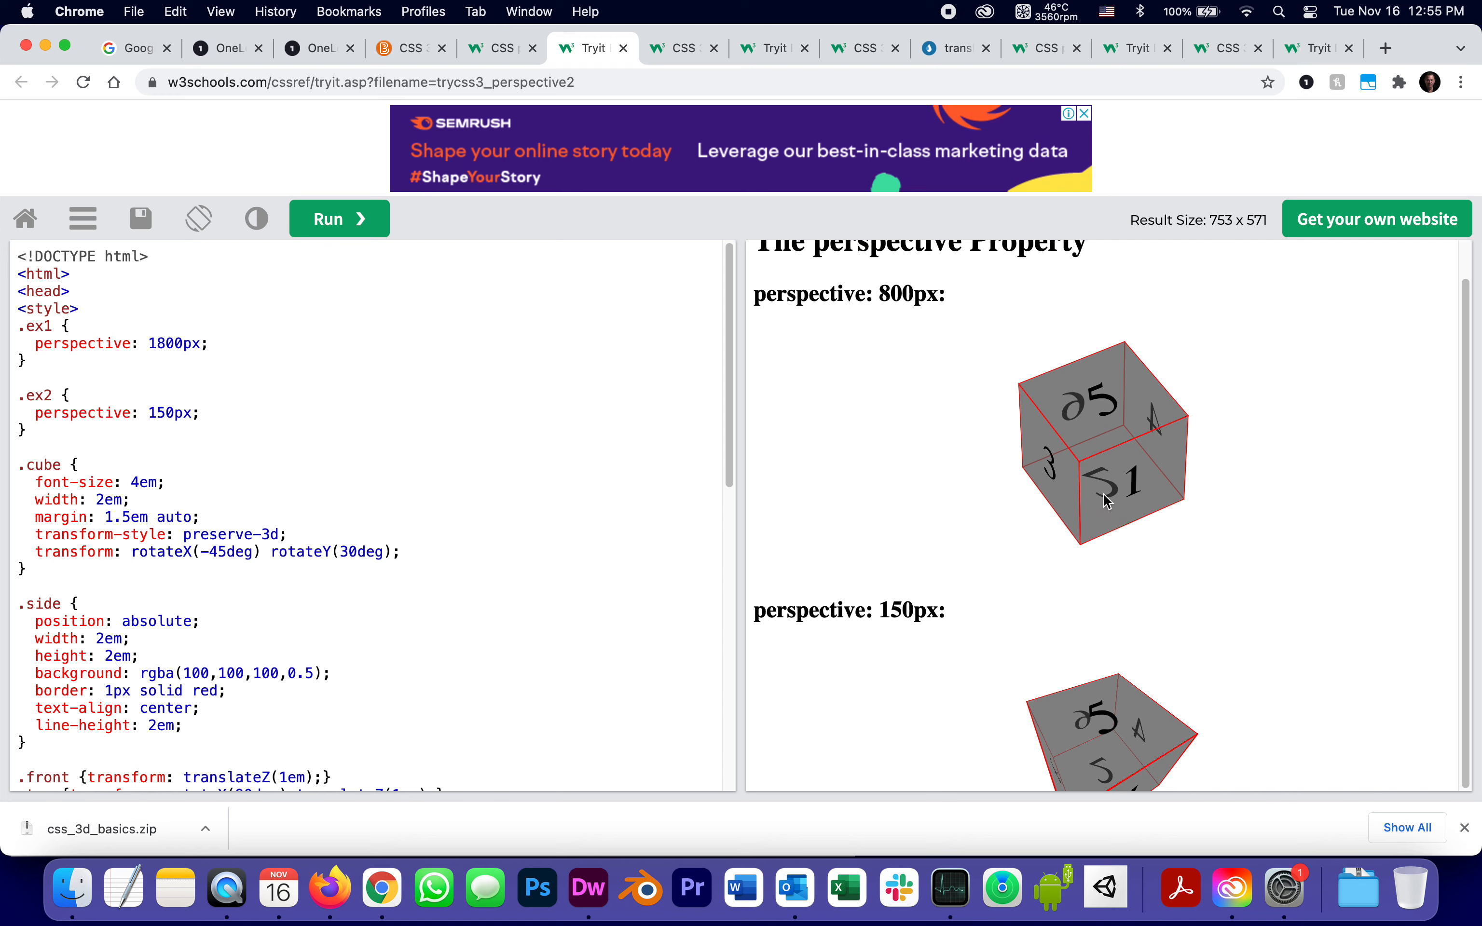